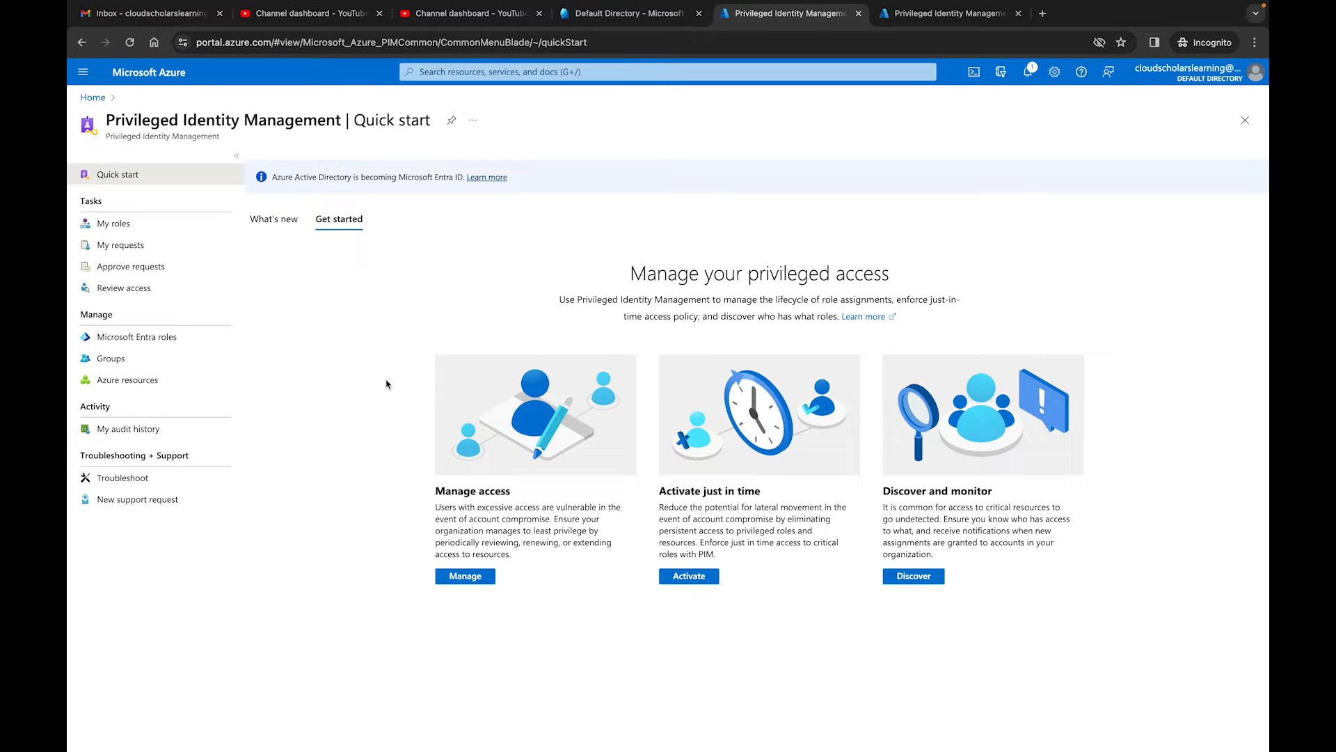
{"action": "mouse_move", "coordinate": [829, 165]}
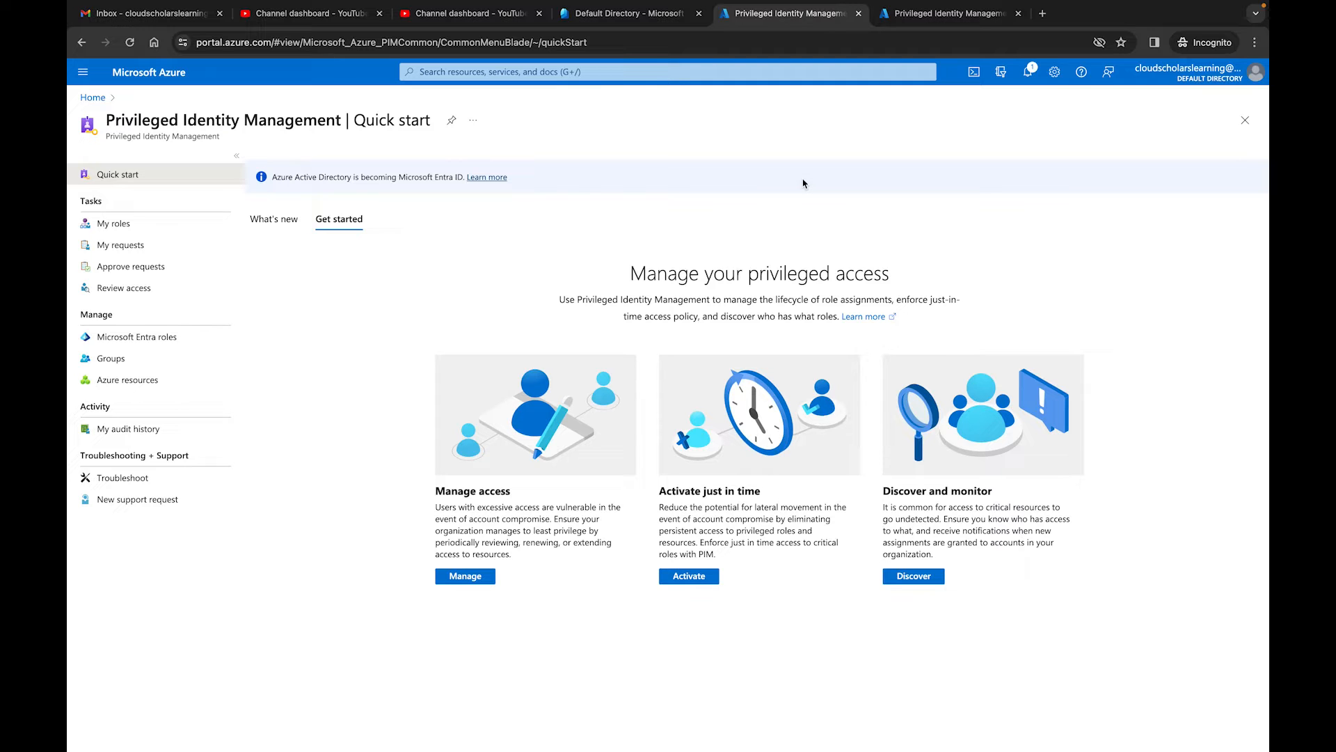
{"action": "mouse_move", "coordinate": [810, 127]}
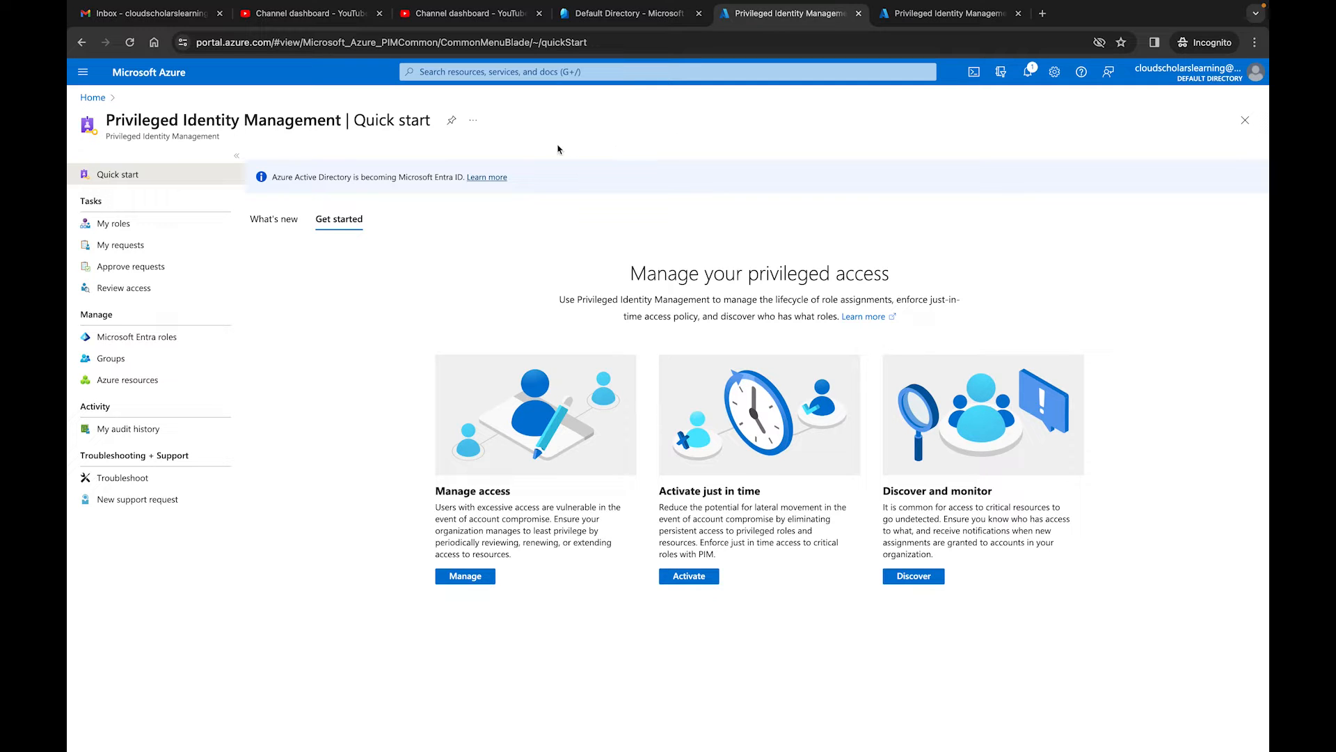
{"action": "mouse_move", "coordinate": [279, 140]}
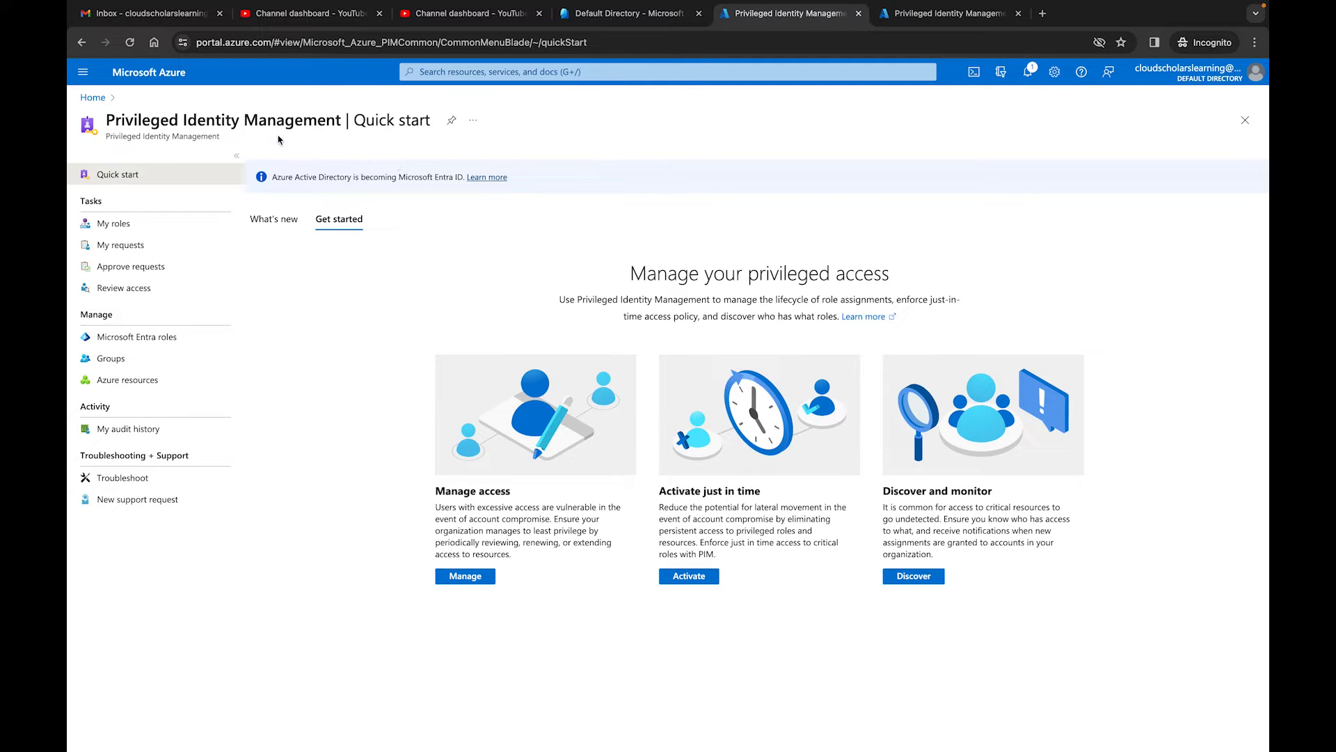
{"action": "mouse_move", "coordinate": [387, 146]}
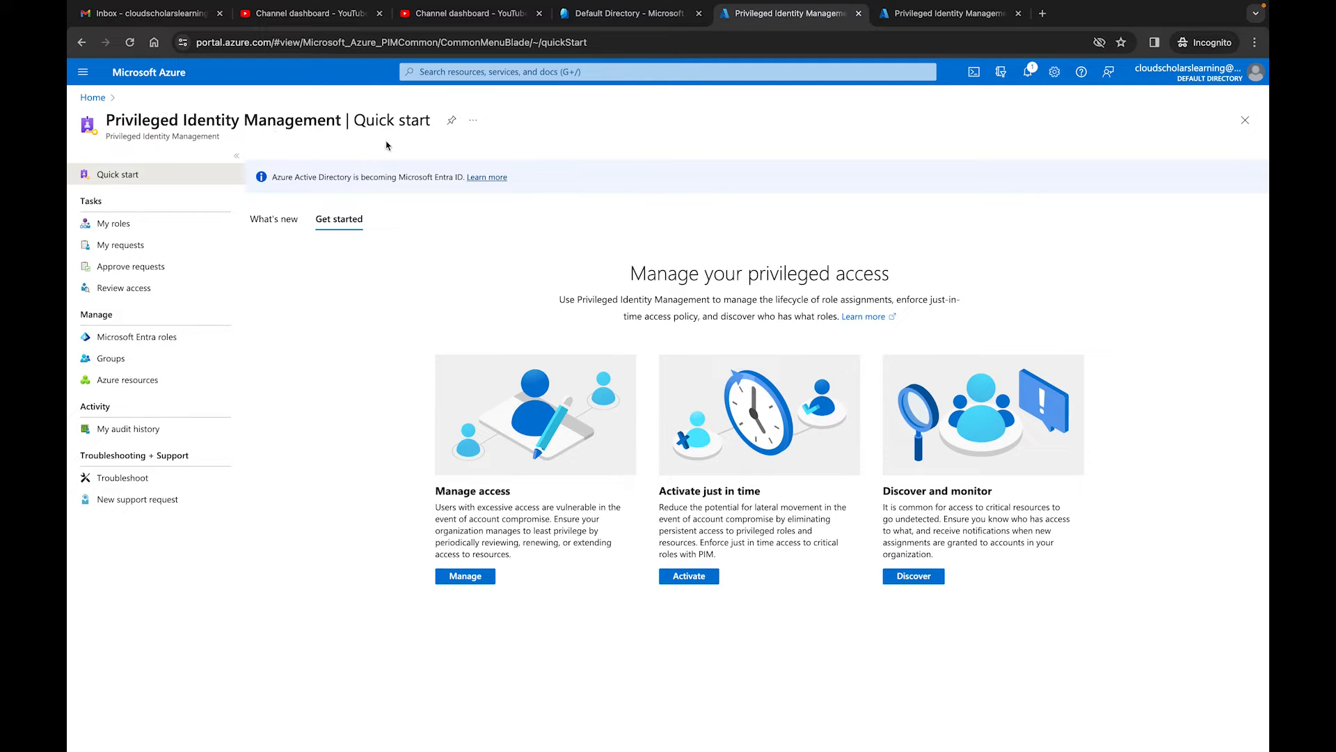
{"action": "mouse_move", "coordinate": [146, 387]}
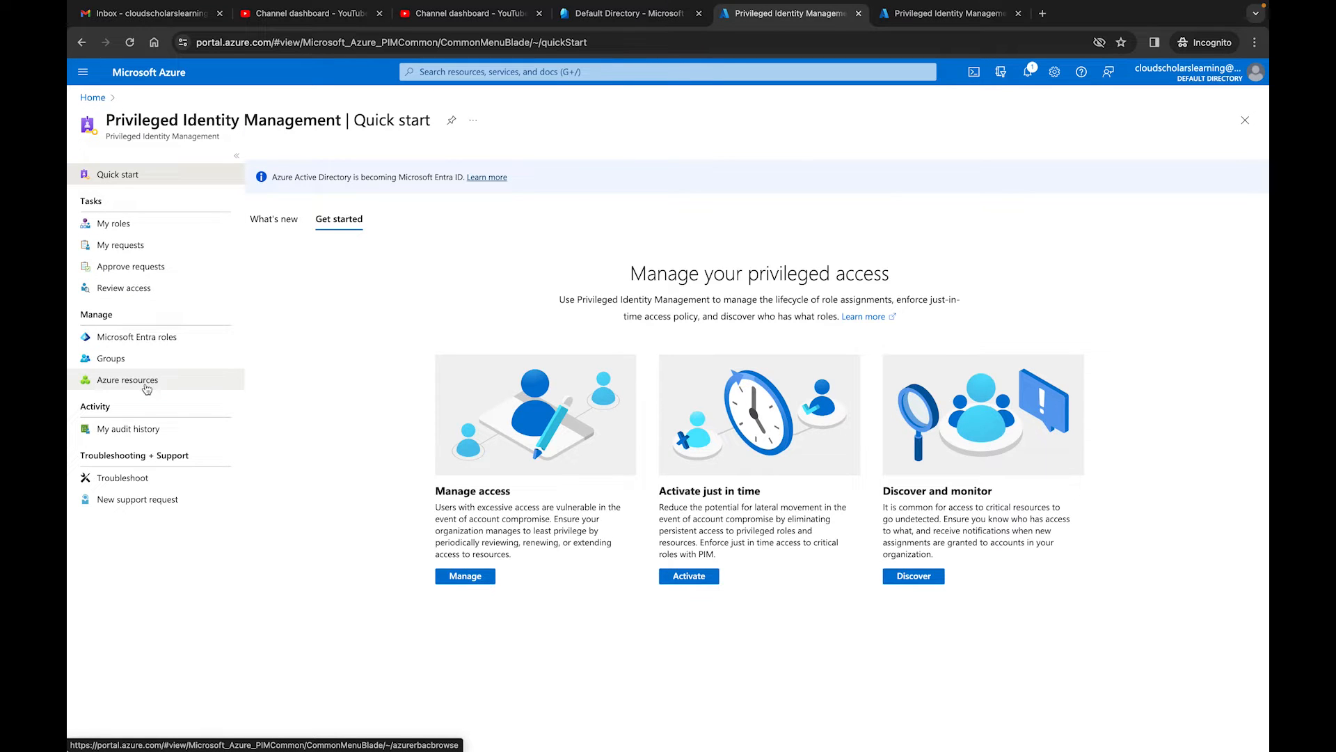
Open privileged access management for resource group RG-EastUS under Azure resources
{"action": "left_click", "coordinate": [127, 380]}
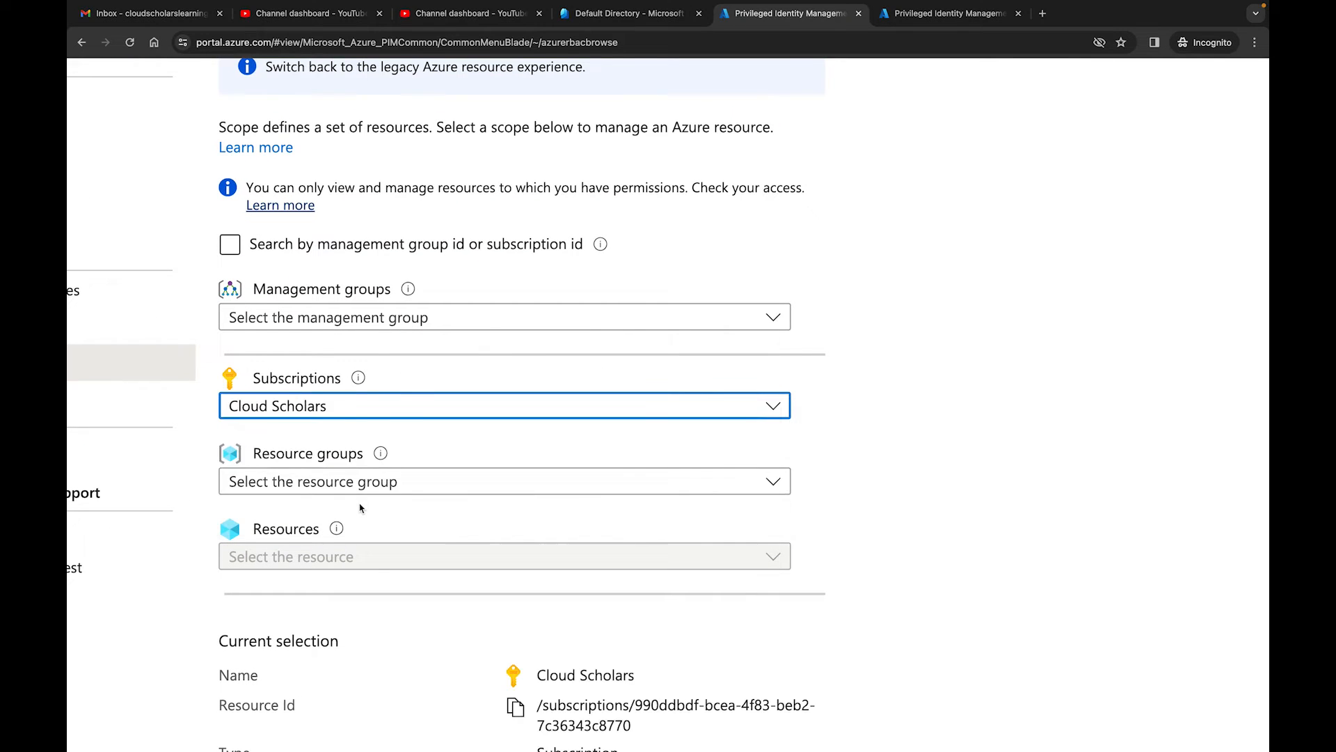
{"action": "left_click", "coordinate": [364, 482]}
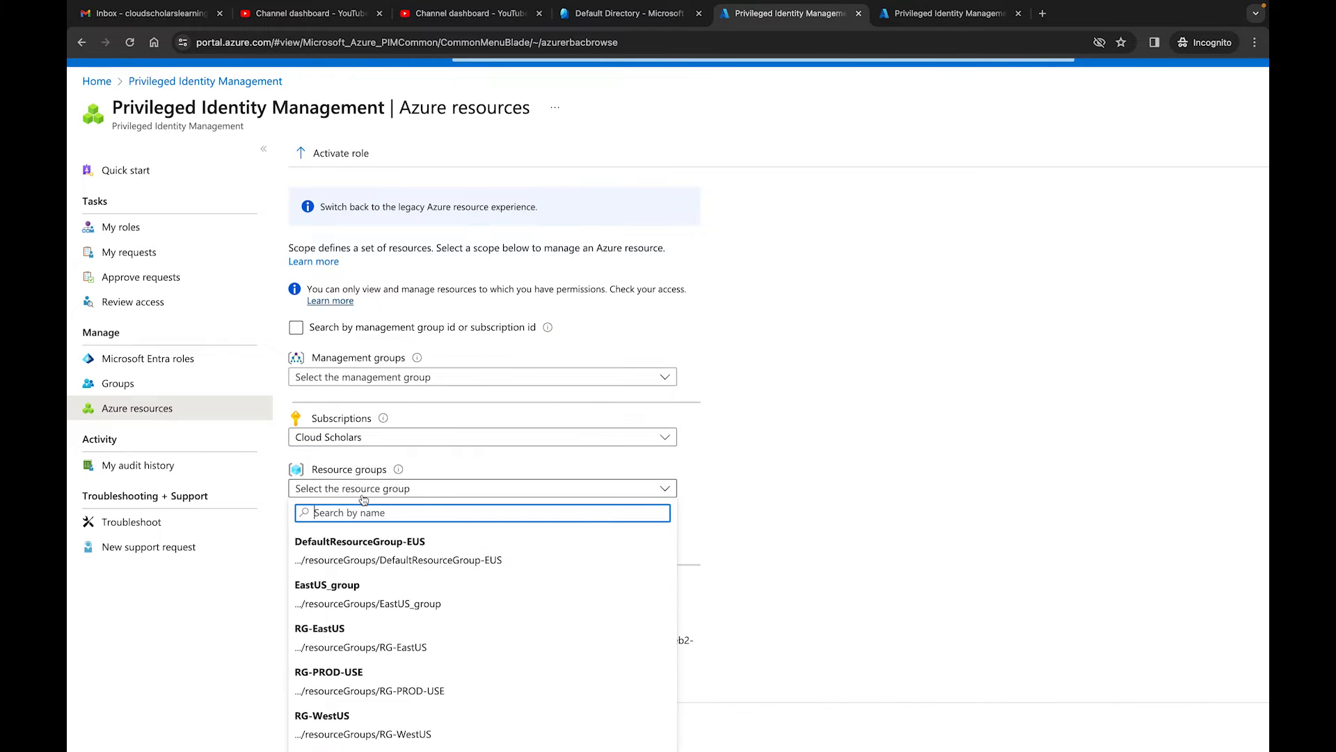
{"action": "left_click", "coordinate": [320, 628]}
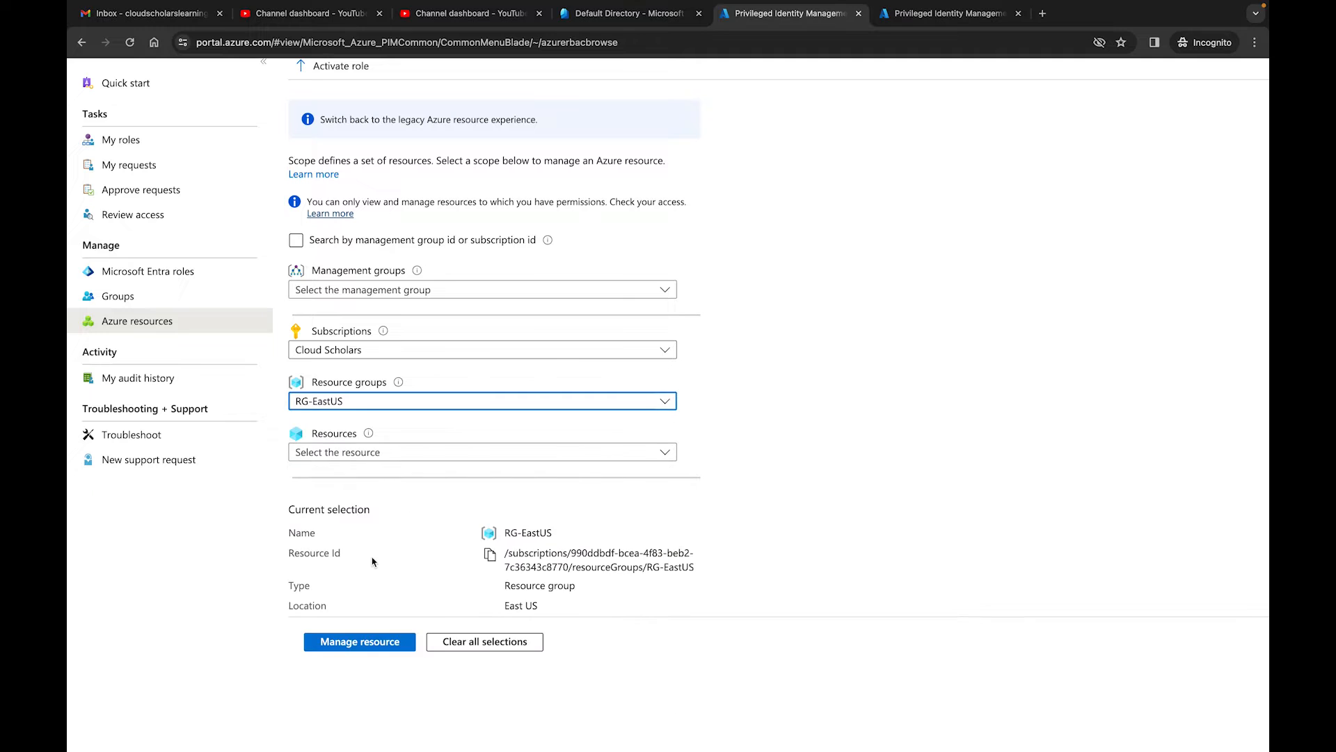
{"action": "left_click", "coordinate": [359, 642]}
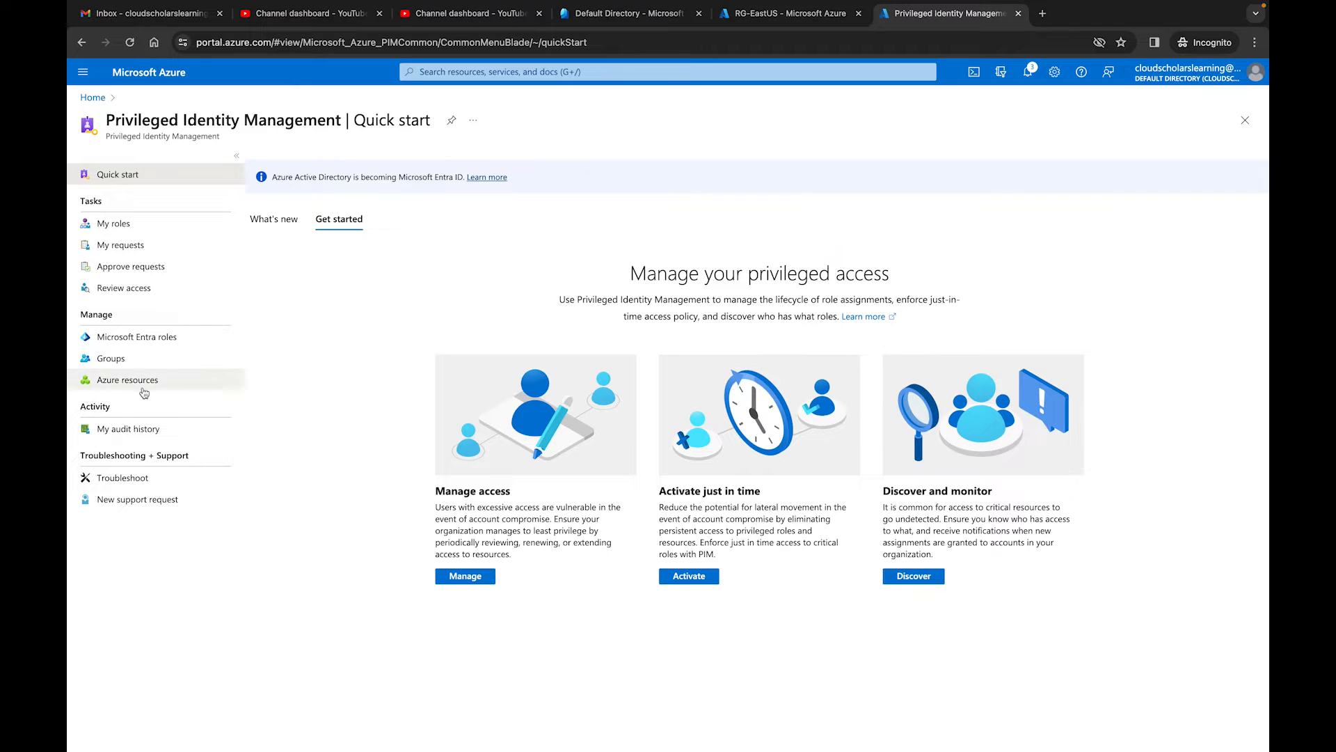
In another tab, open PIM for RG-WestUS in the Cloud Scholars subscription
{"action": "left_click", "coordinate": [128, 380]}
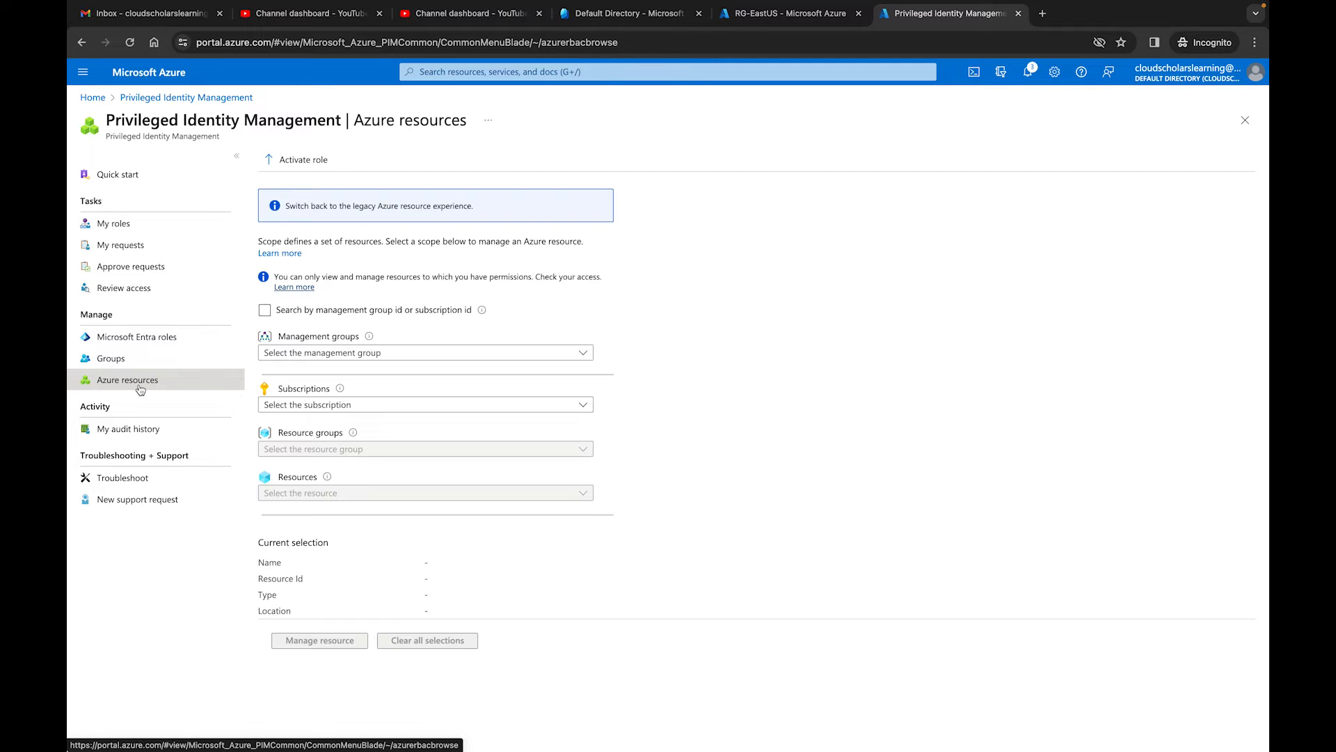
{"action": "left_click", "coordinate": [426, 404]}
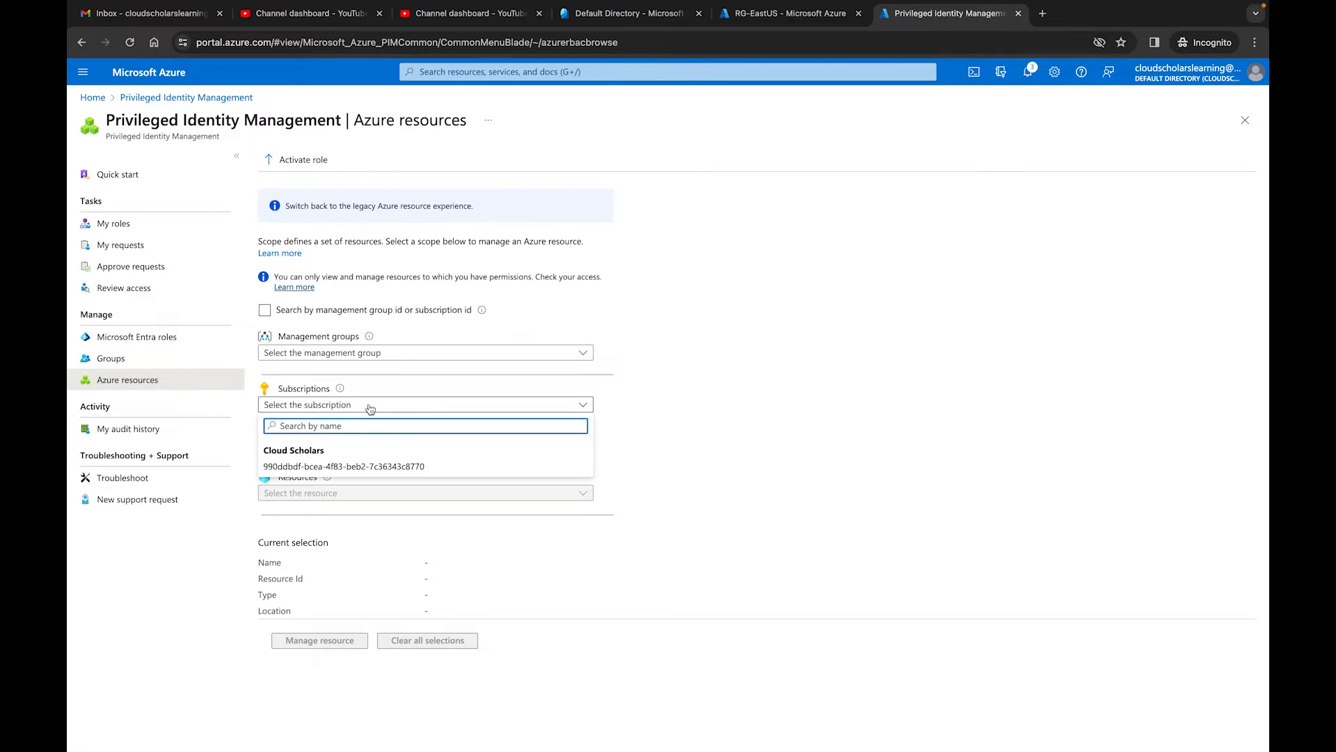
{"action": "left_click", "coordinate": [293, 450]}
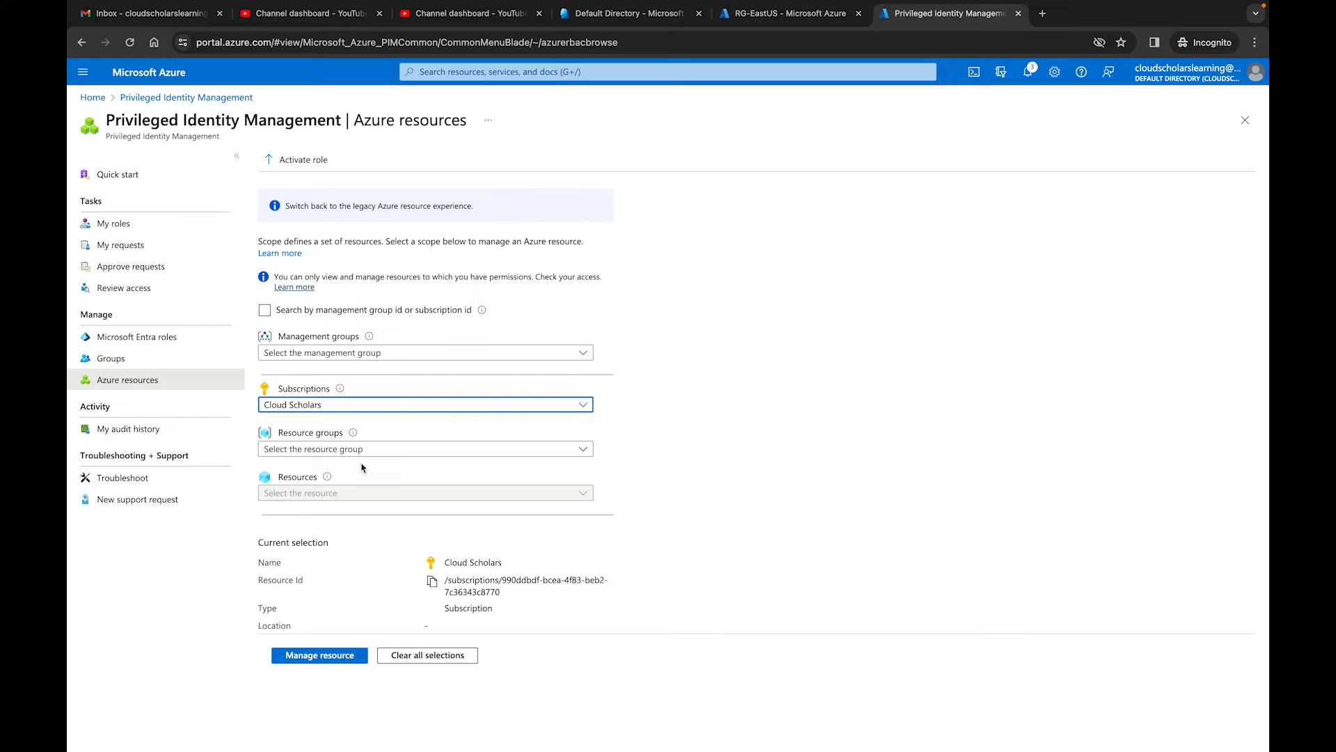
{"action": "left_click", "coordinate": [425, 449]}
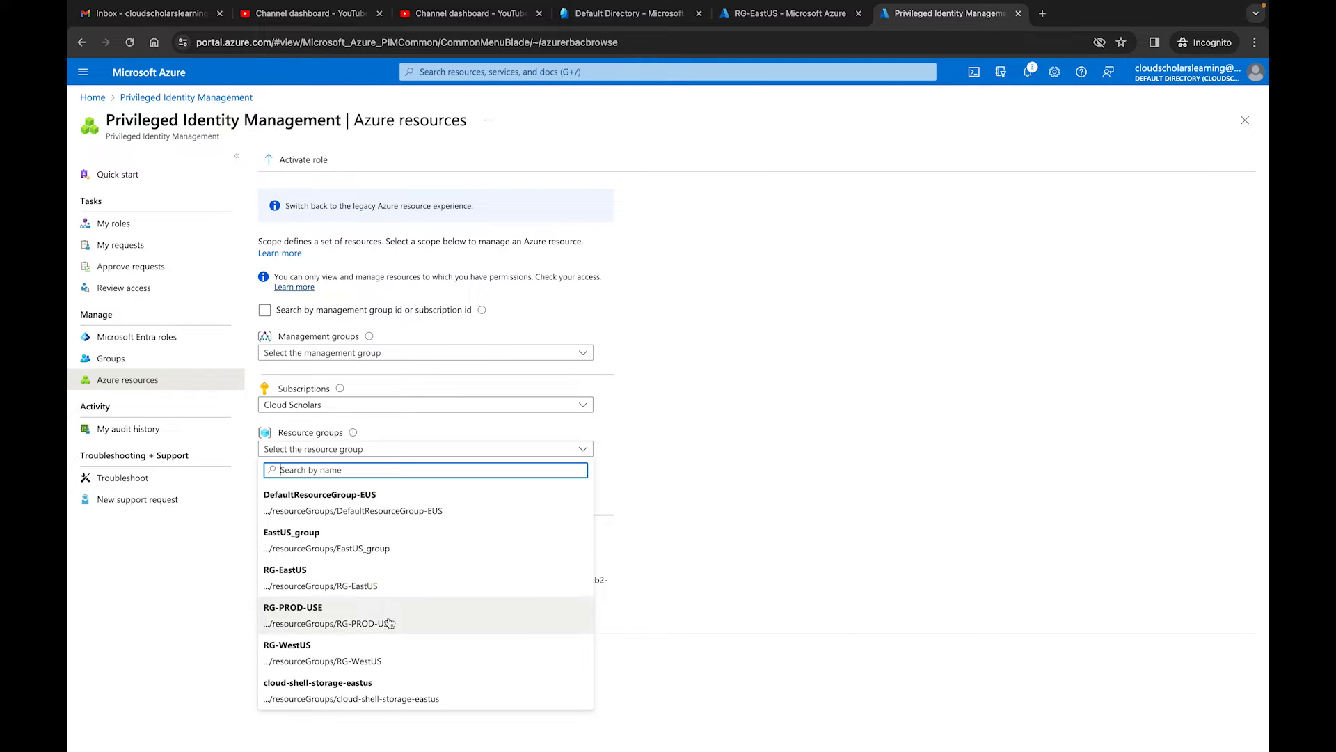
{"action": "left_click", "coordinate": [287, 644]}
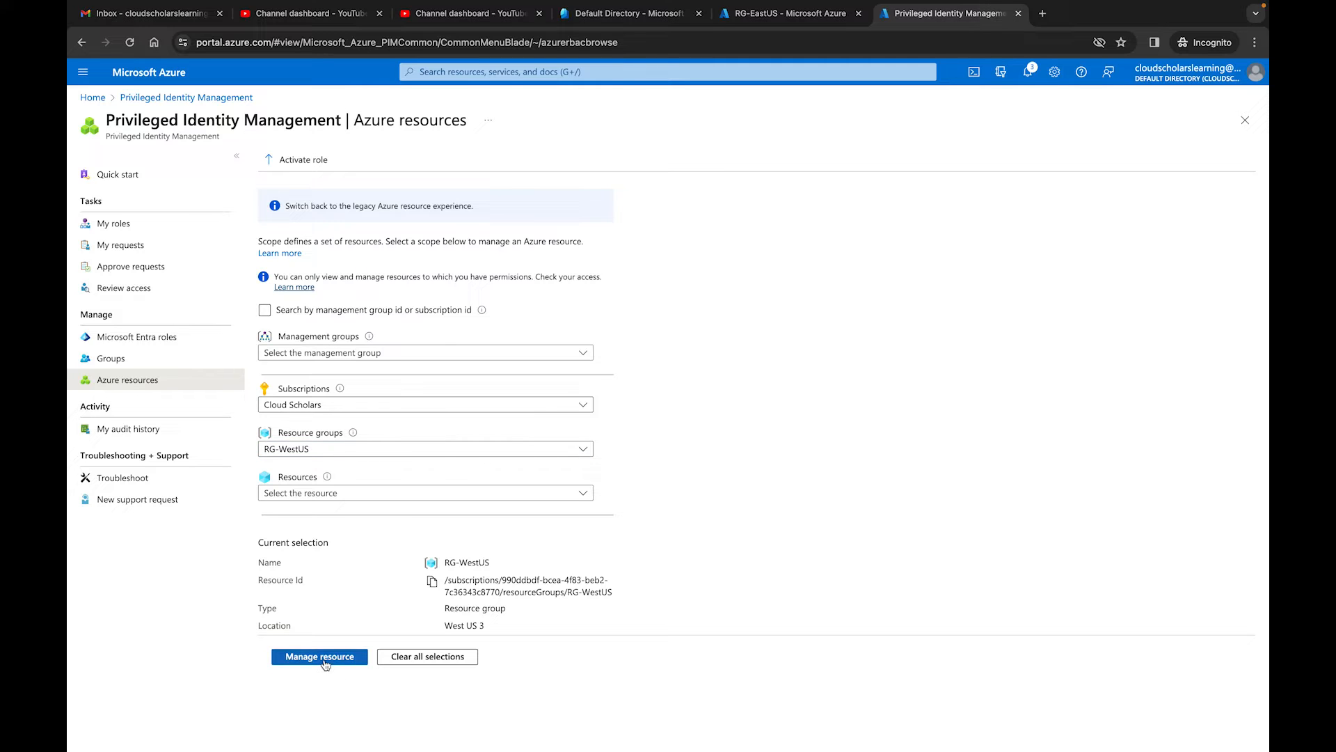
{"action": "left_click", "coordinate": [319, 657]}
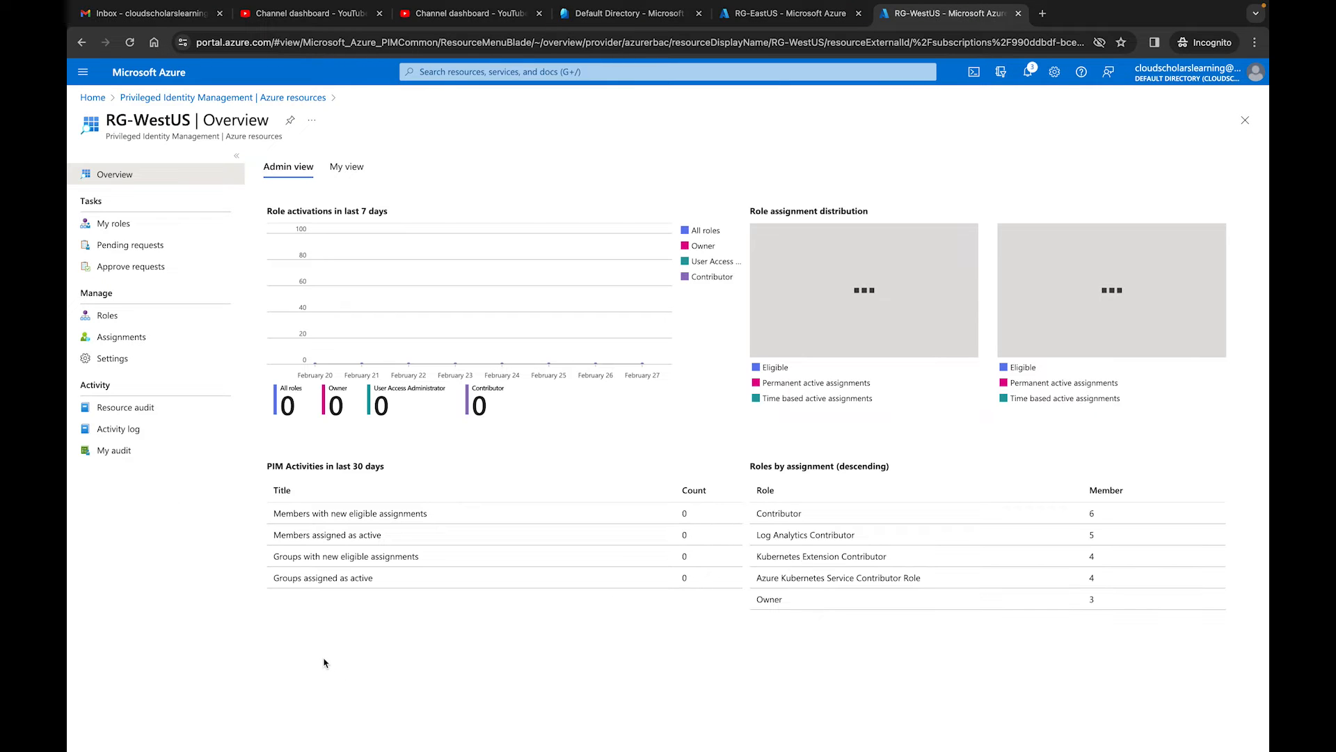
{"action": "mouse_move", "coordinate": [142, 338]}
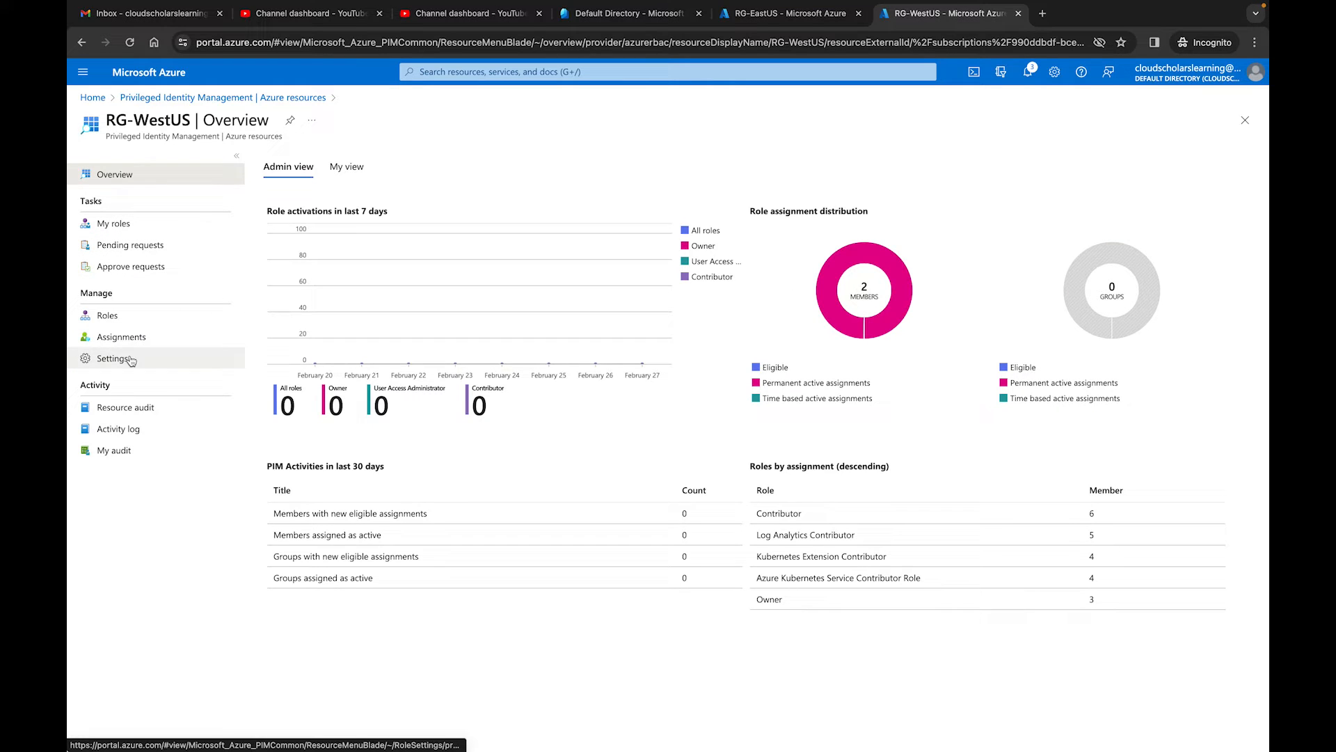
Show the RG-WestUS role settings list, where Logic App Contributor appears as modified
{"action": "left_click", "coordinate": [112, 358]}
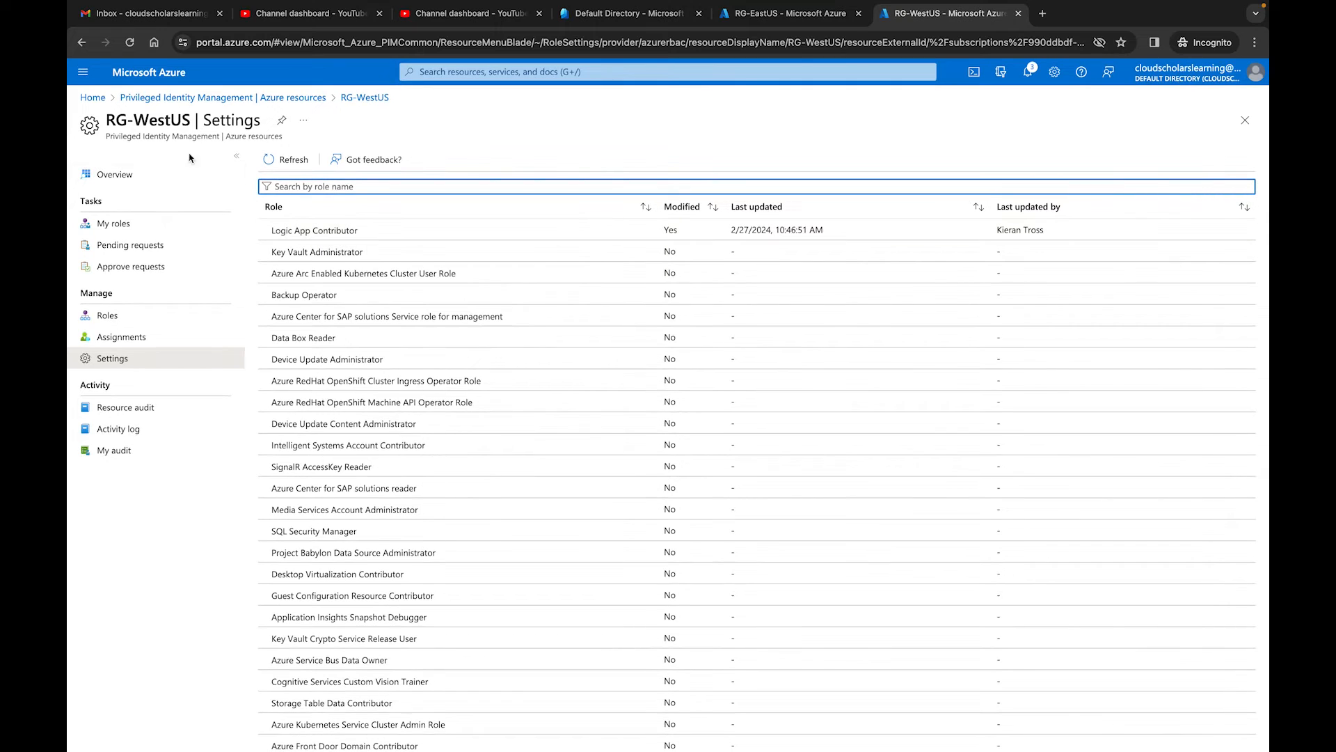
{"action": "mouse_move", "coordinate": [405, 229]}
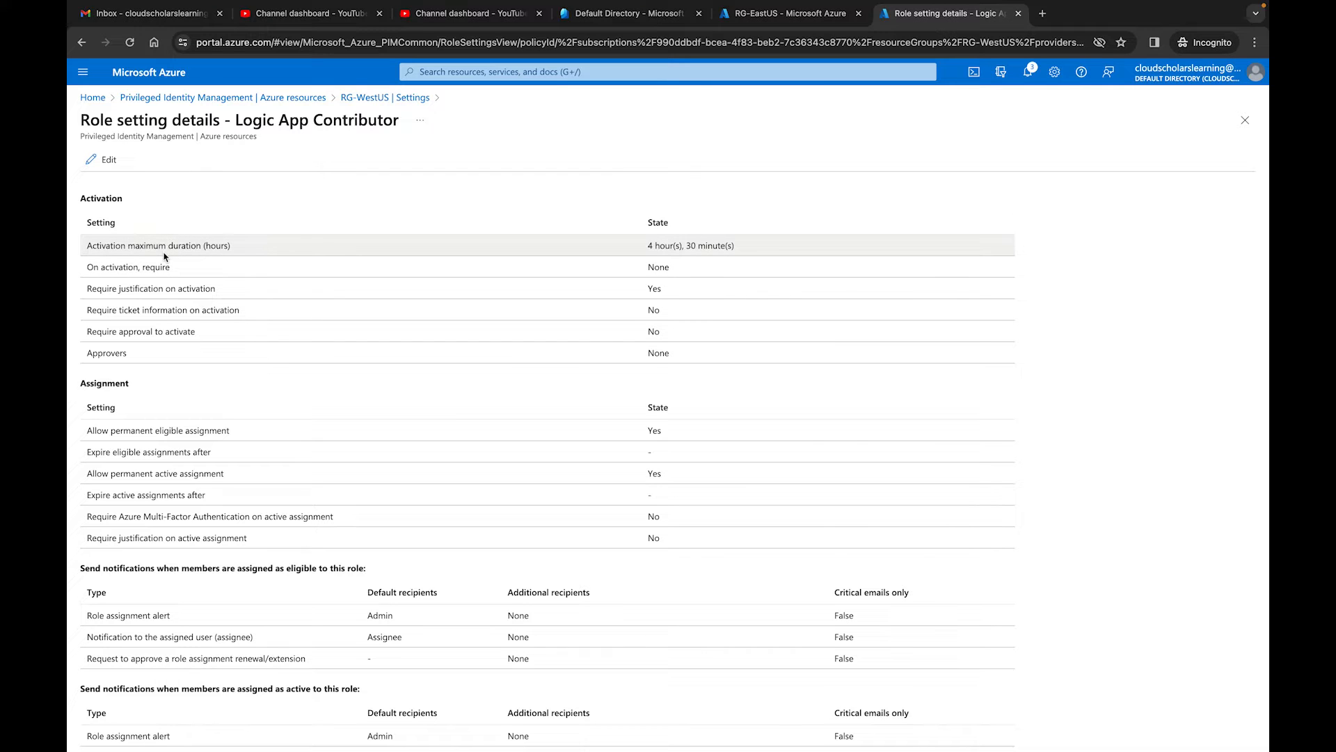
{"action": "mouse_move", "coordinate": [693, 218]}
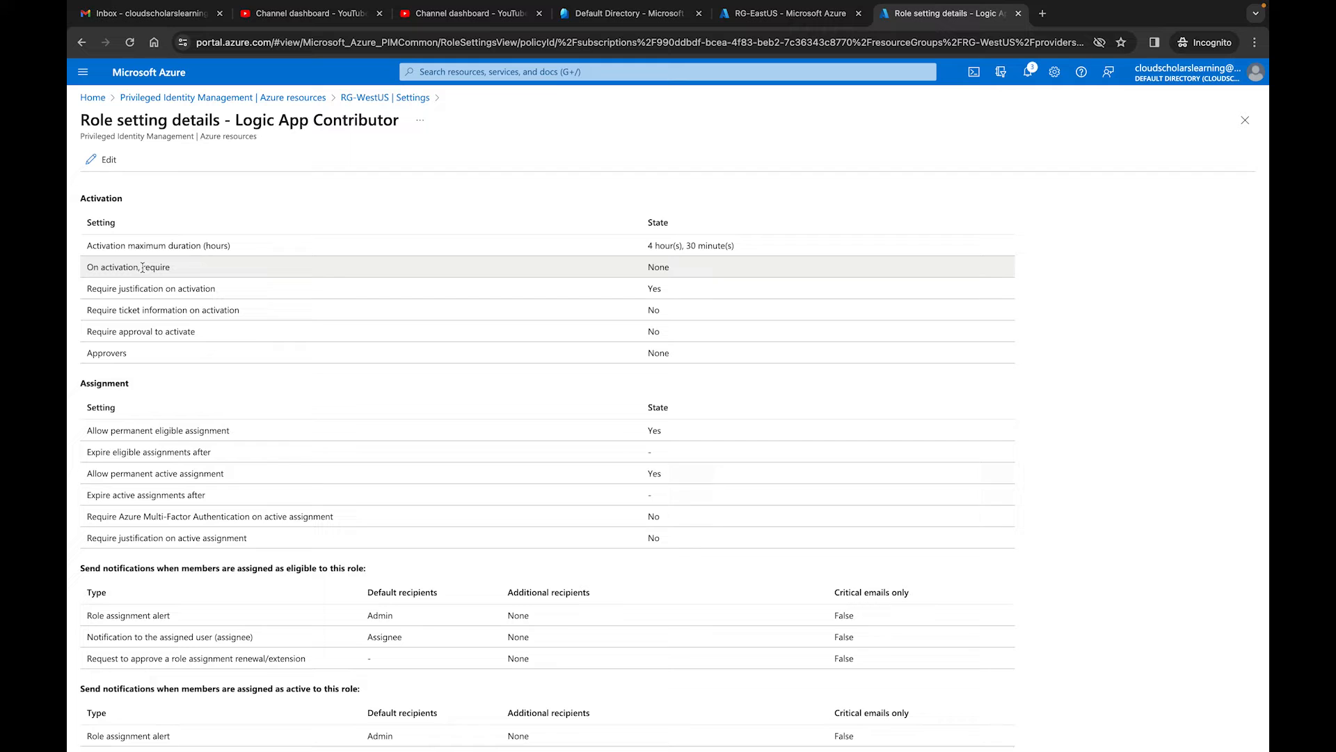
{"action": "mouse_move", "coordinate": [682, 279]}
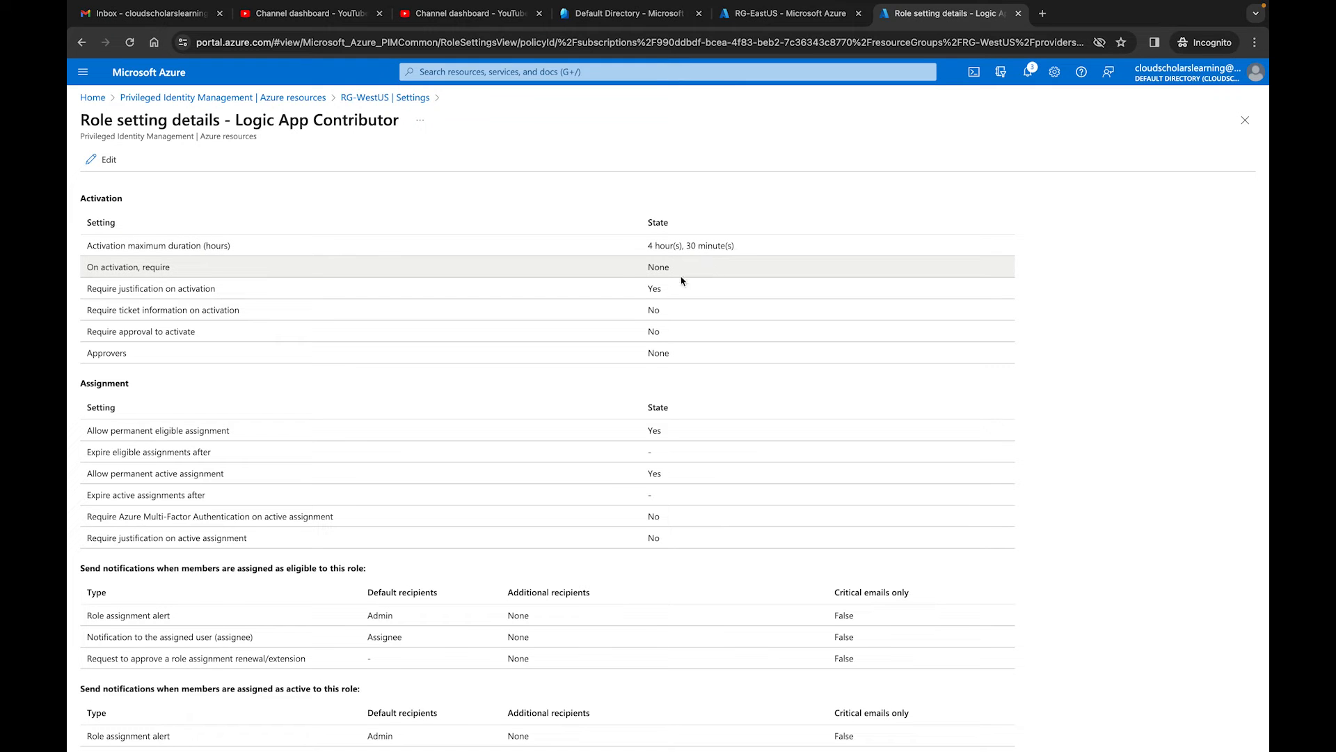
{"action": "mouse_move", "coordinate": [320, 349]}
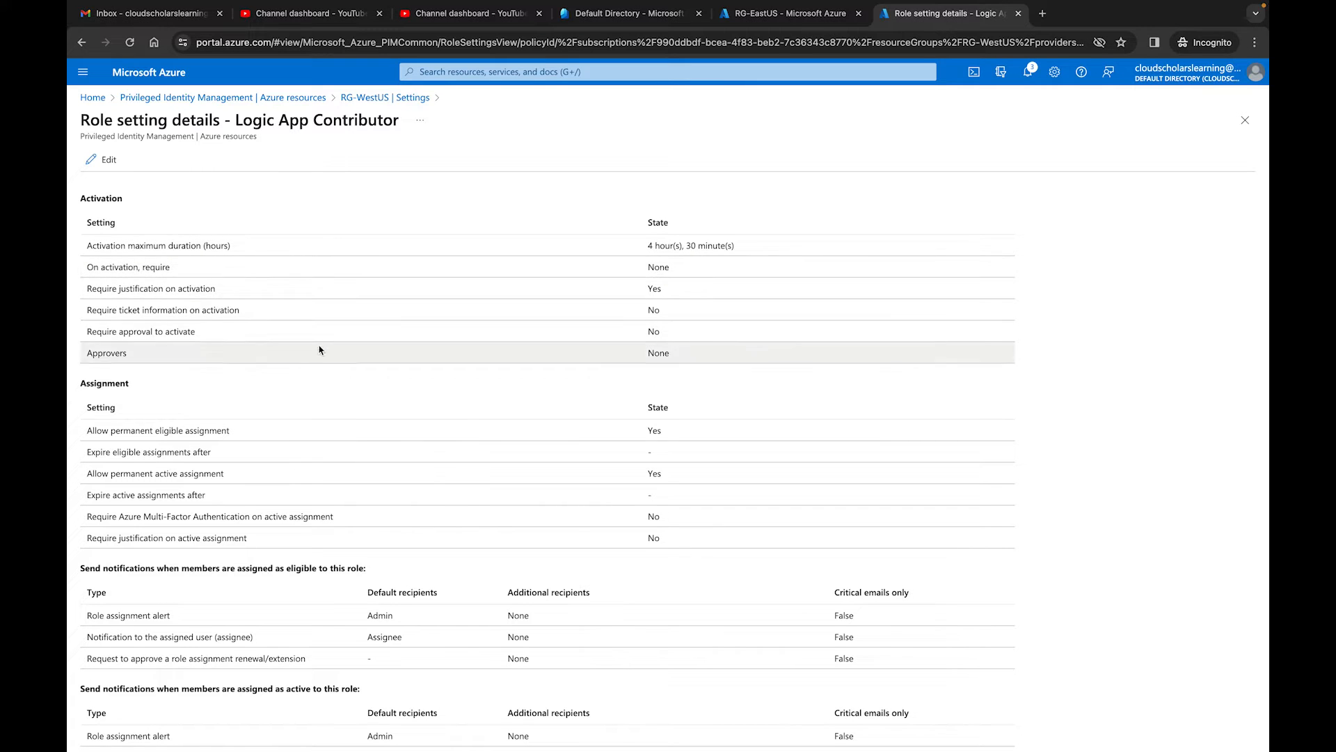
Edit RG-WestUS's Logic App Contributor setting and view its Assignment tab rules
{"action": "left_click", "coordinate": [101, 160]}
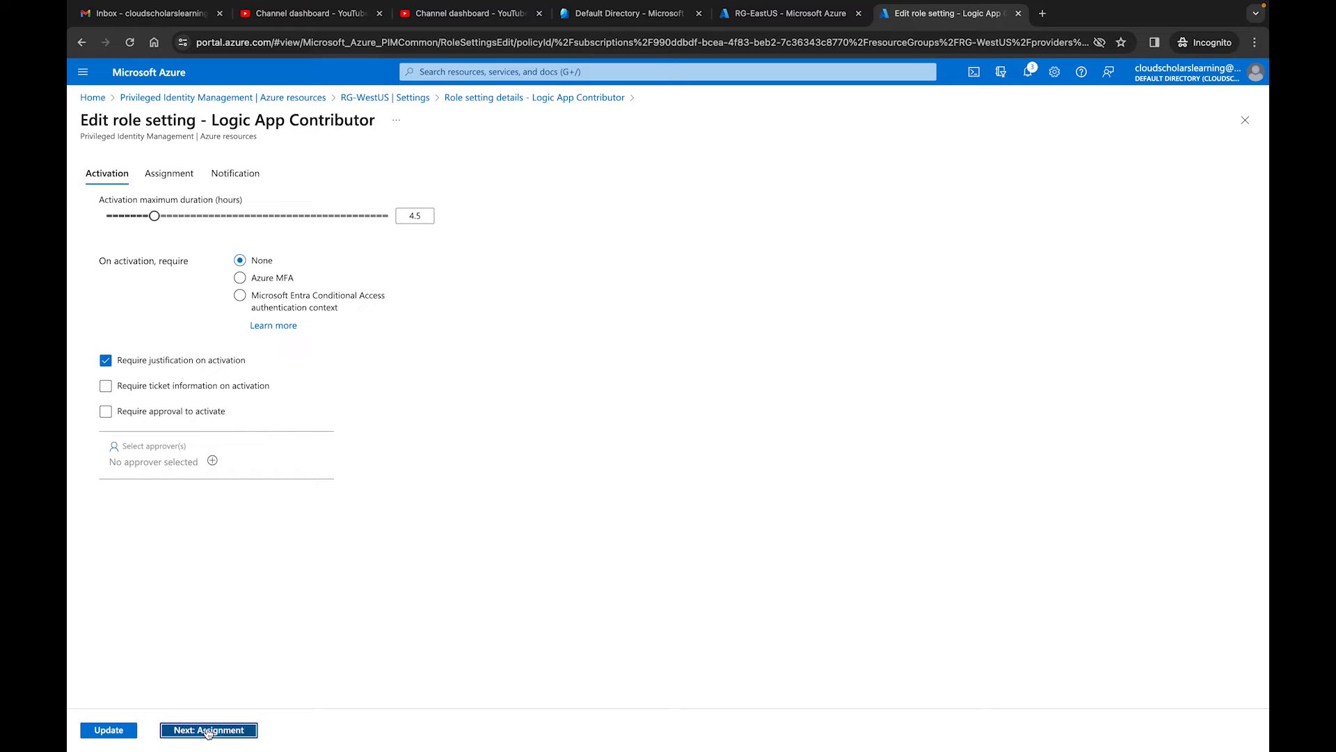
{"action": "left_click", "coordinate": [210, 730]}
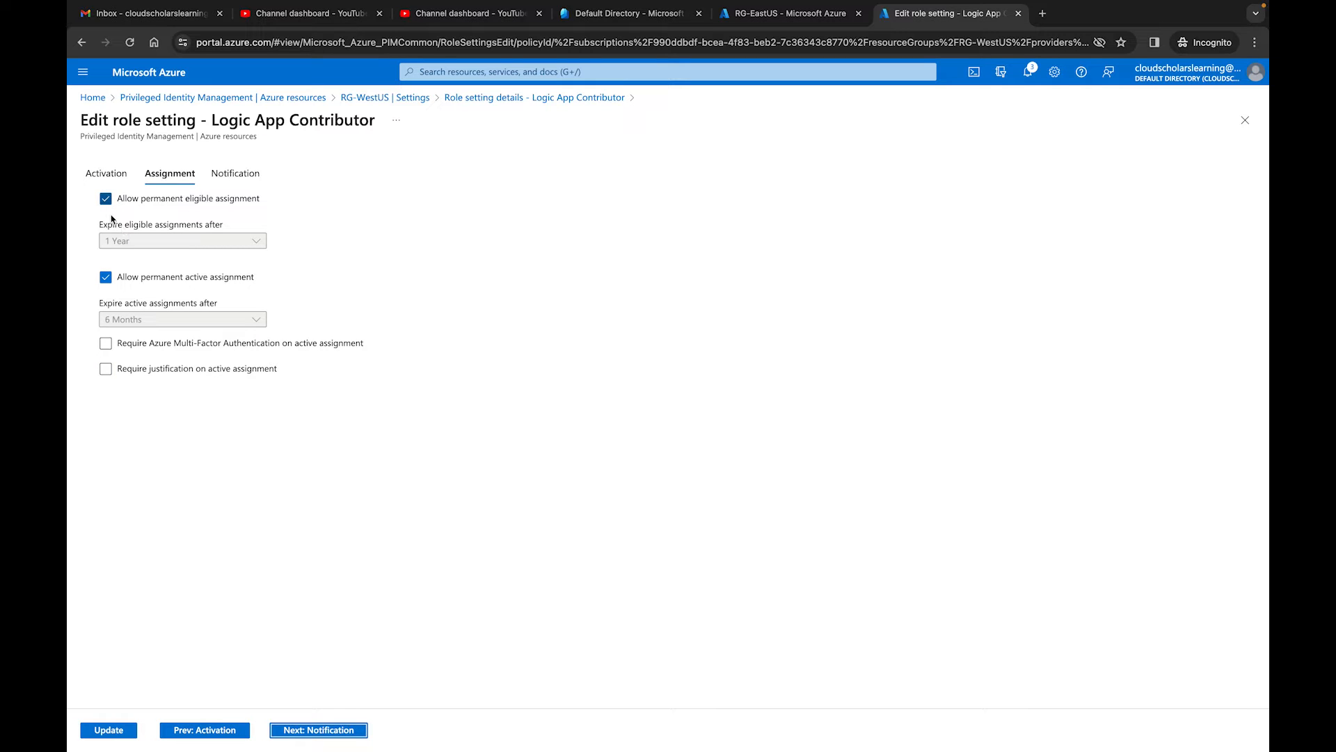
{"action": "mouse_move", "coordinate": [156, 444]}
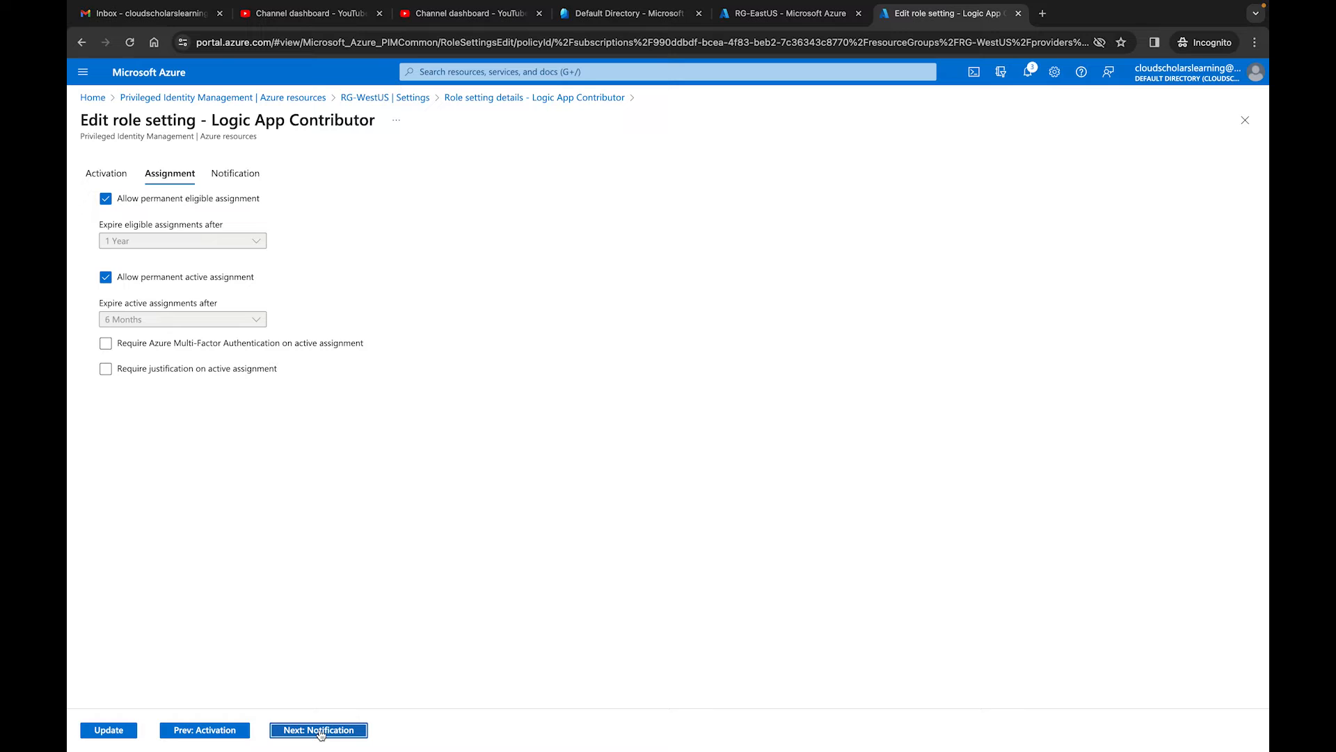
Review the notification defaults, including critical-emails-only, and submit the RG-WestUS update
{"action": "left_click", "coordinate": [319, 749]}
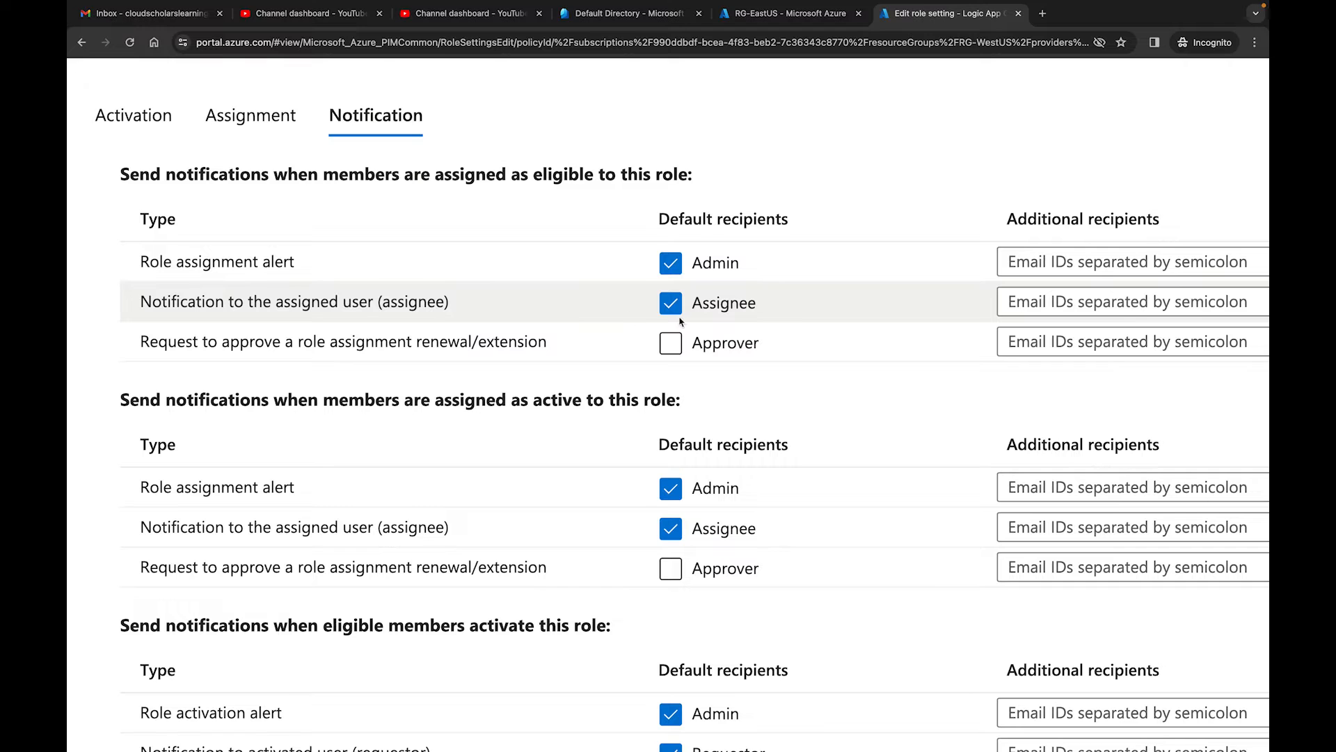
{"action": "mouse_move", "coordinate": [429, 319]}
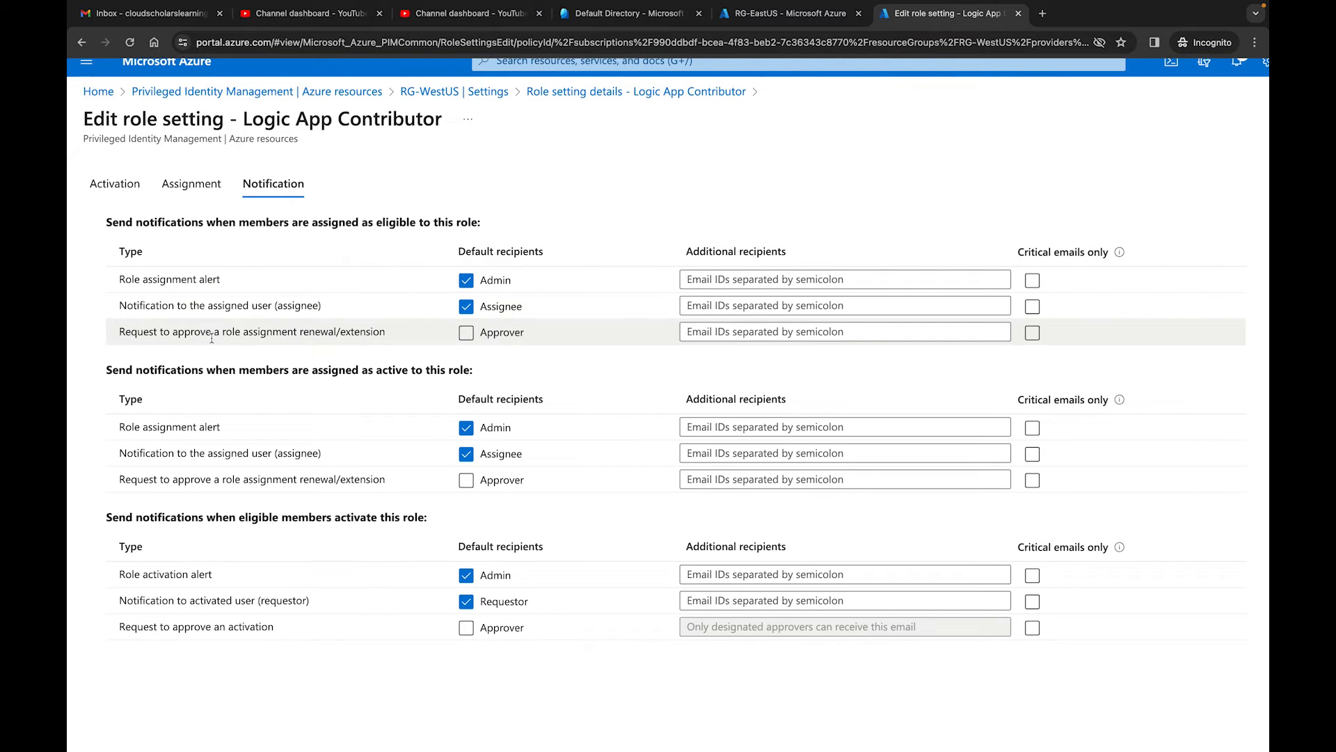
{"action": "mouse_move", "coordinate": [288, 346]}
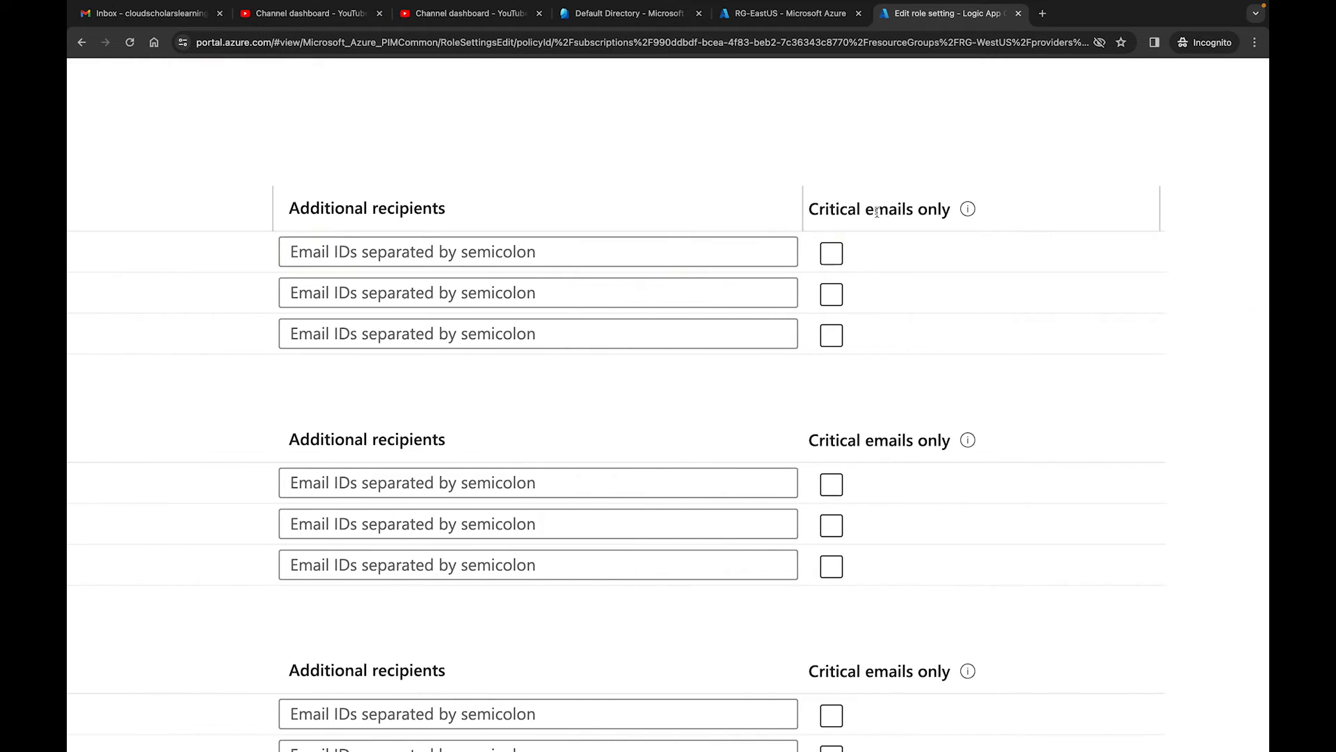
{"action": "mouse_move", "coordinate": [968, 209]}
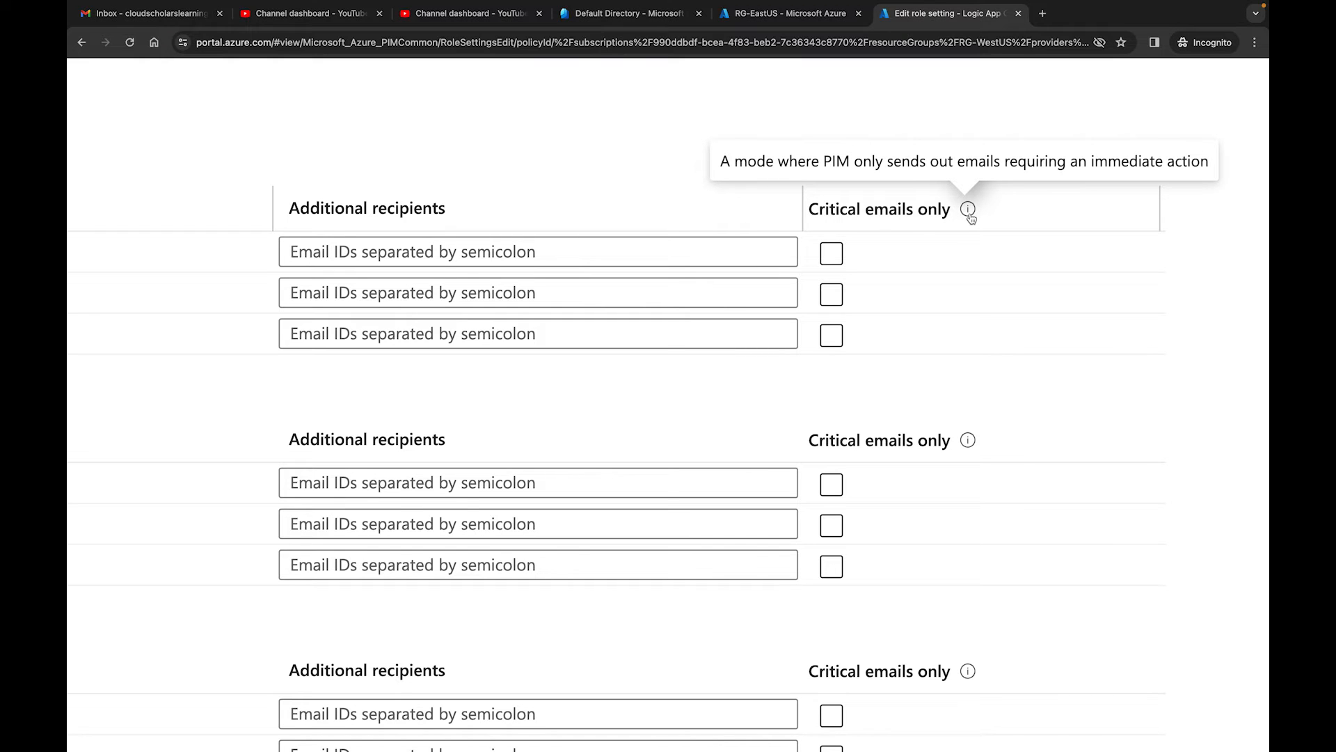
{"action": "left_click", "coordinate": [831, 253]}
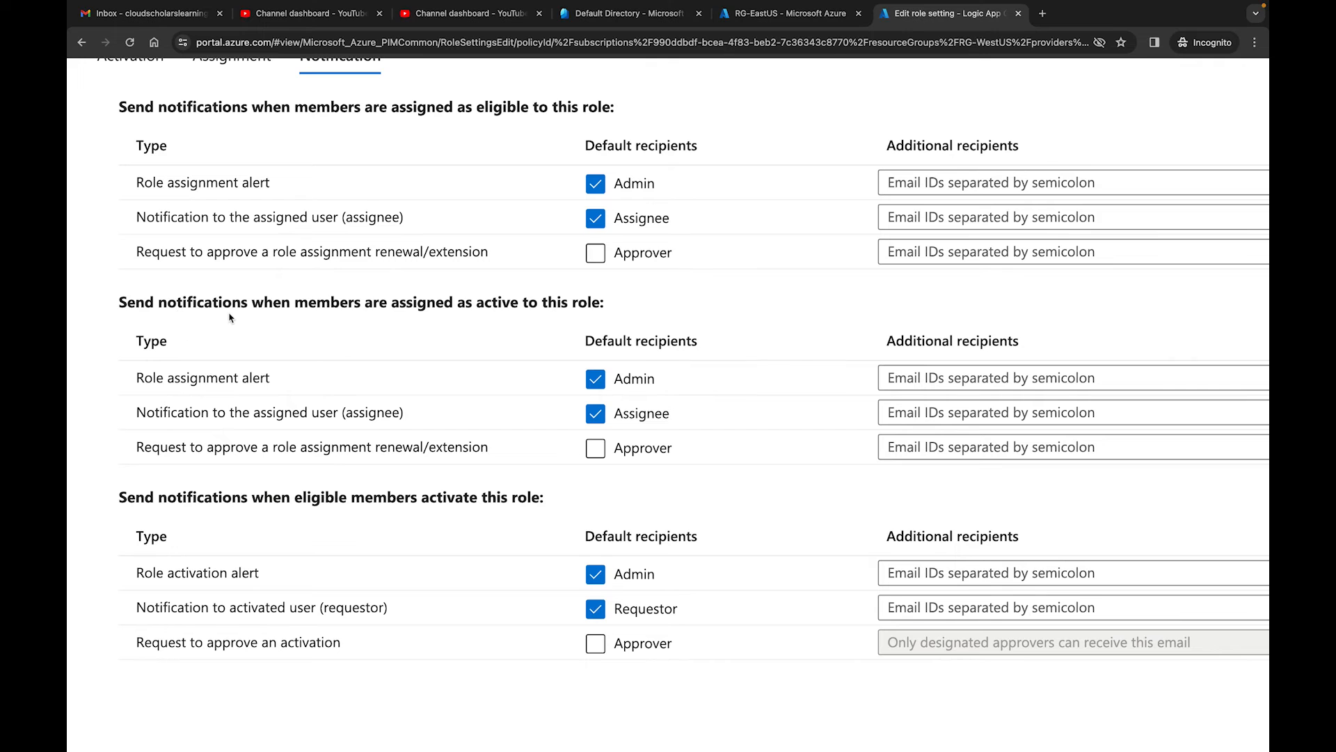
{"action": "mouse_move", "coordinate": [491, 319]}
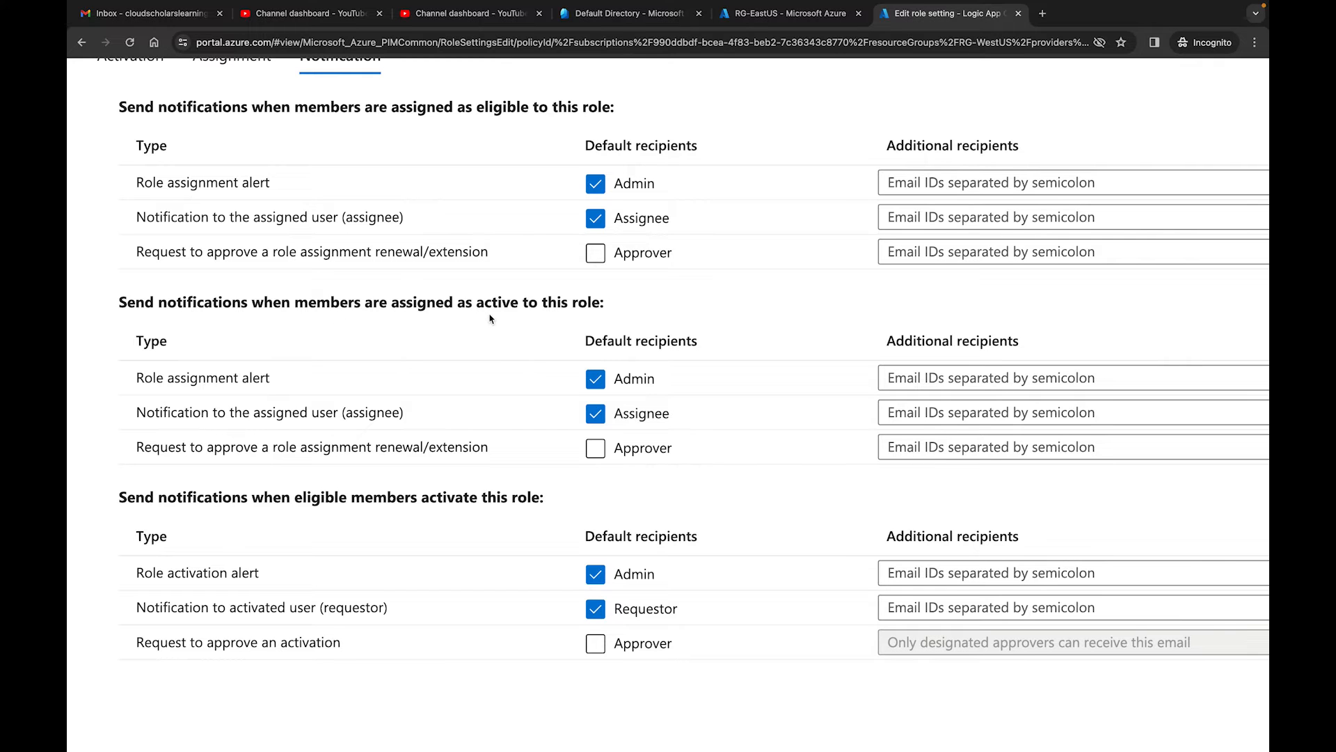
{"action": "scroll", "scroll_direction": "down", "scroll_amount": 3}
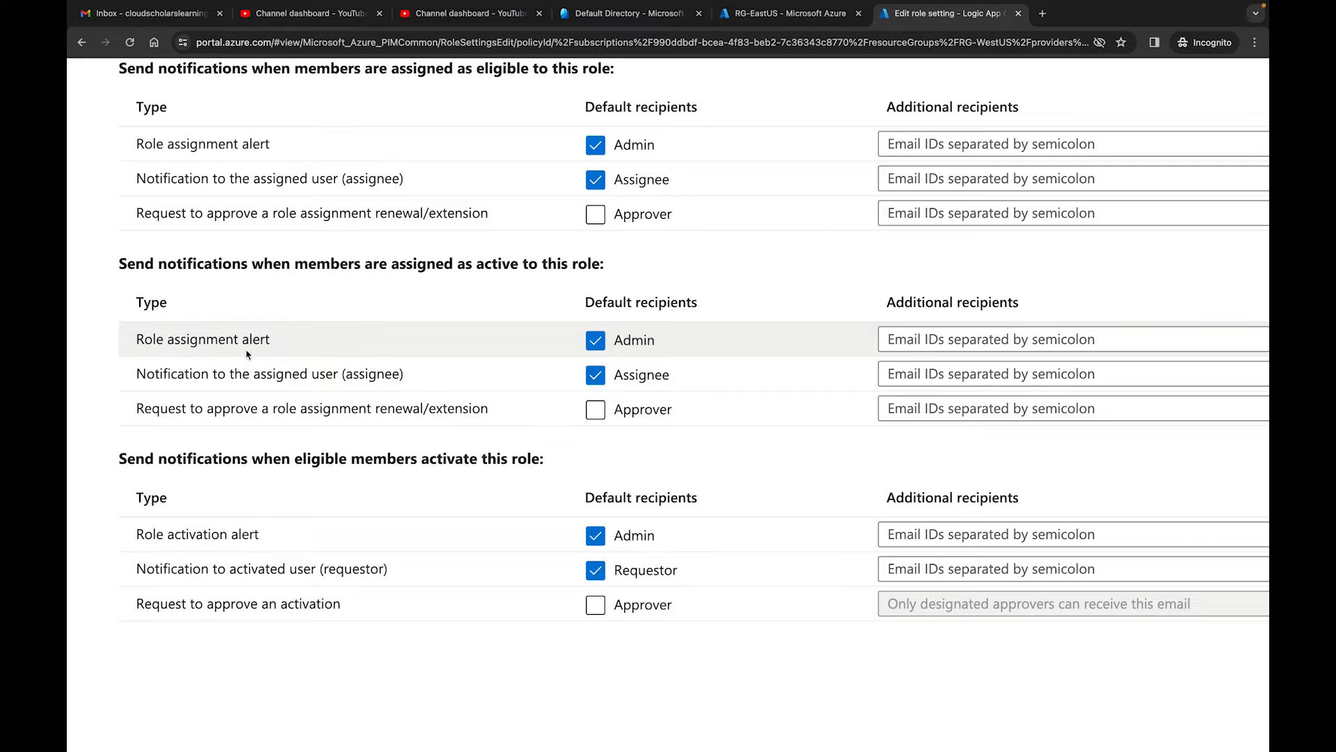
{"action": "mouse_move", "coordinate": [254, 382]}
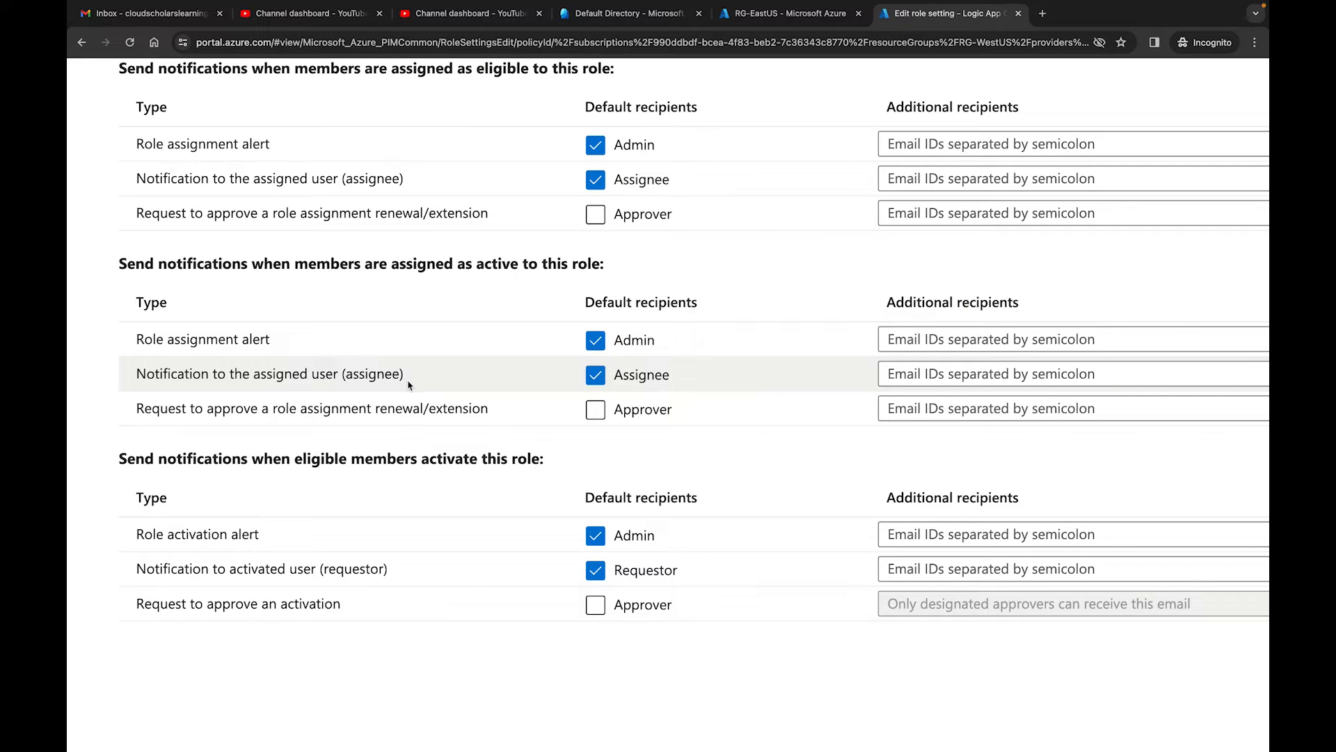
{"action": "mouse_move", "coordinate": [374, 415]}
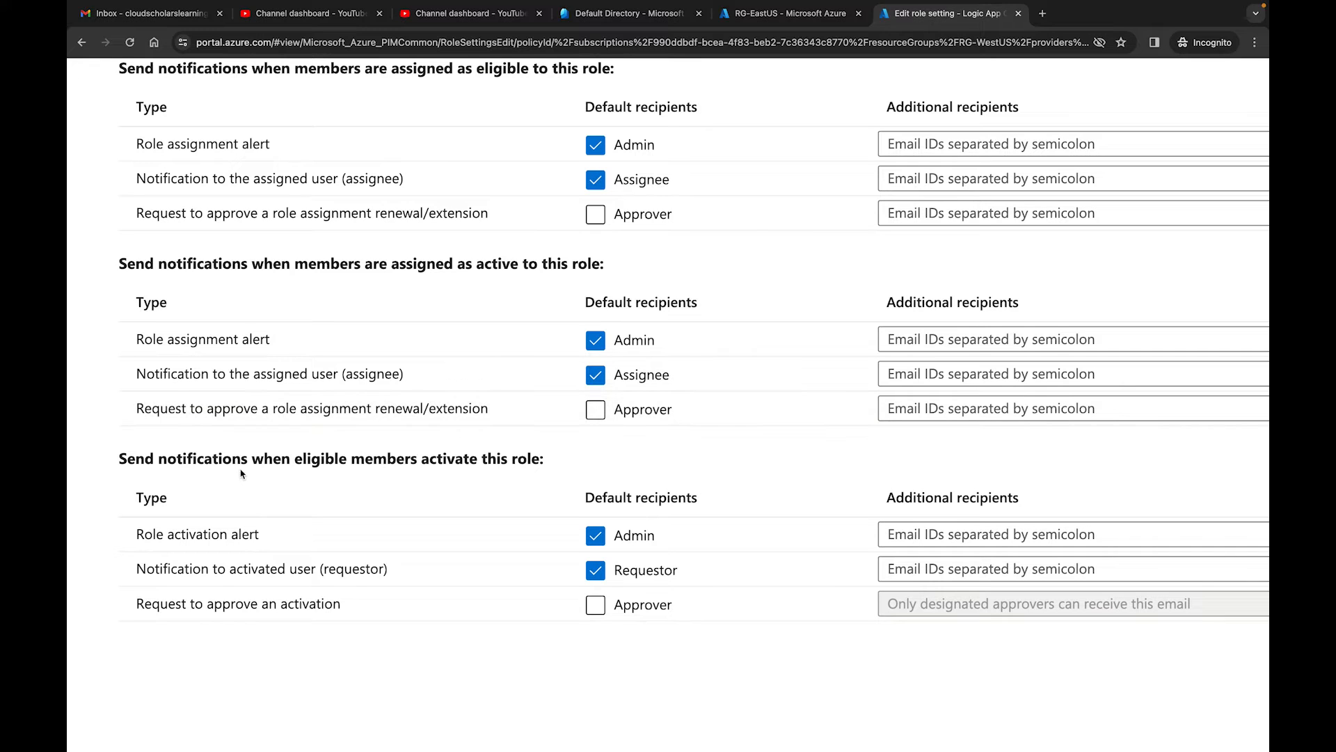
{"action": "mouse_move", "coordinate": [354, 475]}
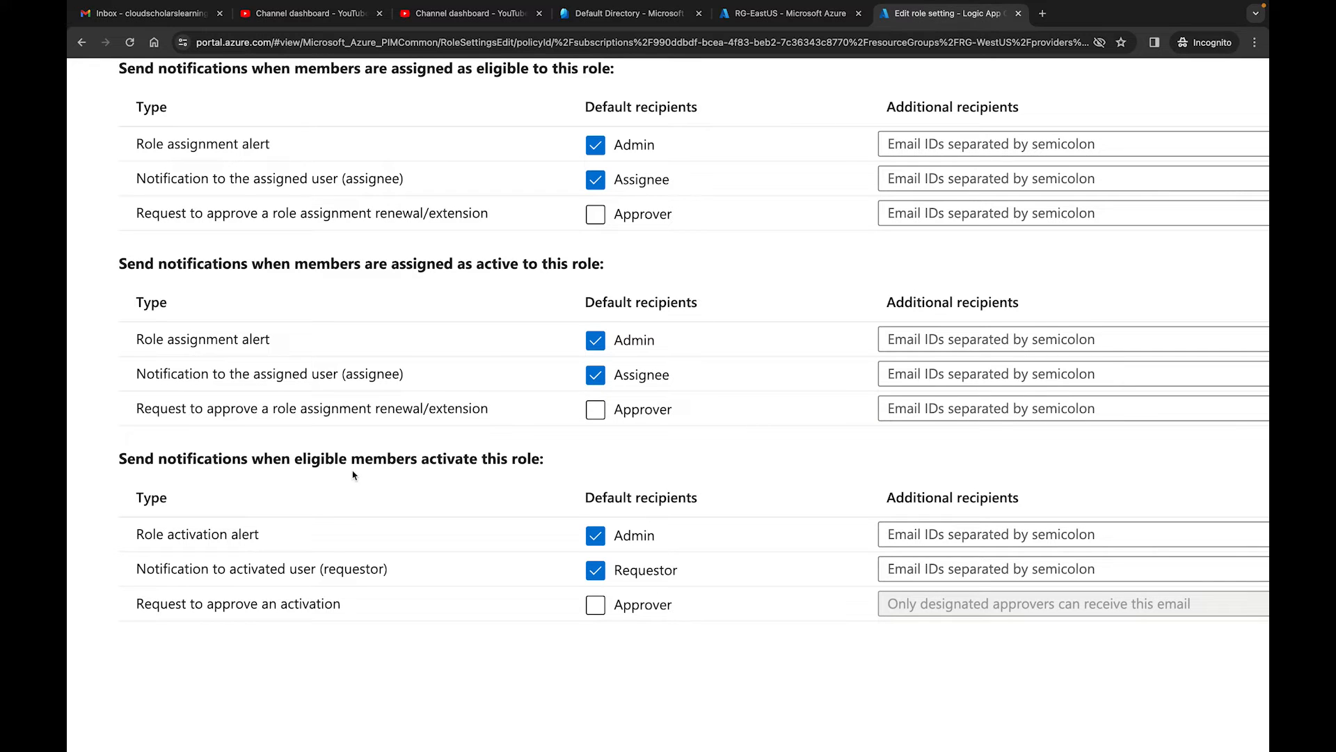
{"action": "mouse_move", "coordinate": [489, 461]}
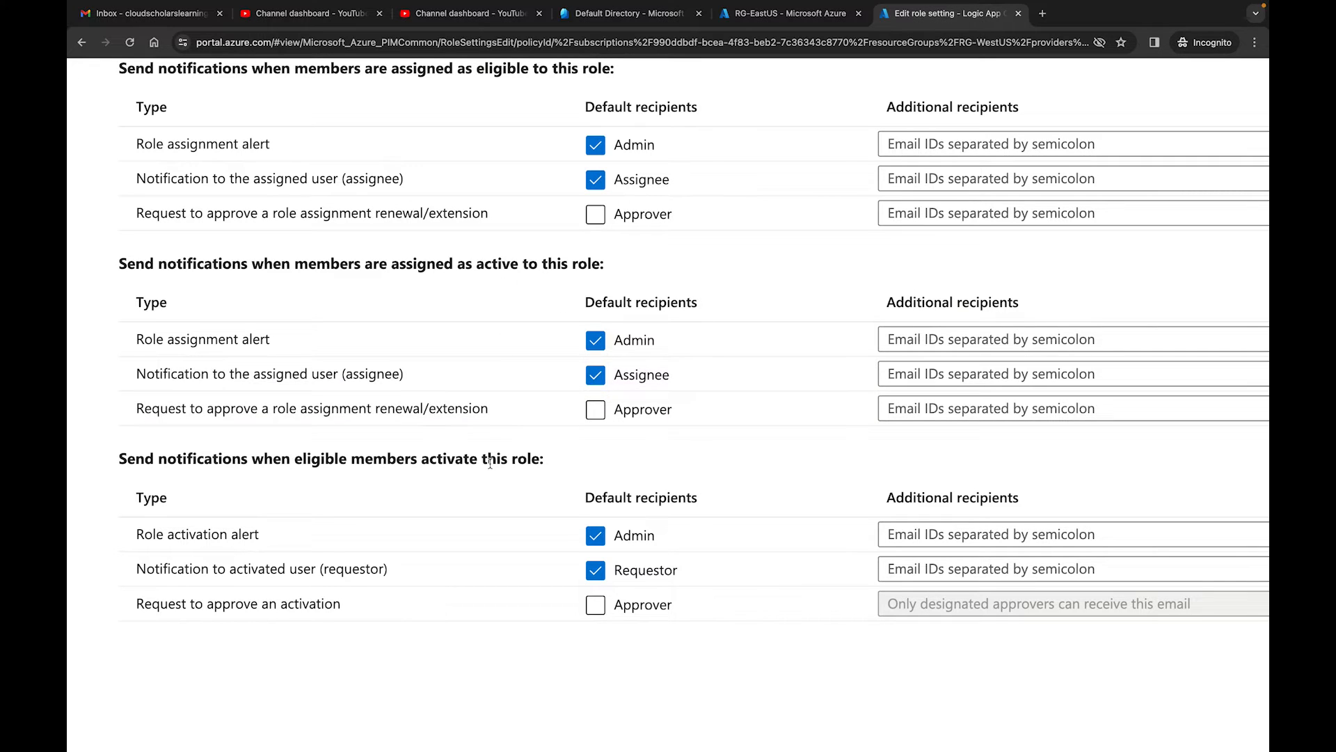
{"action": "mouse_move", "coordinate": [525, 441]}
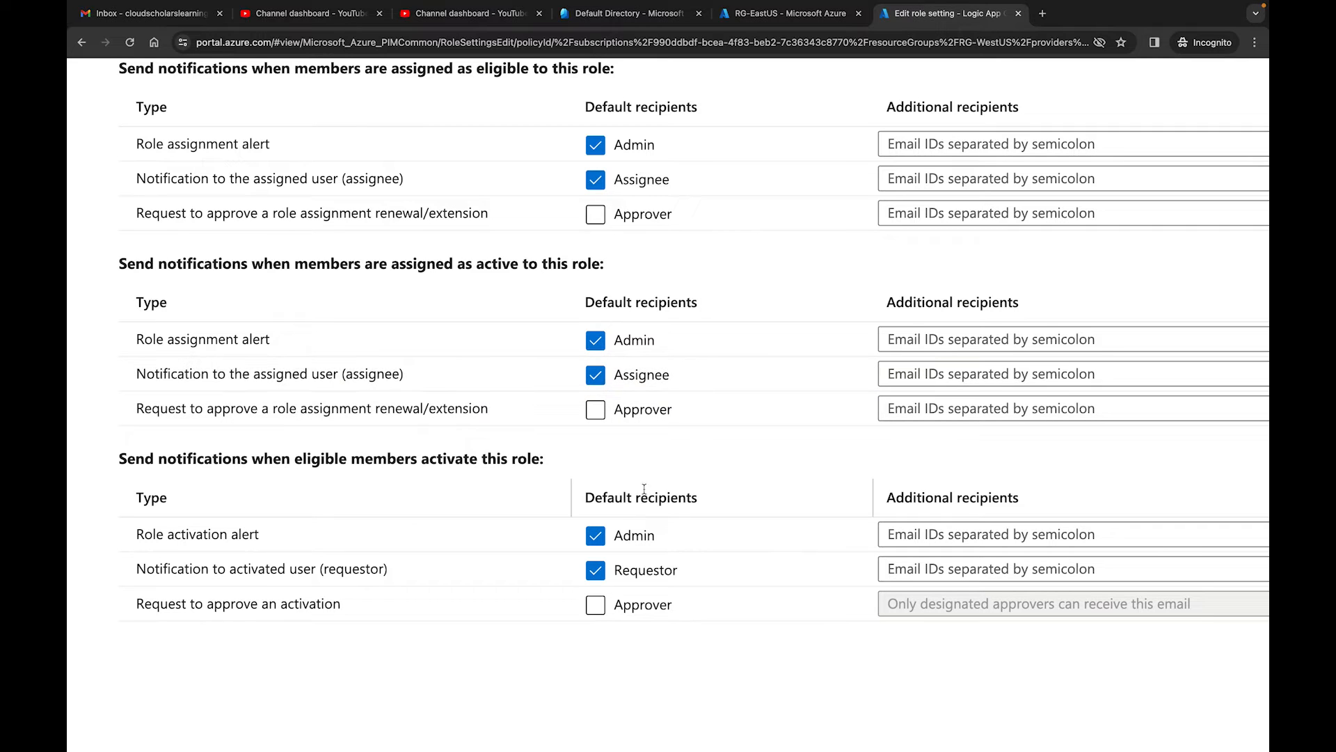
{"action": "mouse_move", "coordinate": [626, 376]}
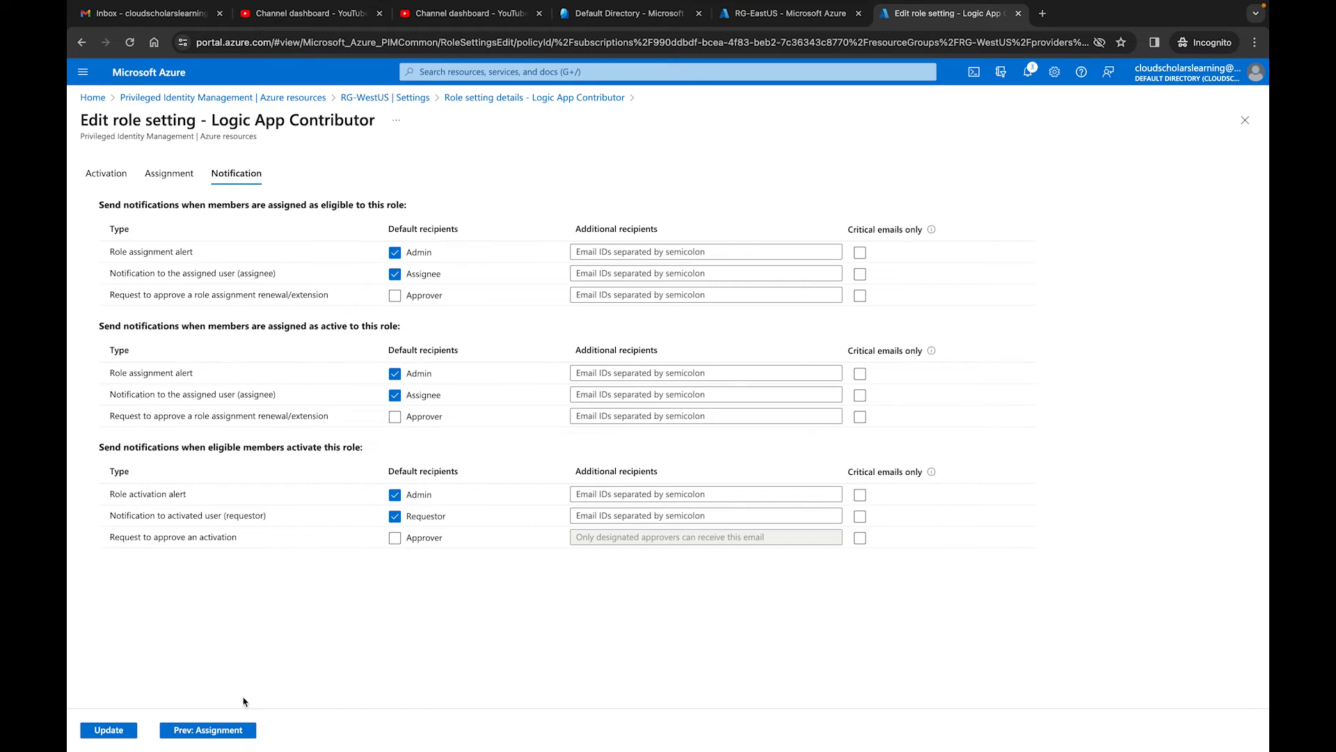
{"action": "left_click", "coordinate": [115, 730]}
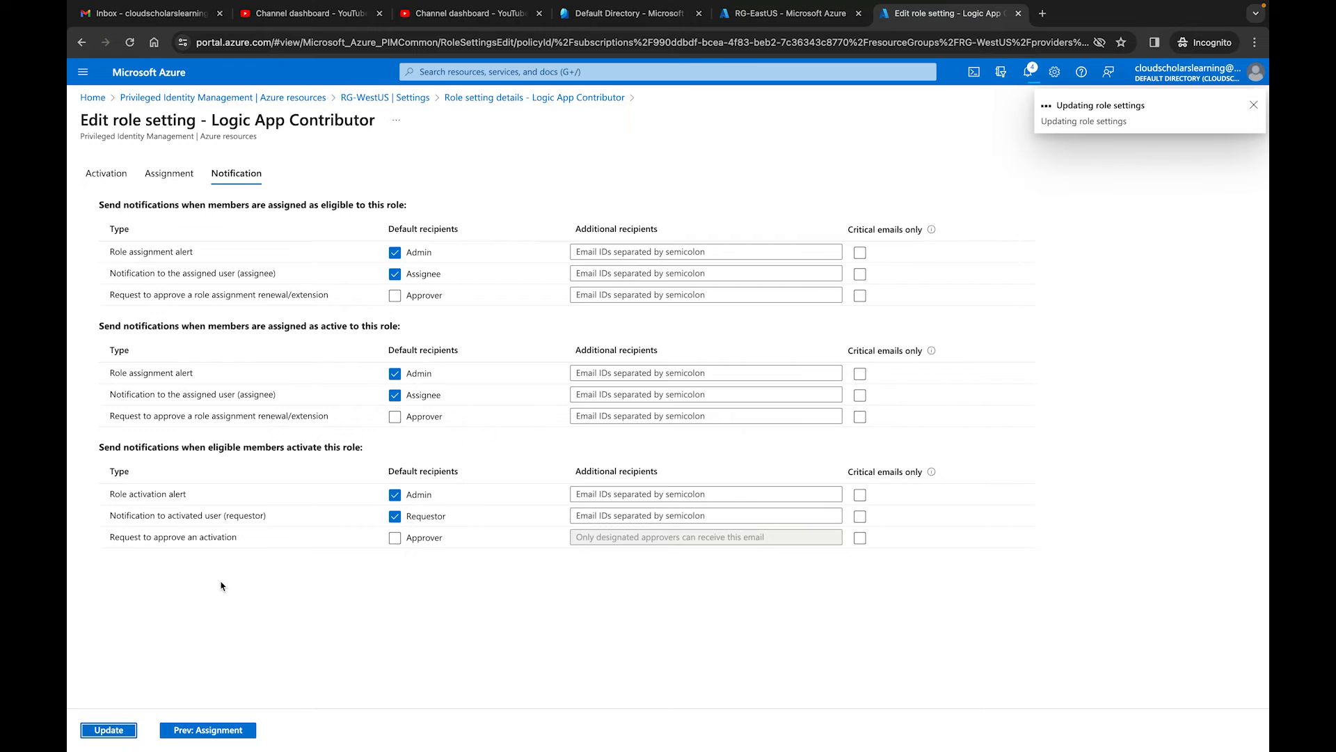
Open RG-EastUS role settings and its Logic App Contributor details, checking RG-WestUS's list
{"action": "left_click", "coordinate": [118, 730]}
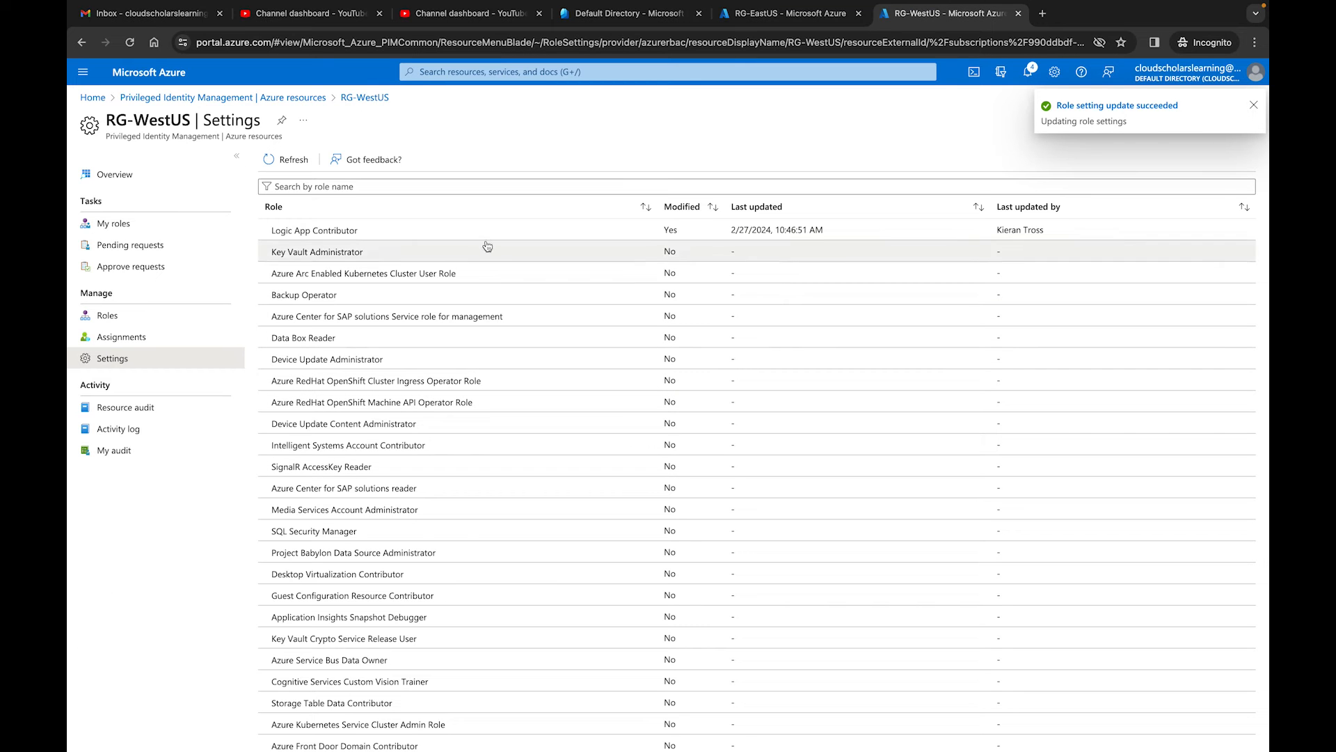
{"action": "mouse_move", "coordinate": [759, 160]}
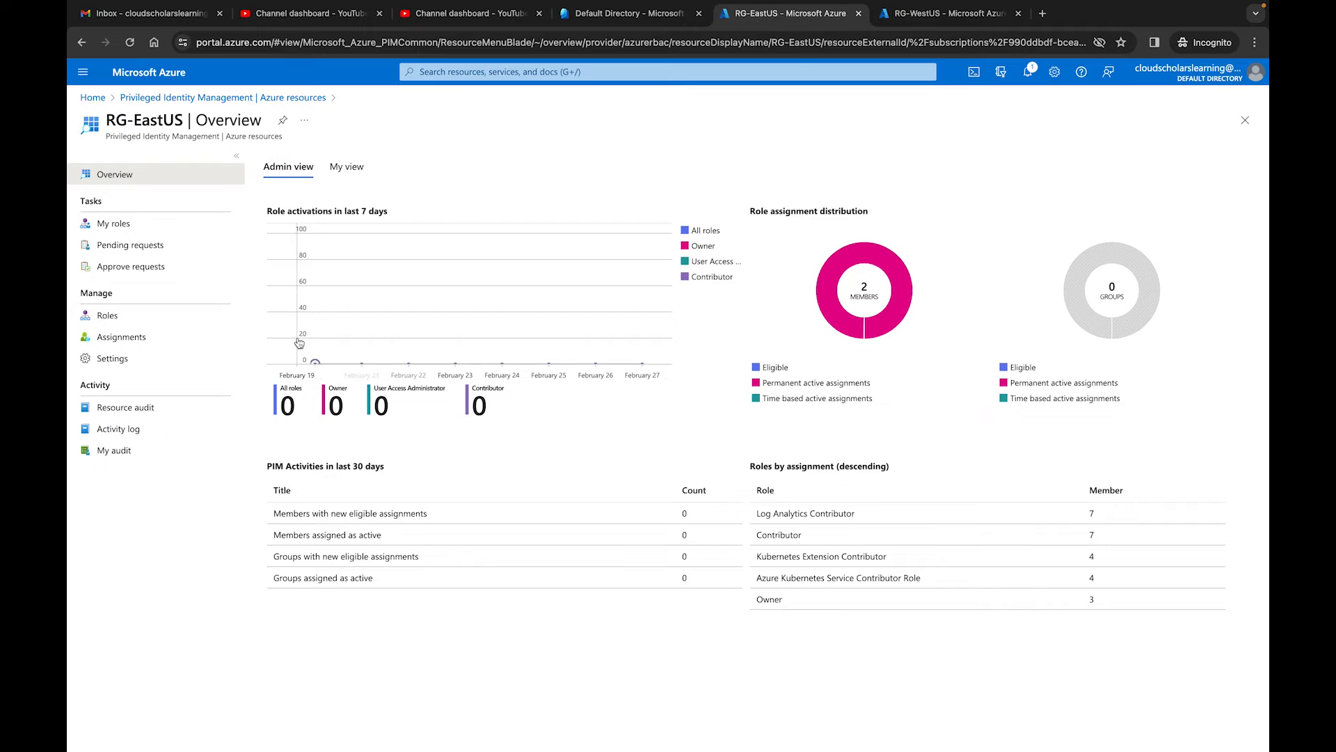
{"action": "left_click", "coordinate": [112, 359]}
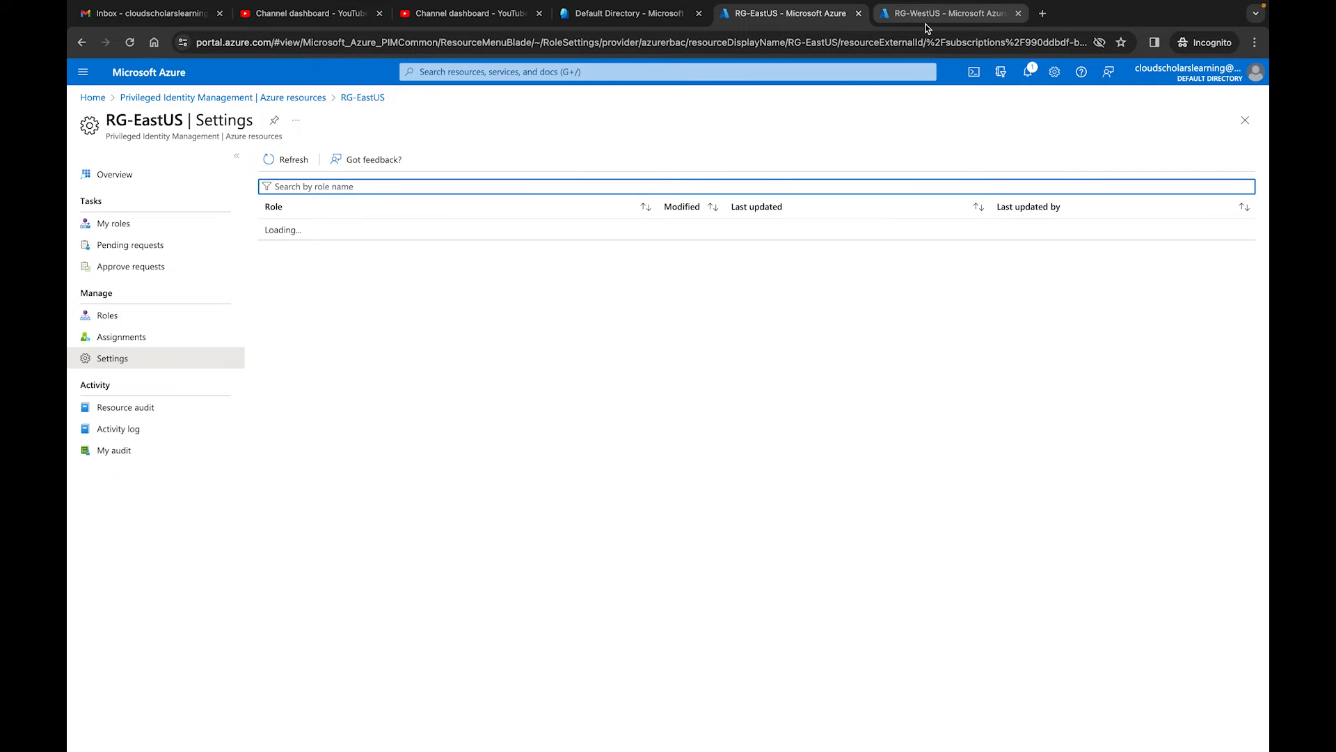
{"action": "left_click", "coordinate": [946, 13]}
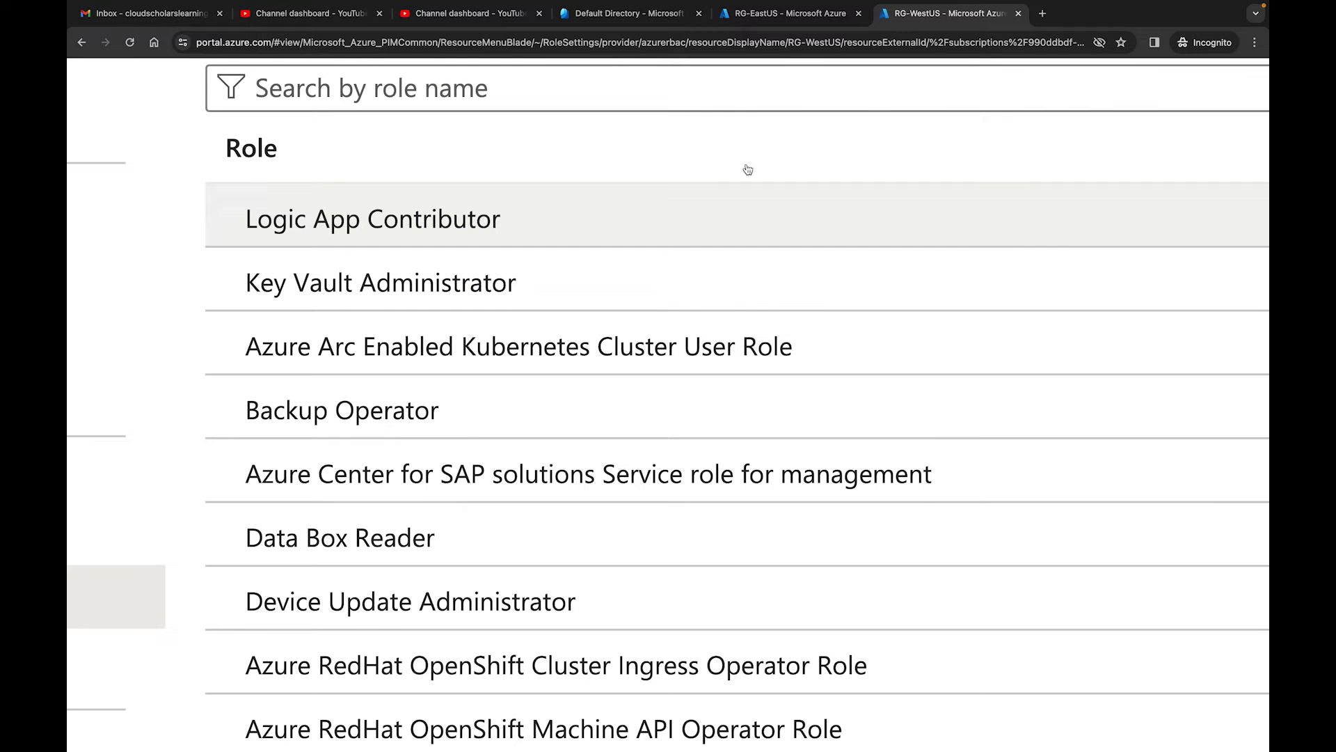
{"action": "left_click", "coordinate": [791, 14]}
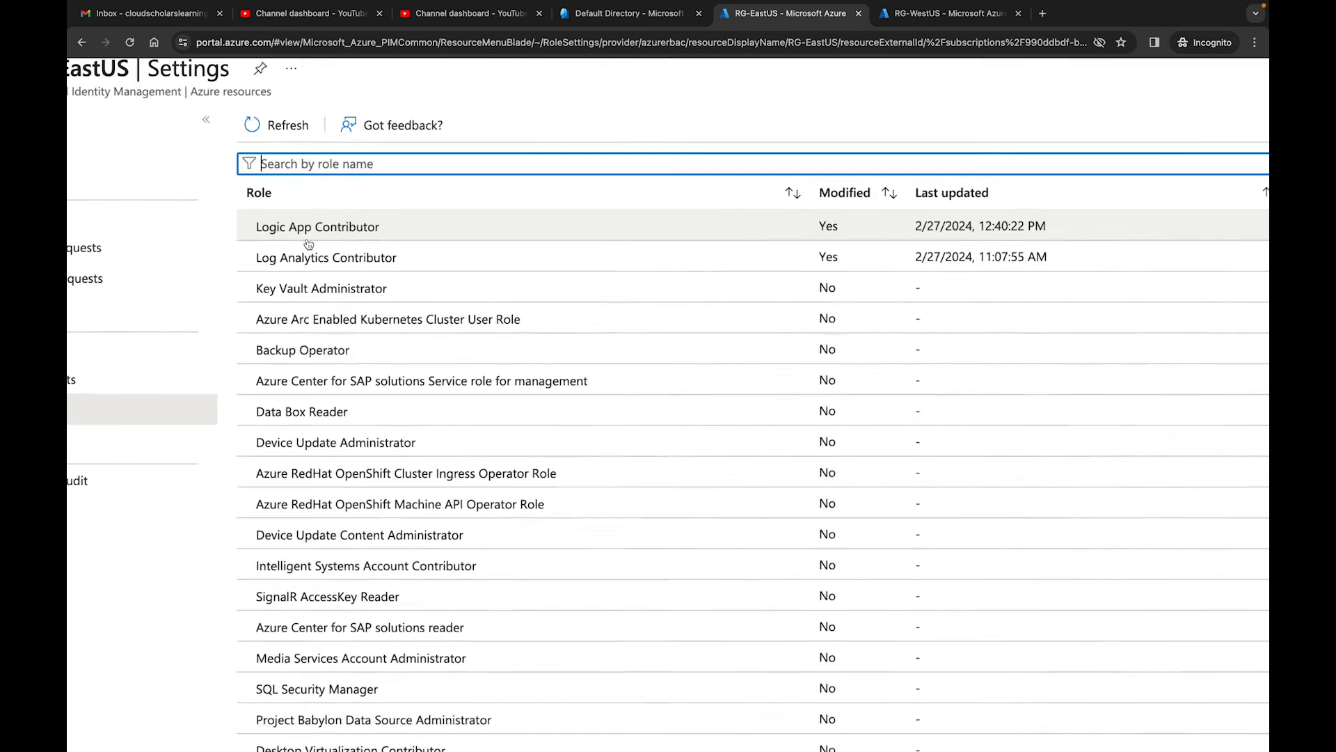
{"action": "left_click", "coordinate": [317, 226]}
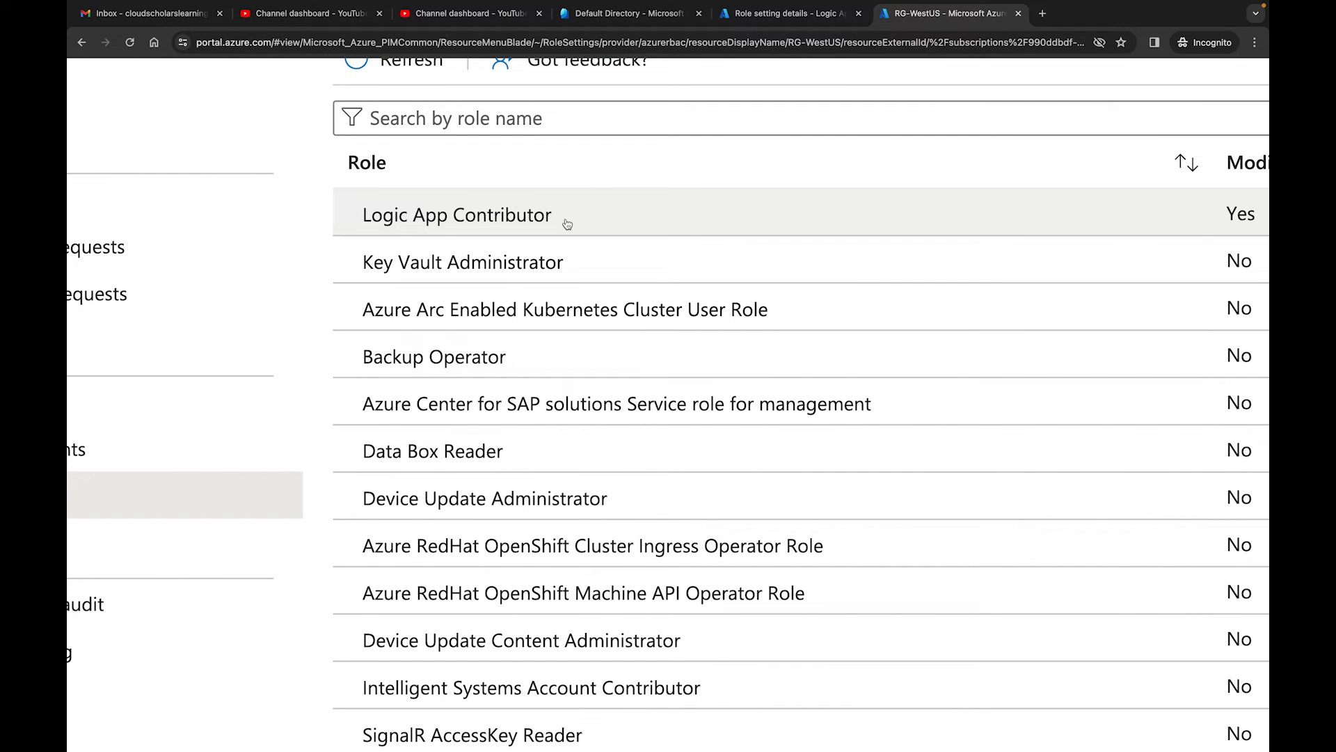
View RG-WestUS's Logic App Contributor details, then edit RG-EastUS's Logic App Contributor setting
{"action": "left_click", "coordinate": [456, 216]}
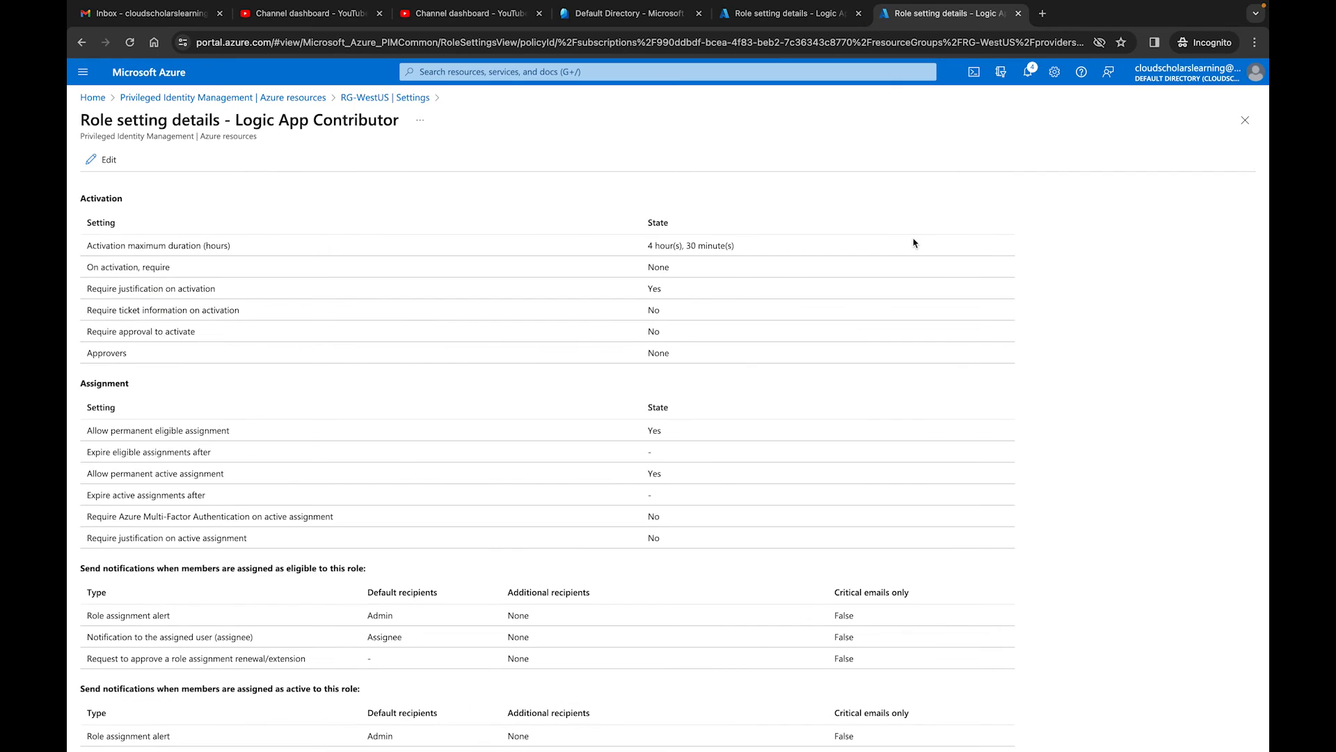
{"action": "mouse_move", "coordinate": [699, 264]}
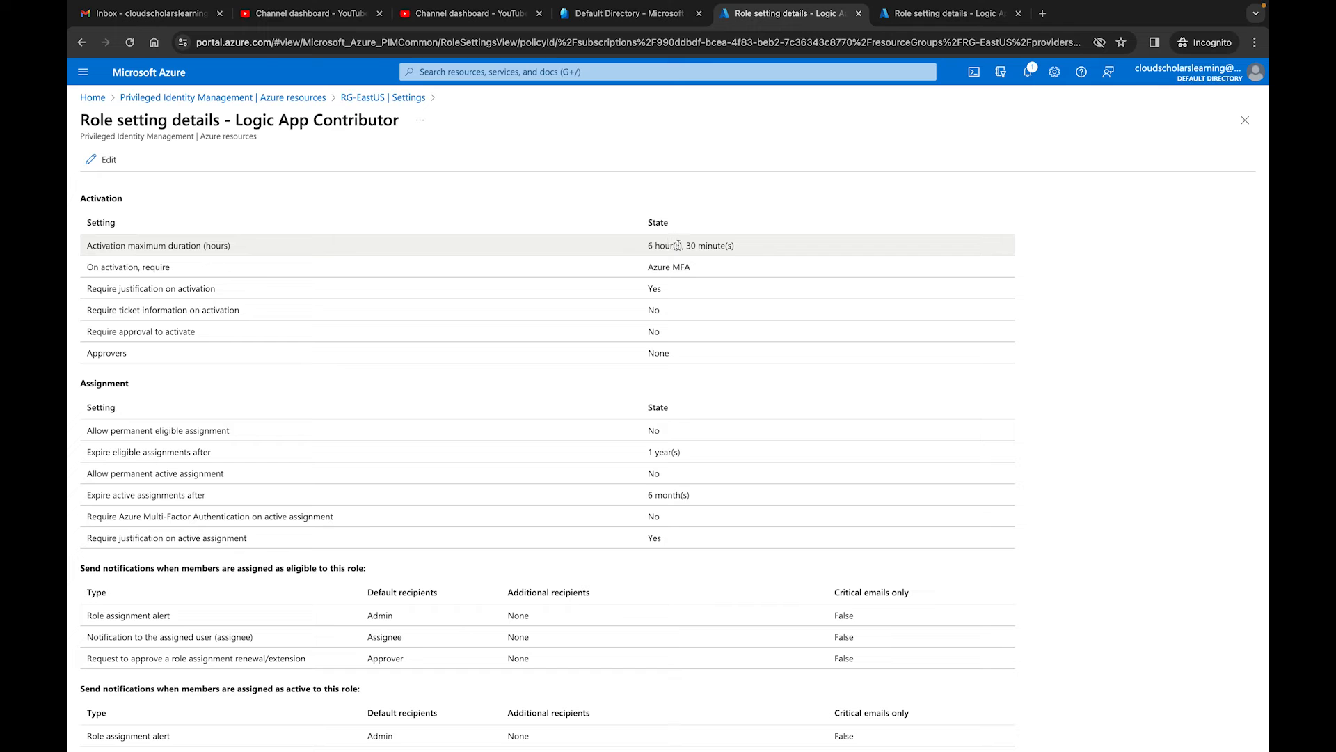
{"action": "left_click", "coordinate": [102, 159]}
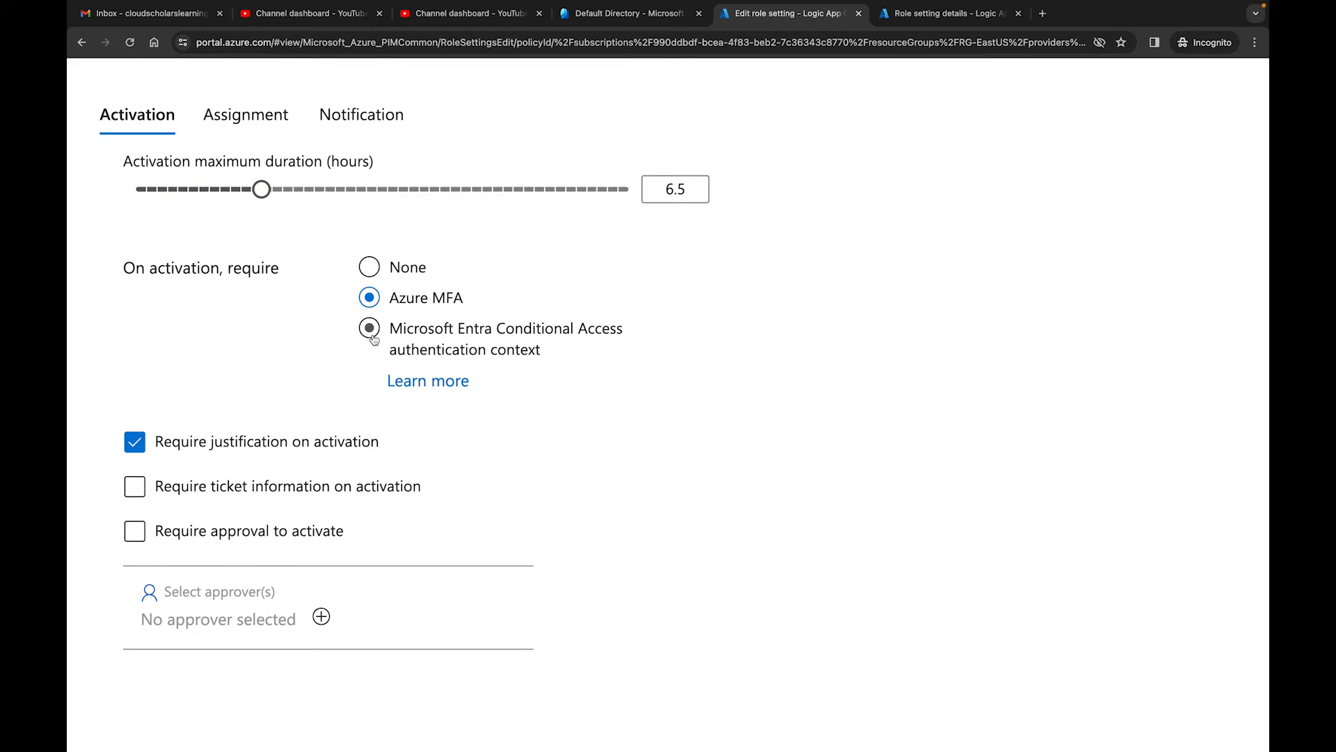
Try Conditional Access authentication context, find none, and revert activation to require Azure MFA
{"action": "left_click", "coordinate": [366, 328]}
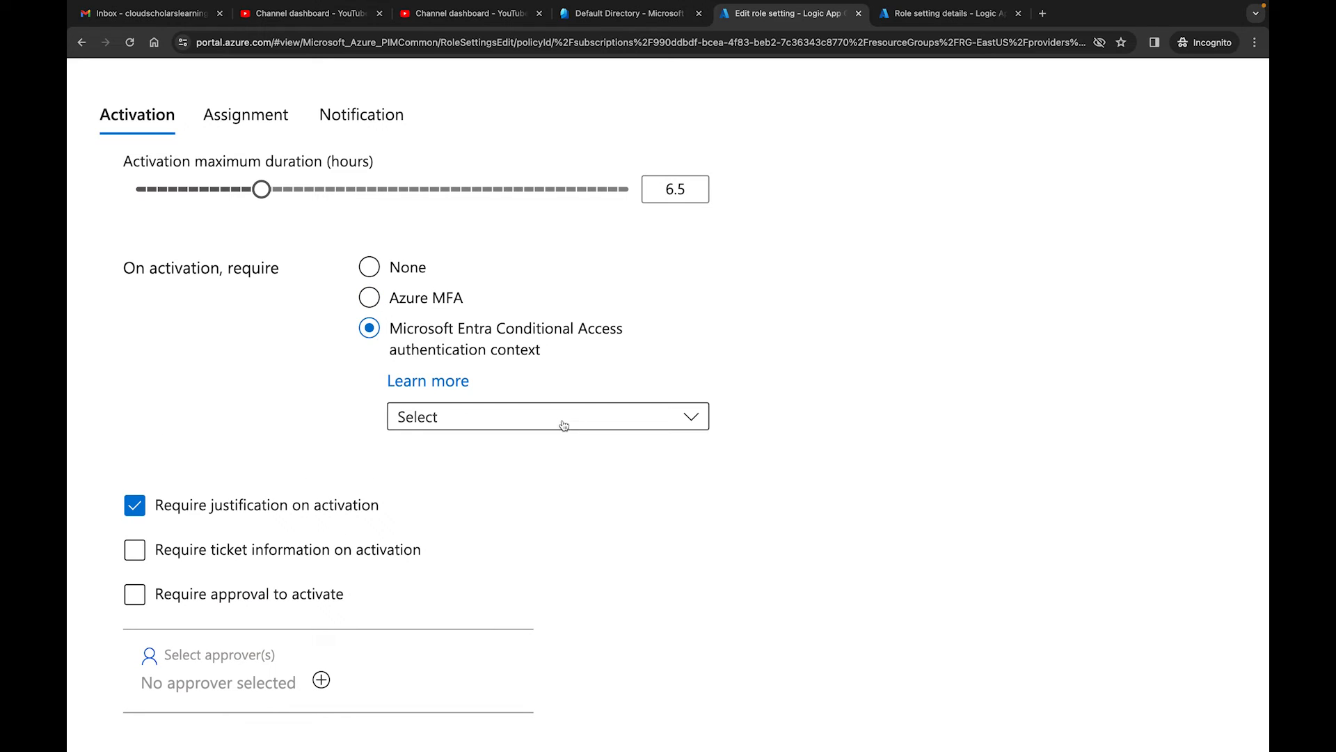
{"action": "mouse_move", "coordinate": [562, 426]}
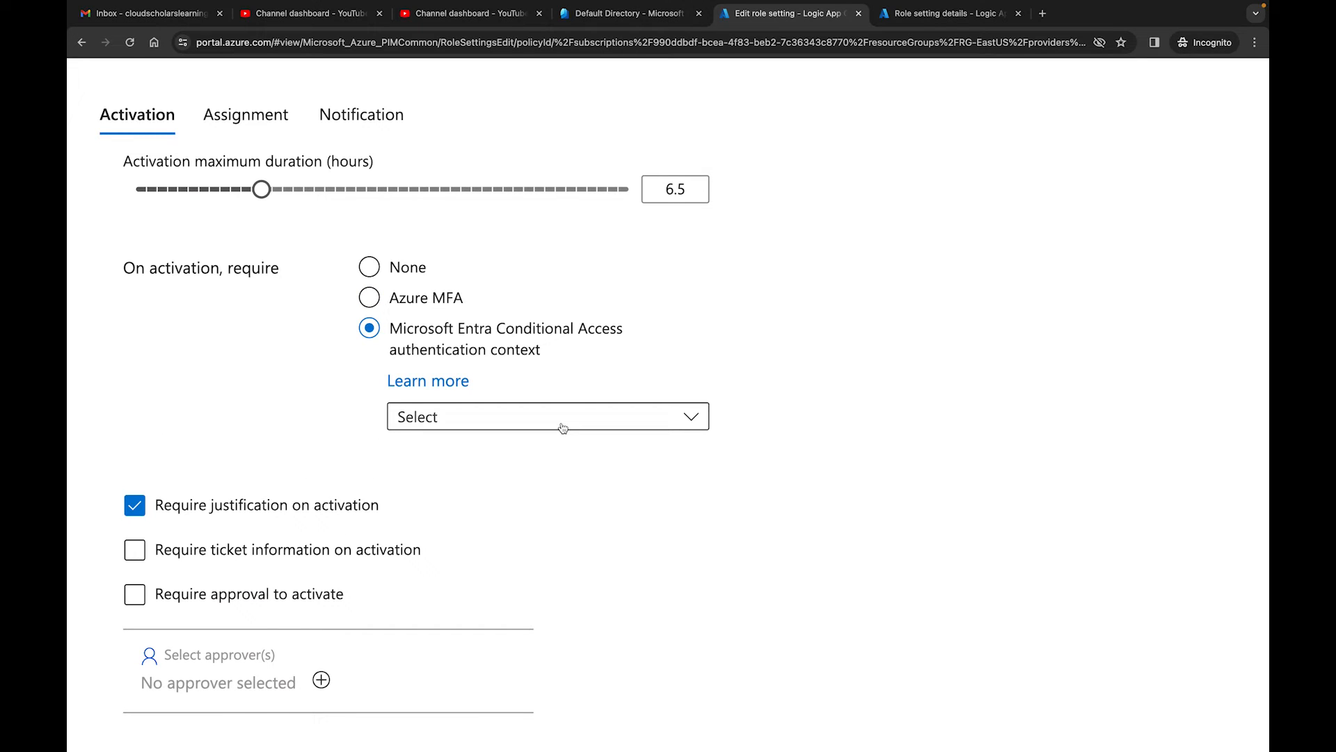
{"action": "left_click", "coordinate": [547, 417]}
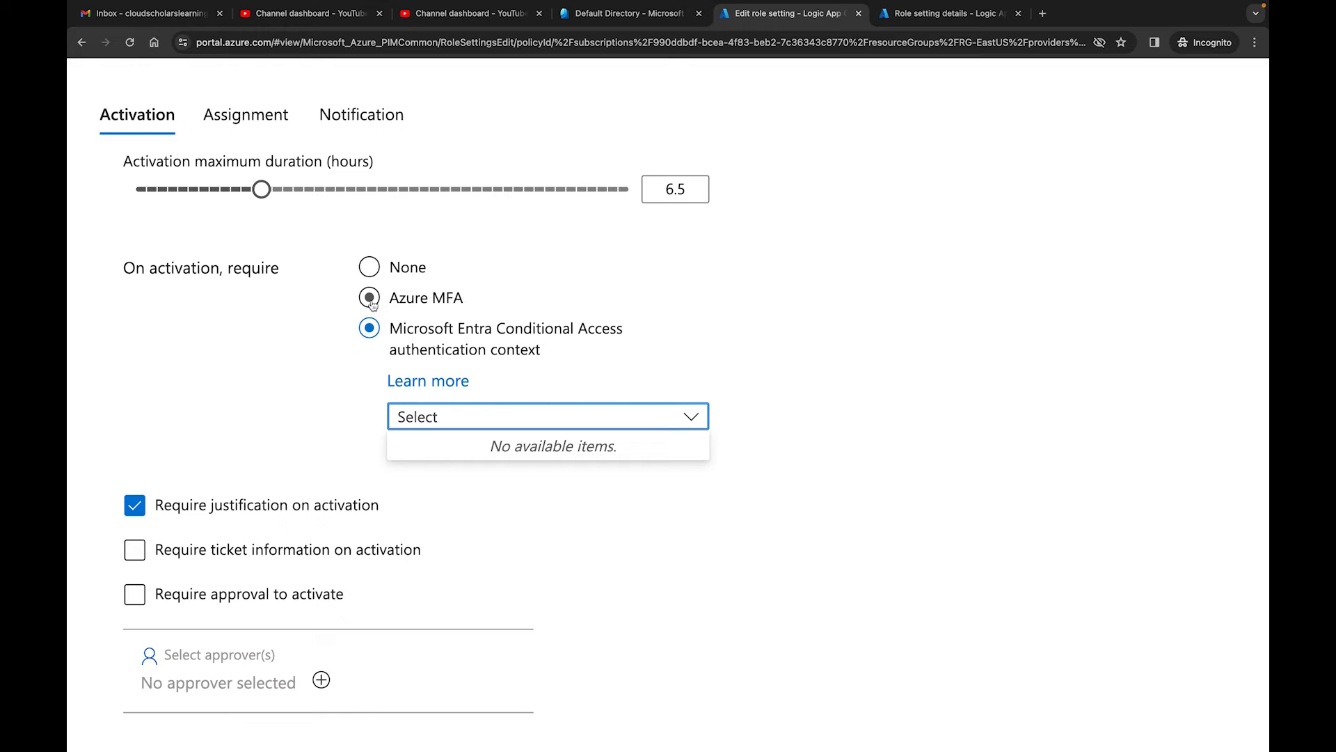
{"action": "left_click", "coordinate": [367, 298]}
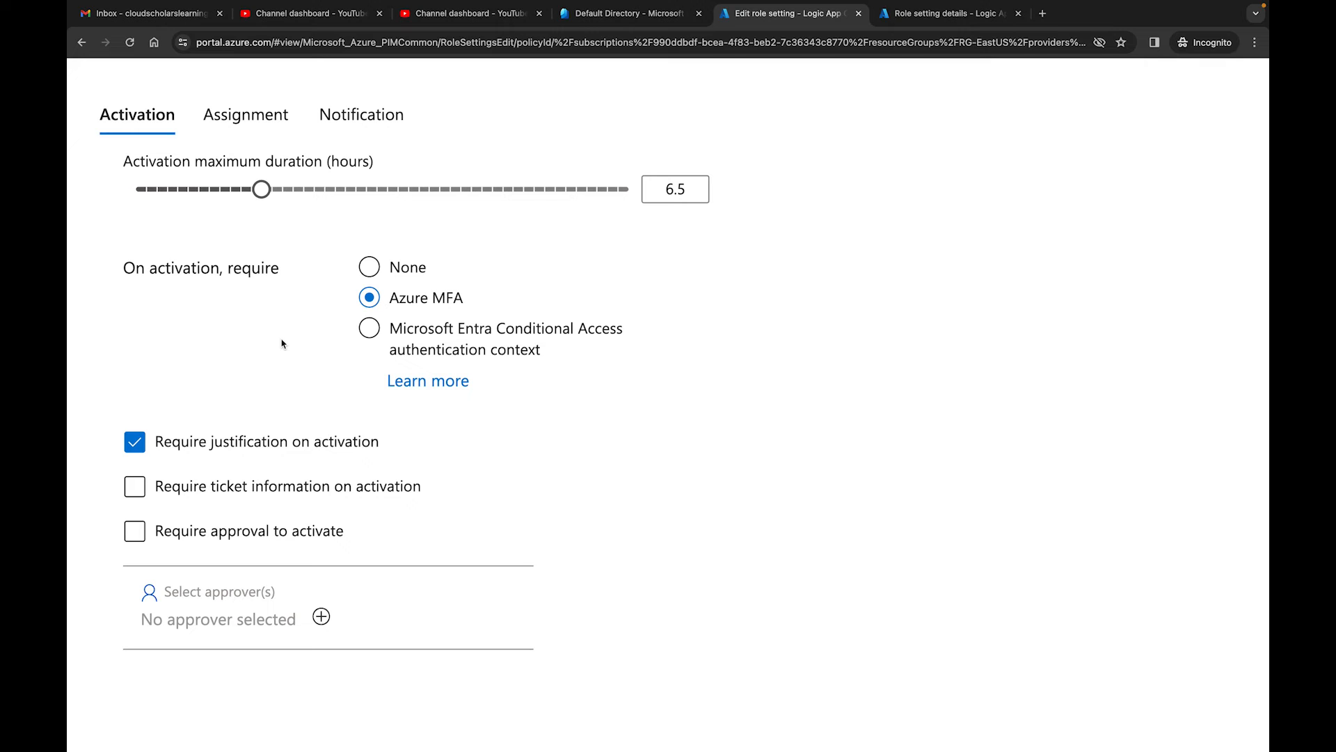
{"action": "mouse_move", "coordinate": [218, 374]}
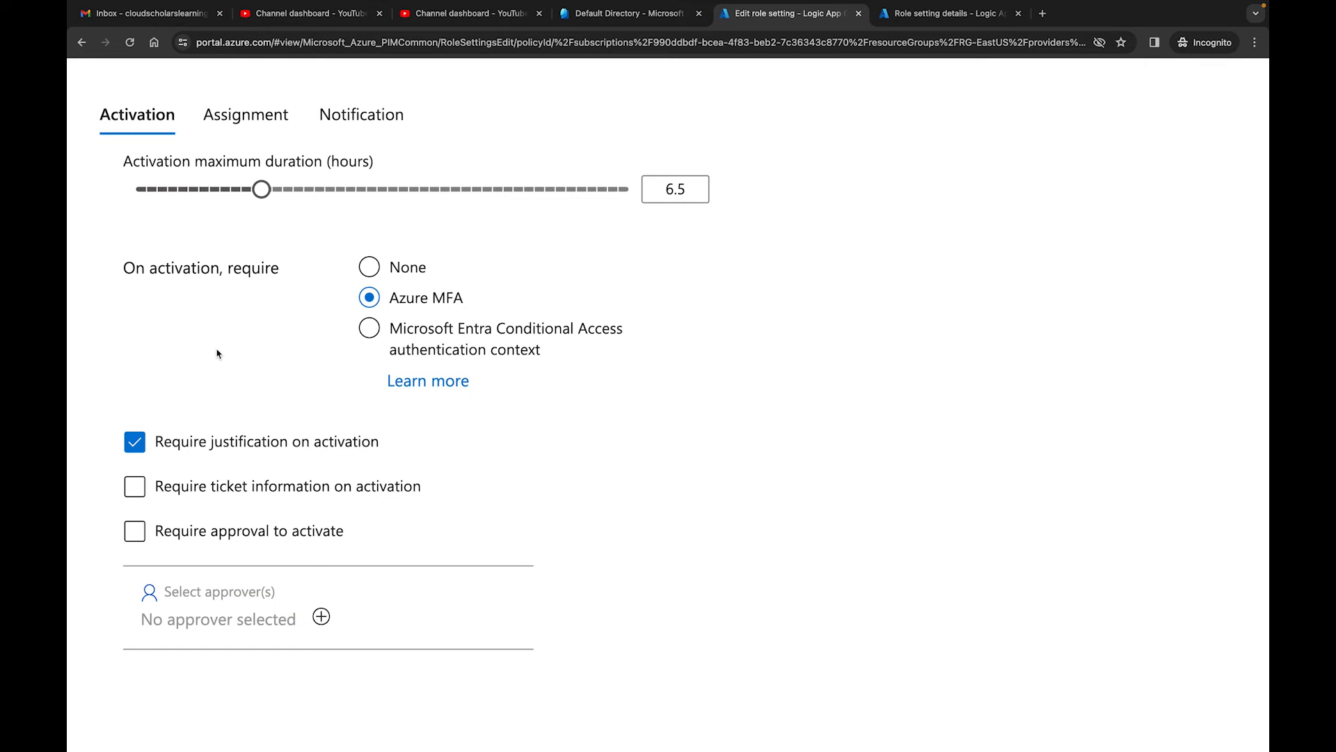
Require ticket information and approval on activation, and start choosing approvers
{"action": "scroll", "scroll_direction": "down", "scroll_amount": 3}
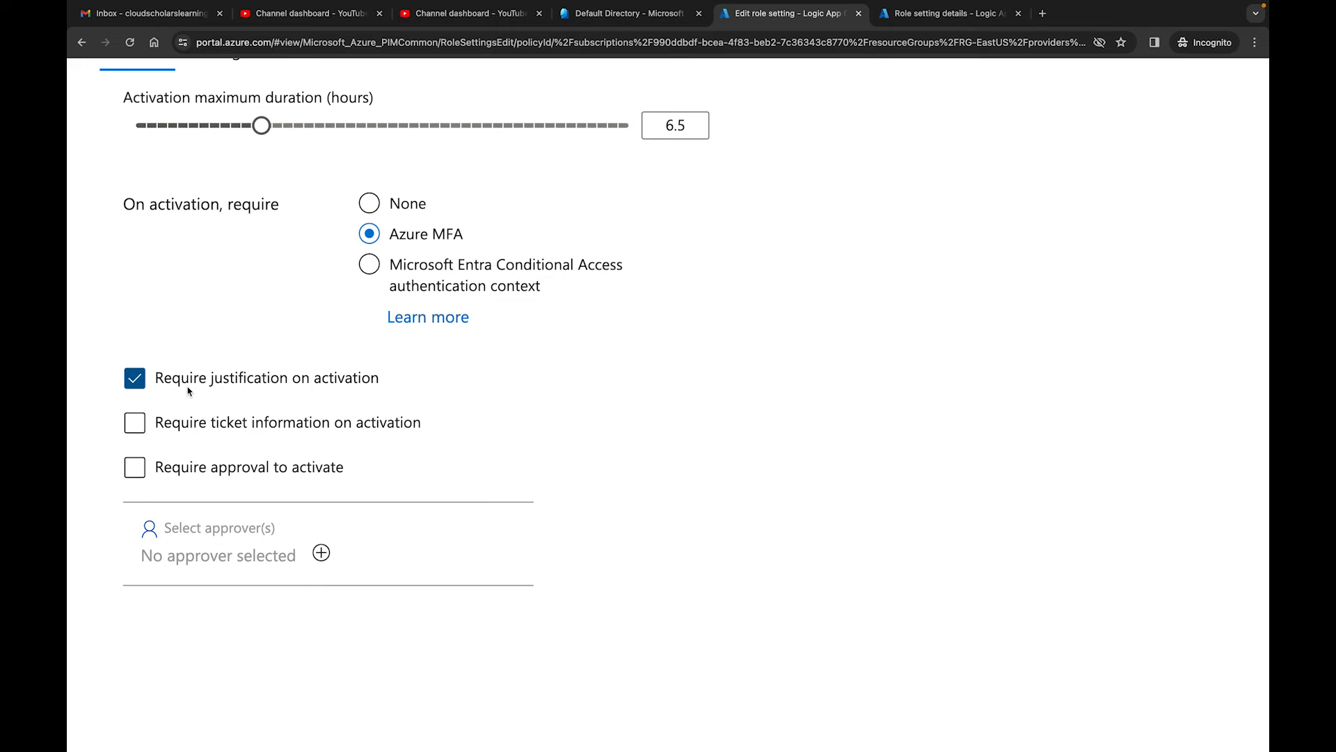
{"action": "left_click", "coordinate": [134, 422]}
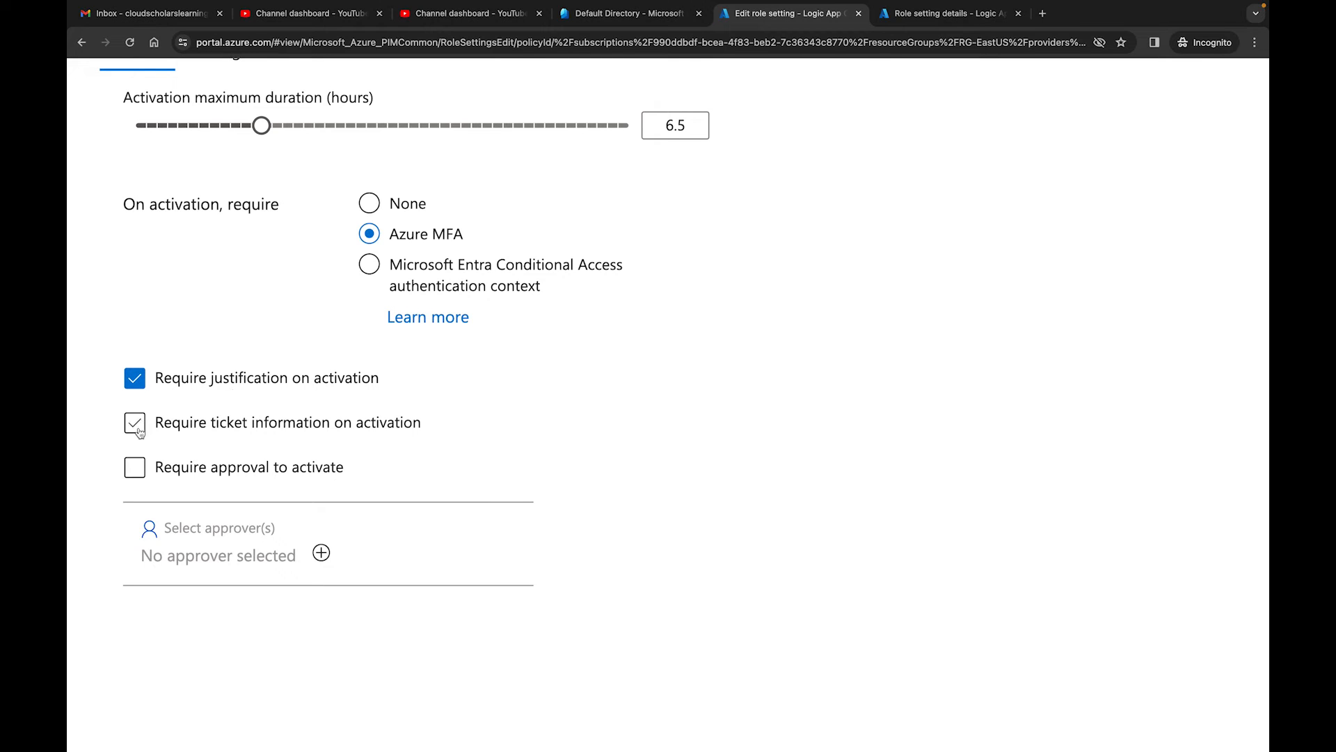
{"action": "left_click", "coordinate": [134, 422]}
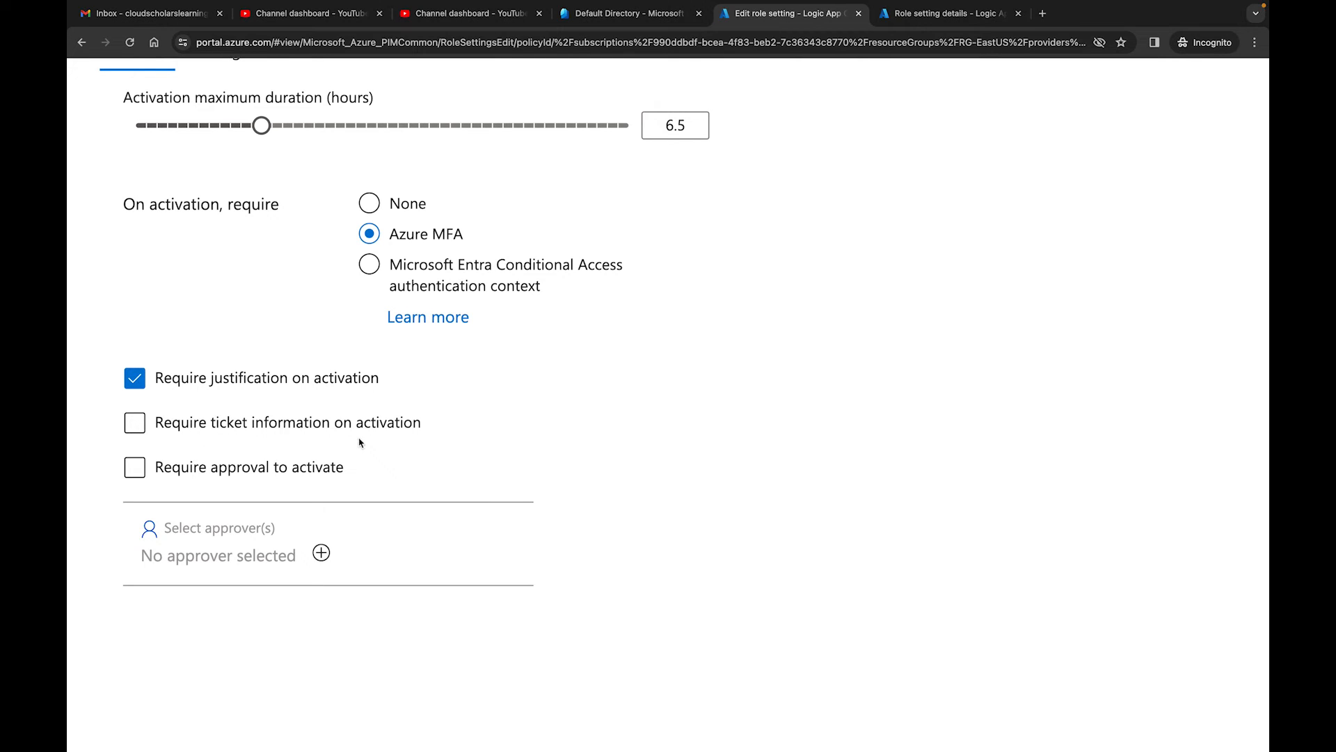
{"action": "left_click", "coordinate": [135, 422]}
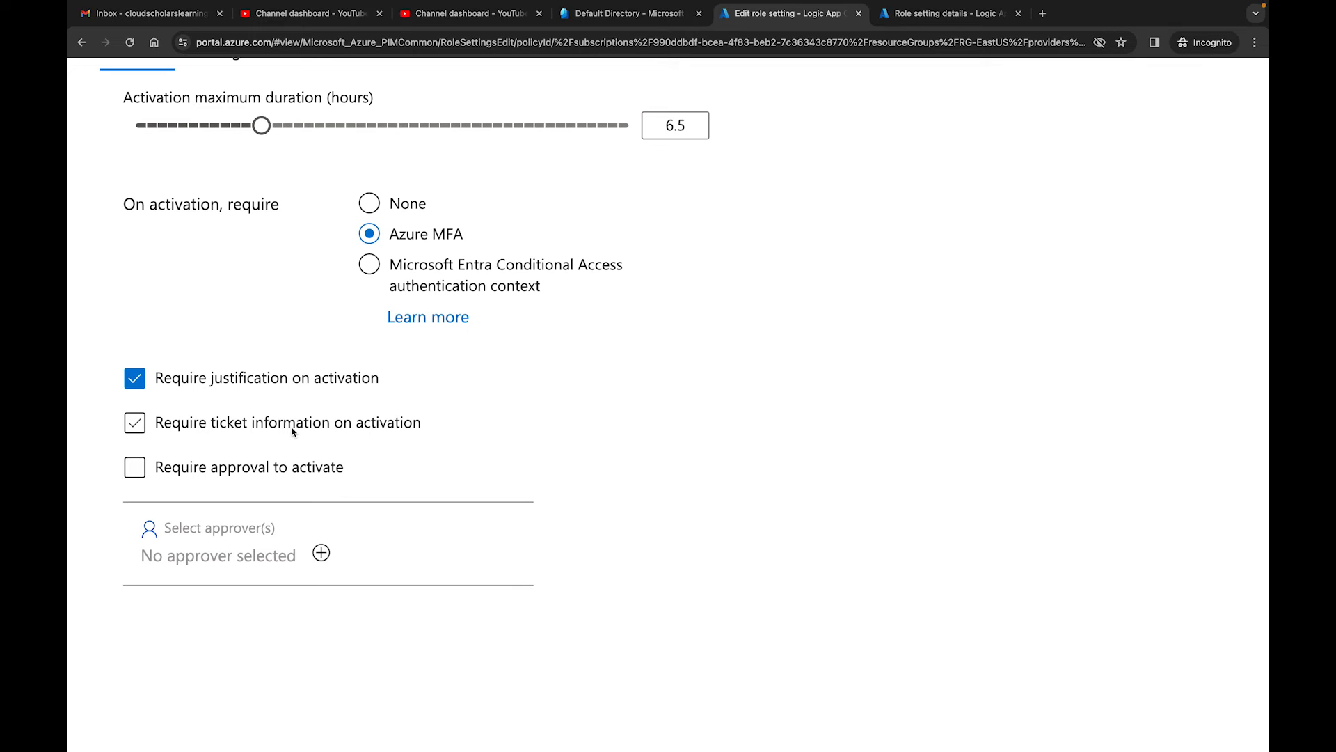
{"action": "mouse_move", "coordinate": [207, 427]}
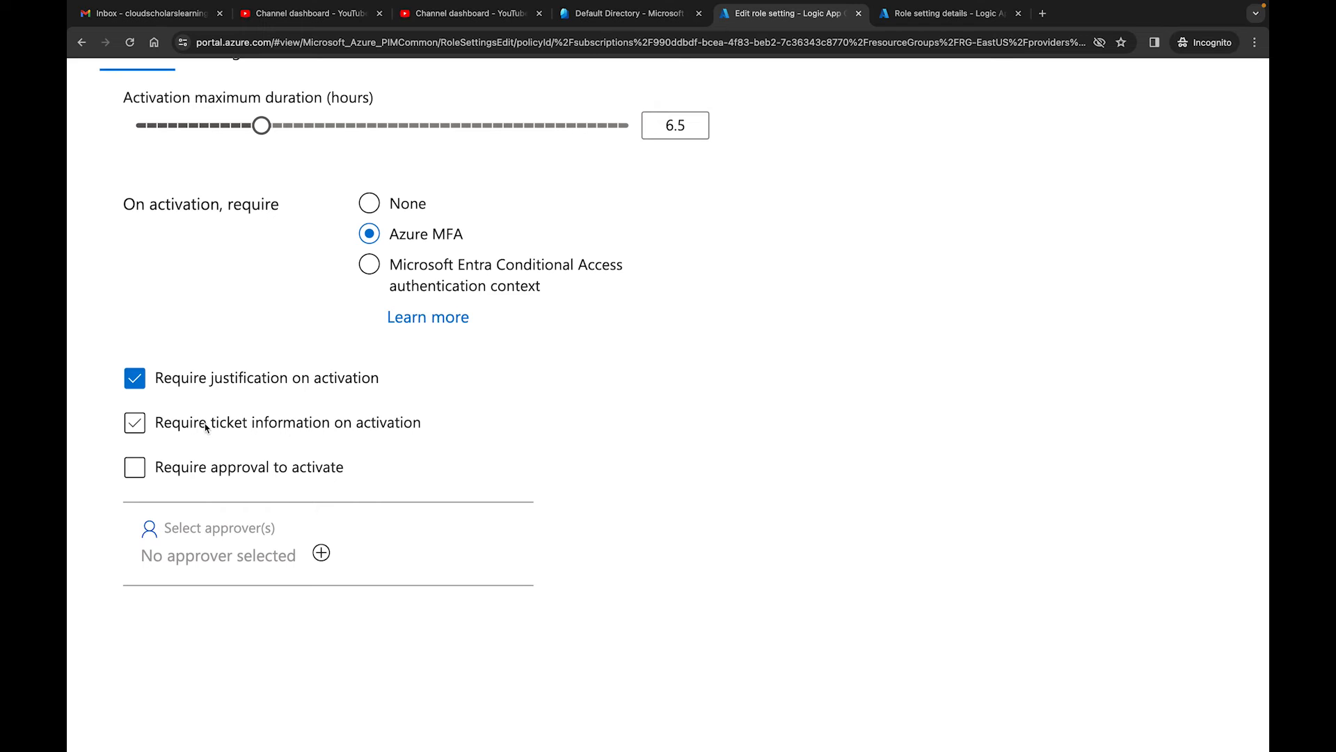
{"action": "left_click", "coordinate": [134, 423]}
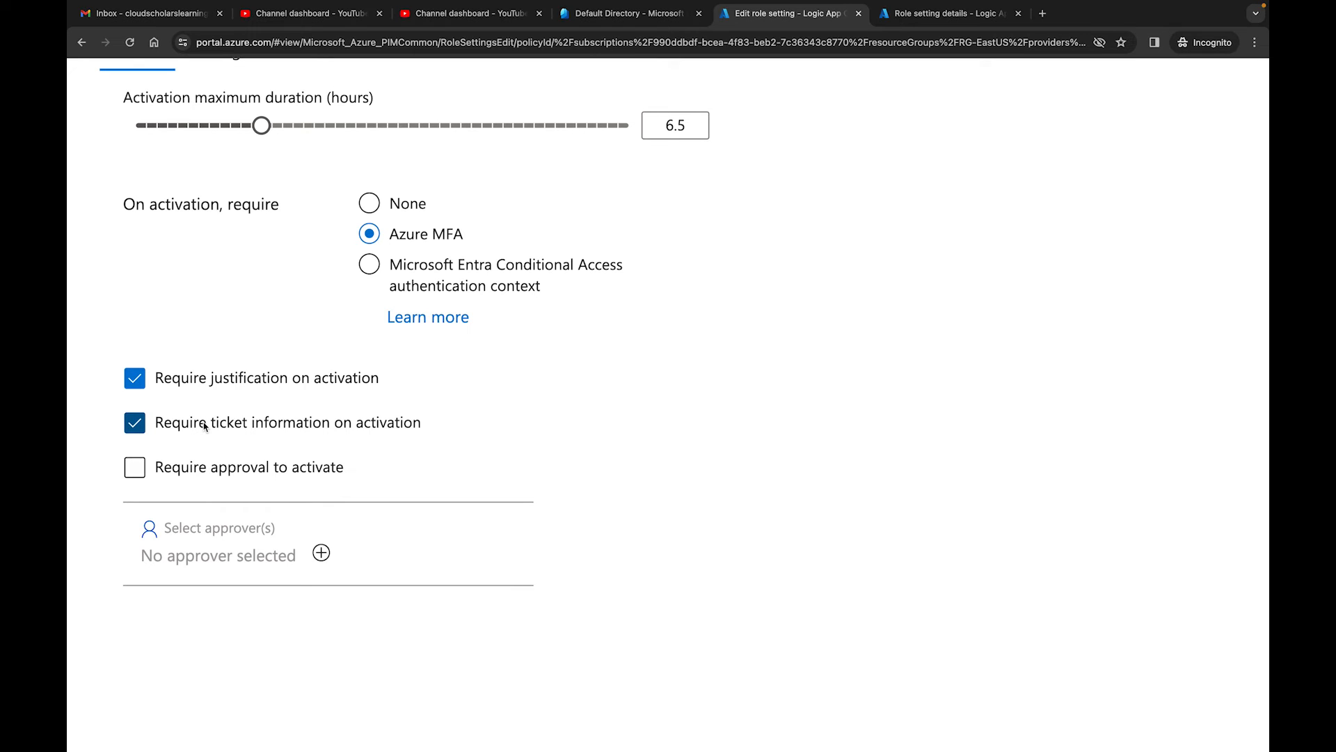
{"action": "scroll", "scroll_direction": "down", "scroll_amount": 3}
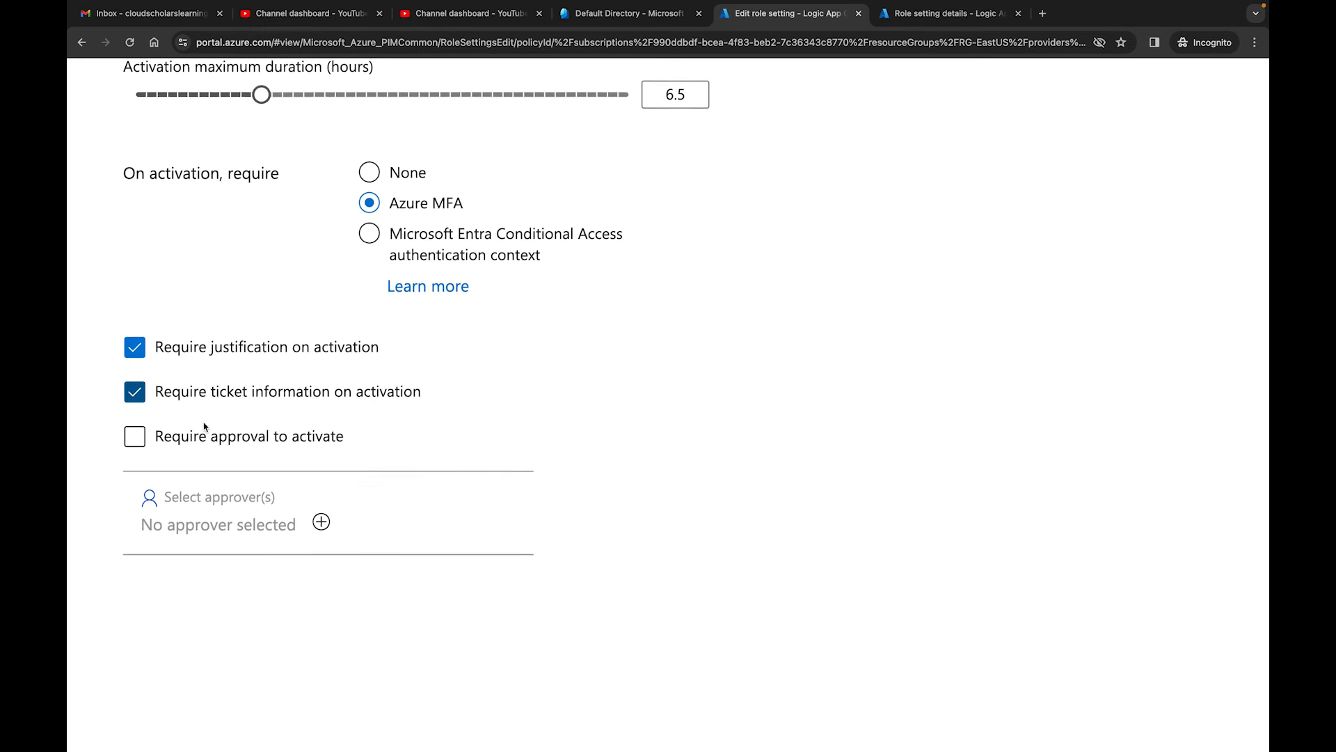
{"action": "left_click", "coordinate": [135, 435]}
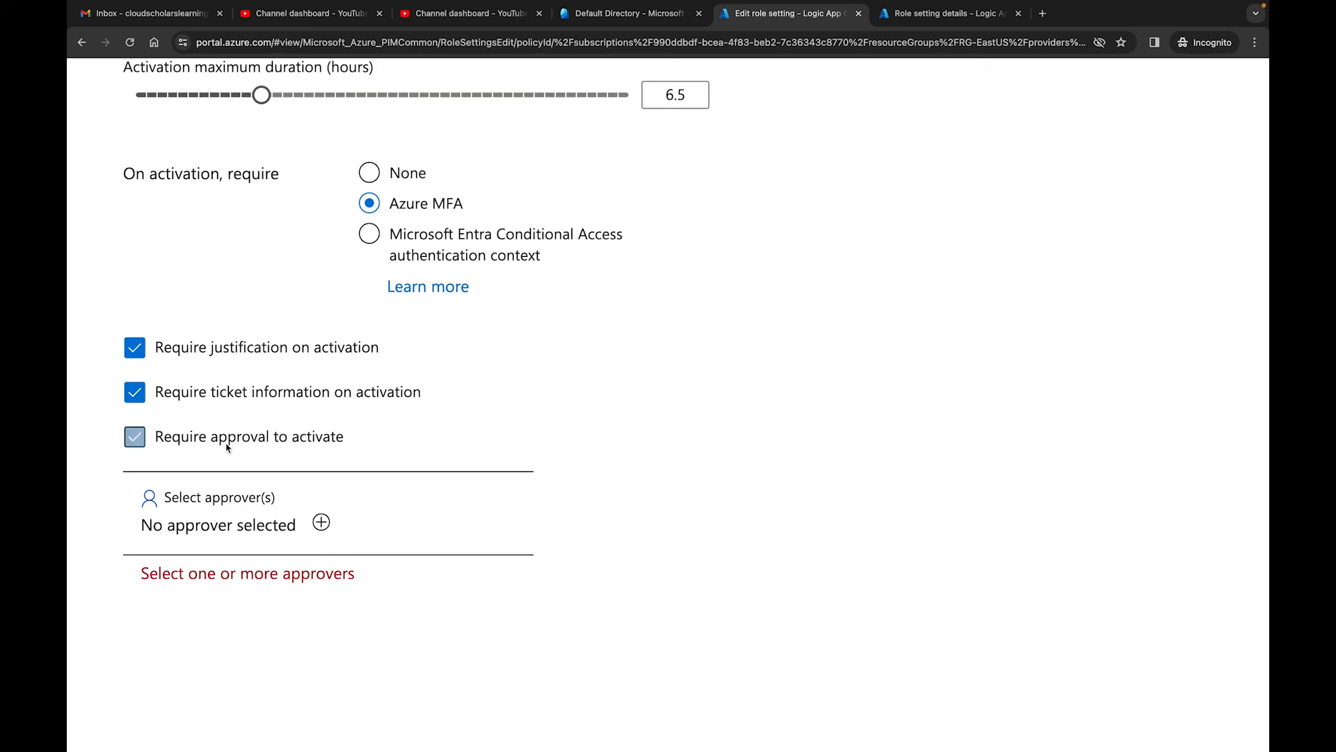
{"action": "left_click", "coordinate": [134, 437]}
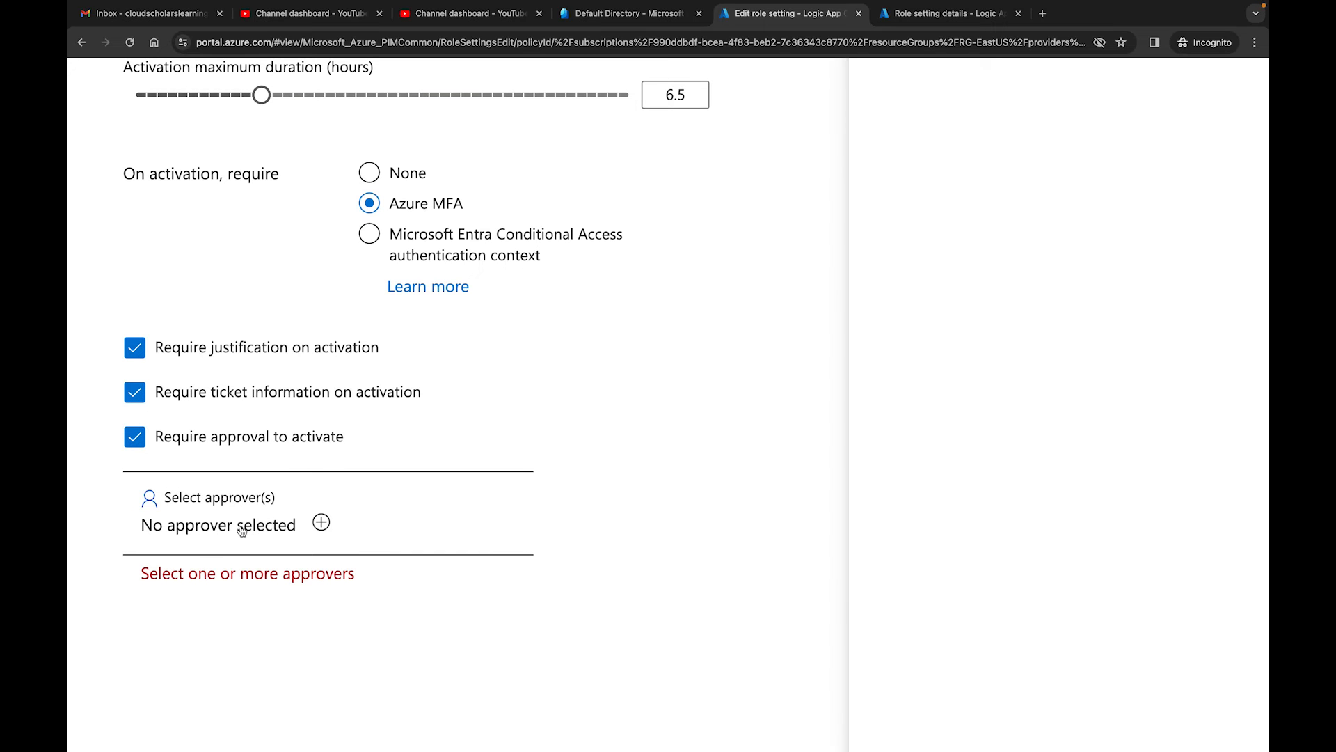
{"action": "left_click", "coordinate": [319, 523]}
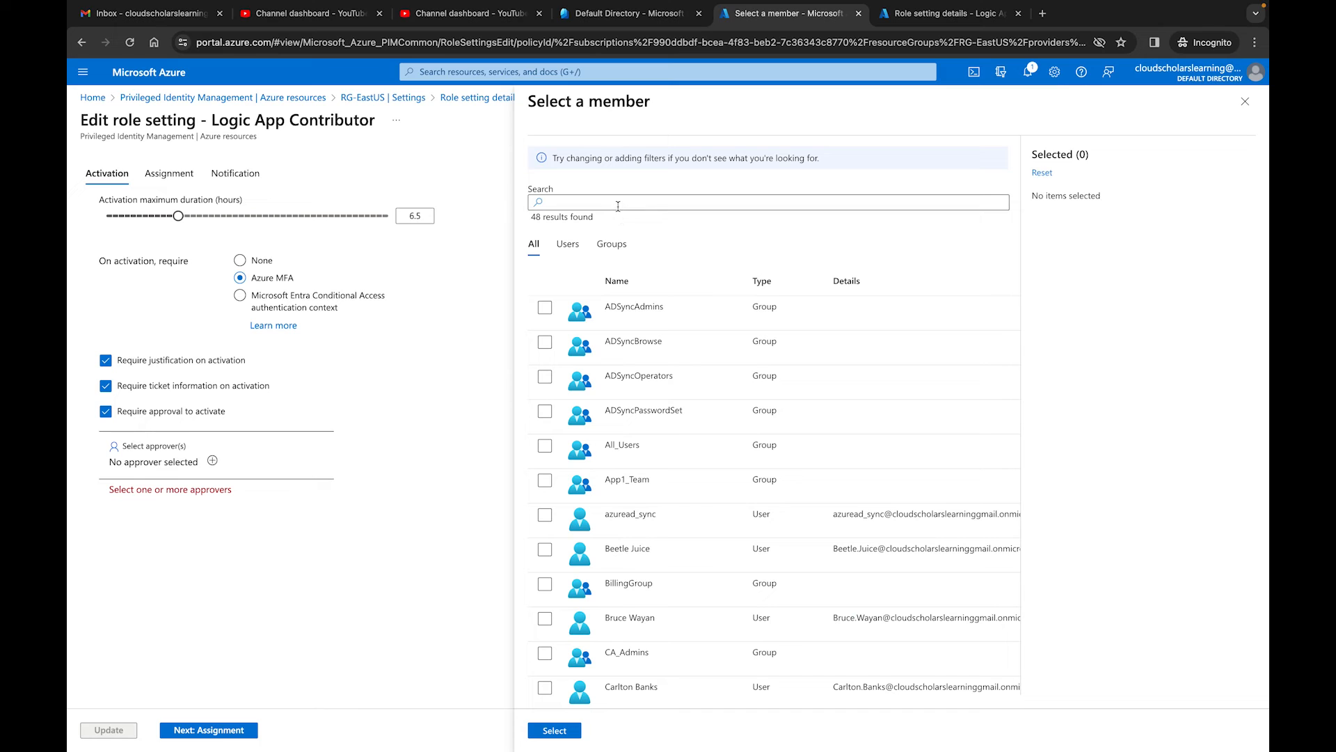
{"action": "type", "text": "kieran"}
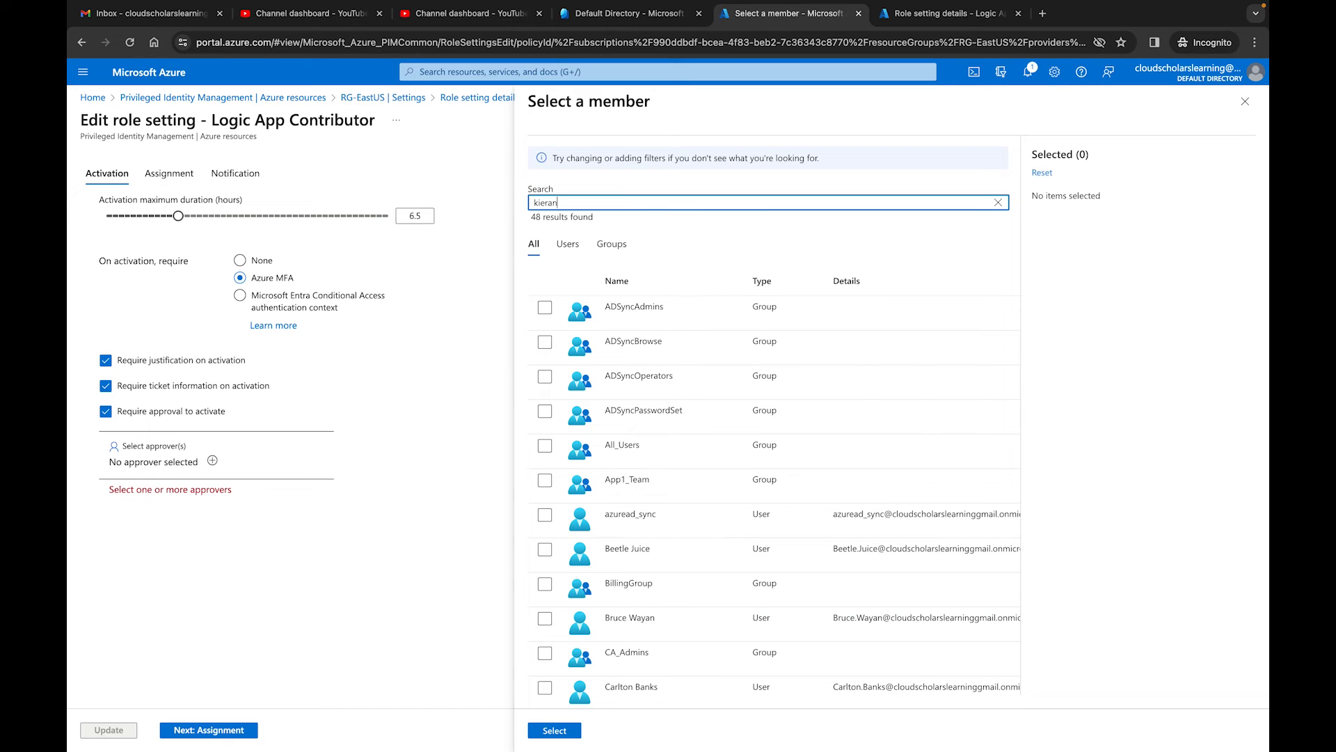
{"action": "type", "text": "kieran"}
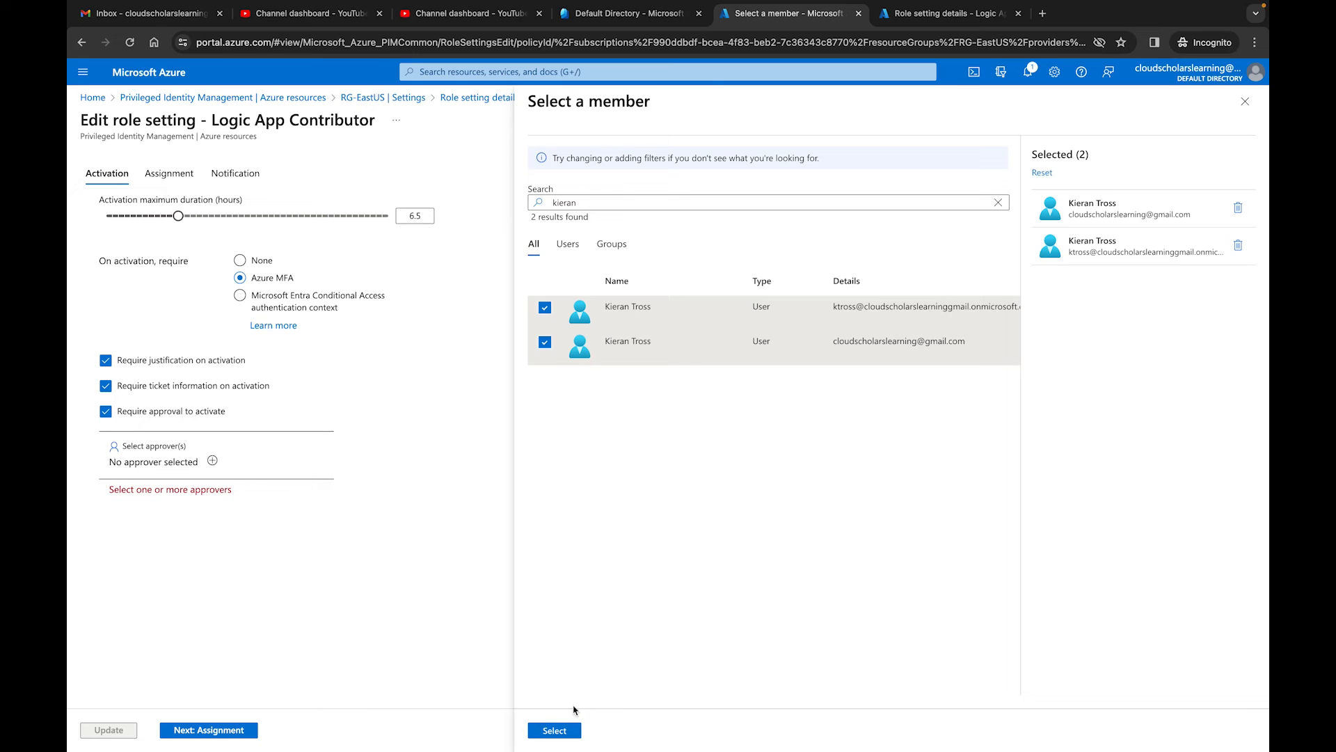
{"action": "left_click", "coordinate": [555, 749]}
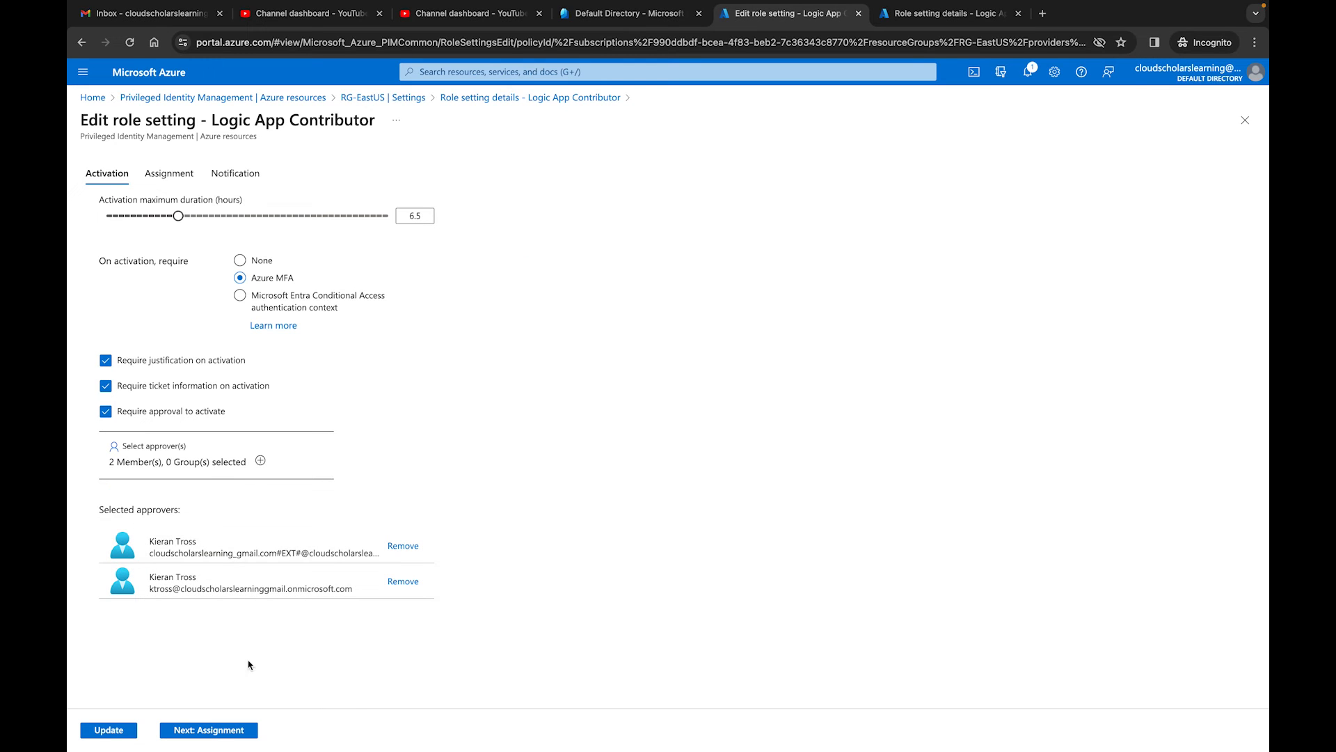
Set eligible assignments to expire after 3 months and choose a shorter active assignment expiry
{"action": "left_click", "coordinate": [169, 173]}
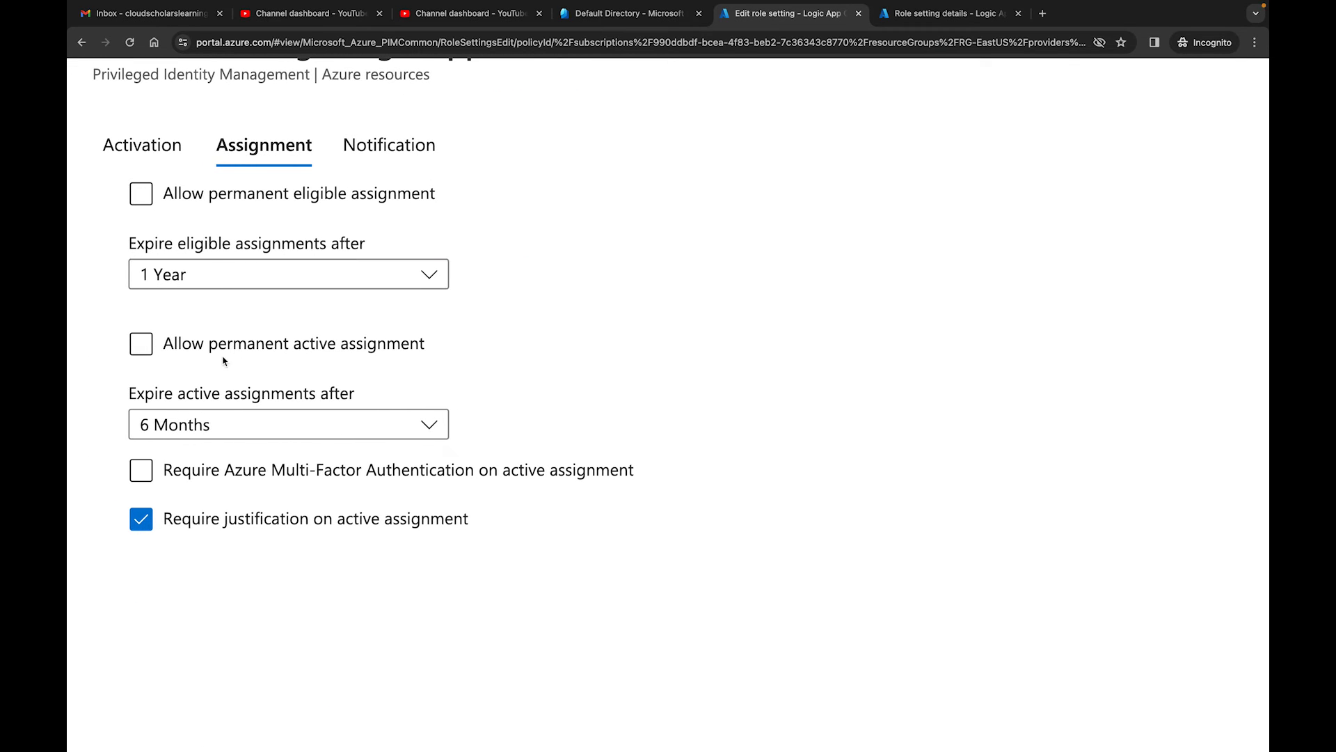
{"action": "left_click", "coordinate": [288, 274]}
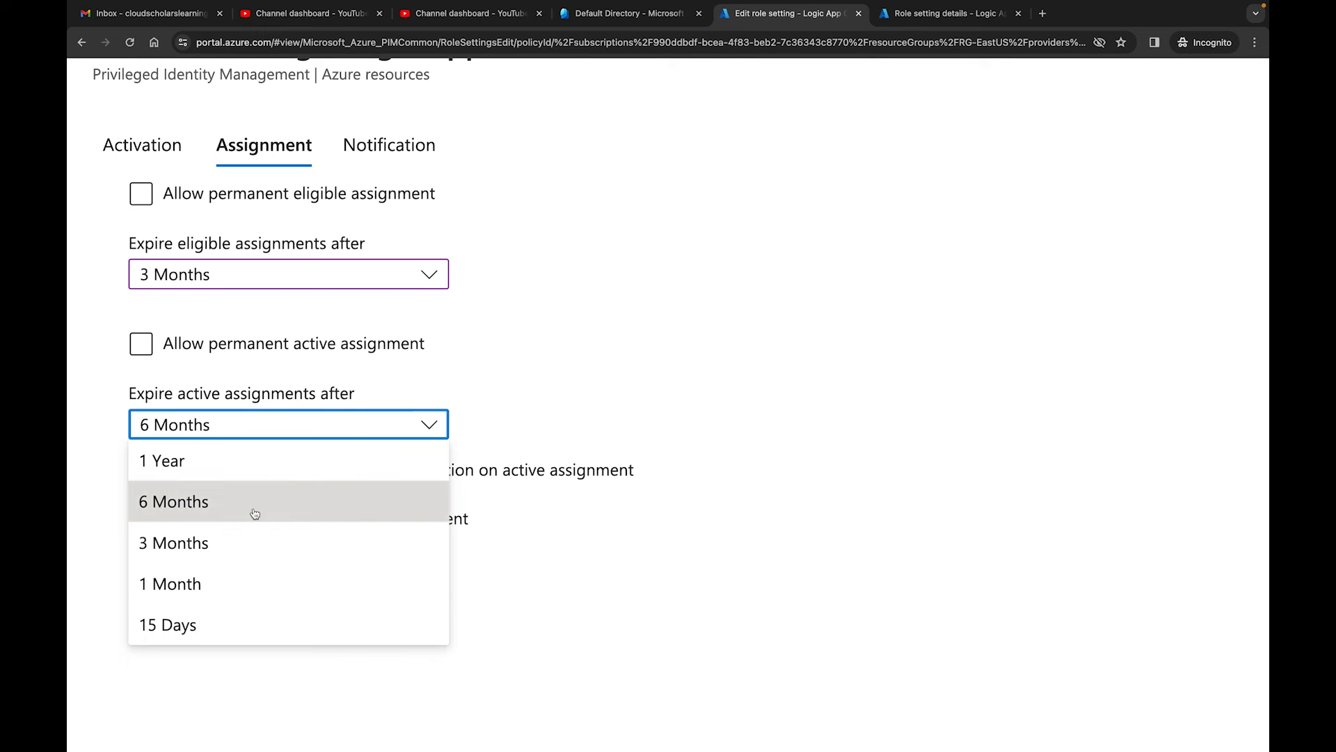
{"action": "left_click", "coordinate": [170, 584]}
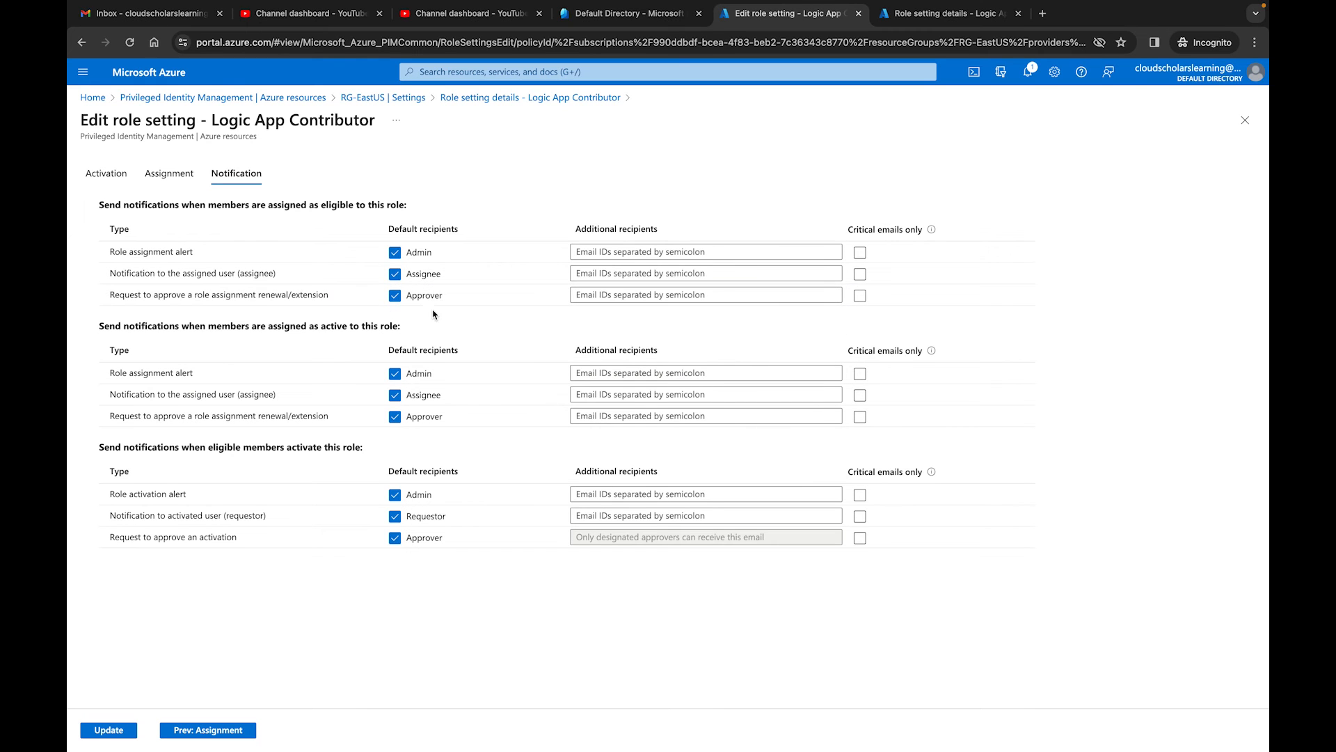
{"action": "mouse_move", "coordinate": [416, 304]}
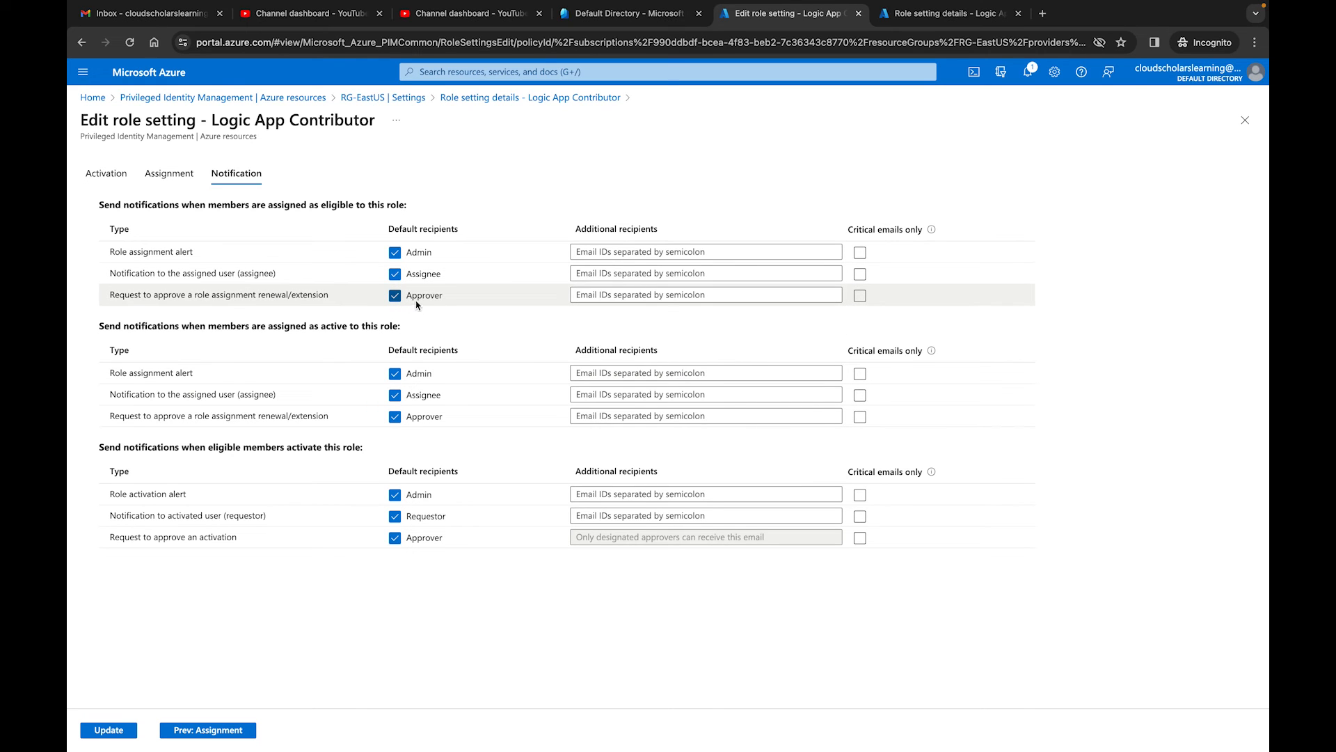
{"action": "mouse_move", "coordinate": [221, 709]}
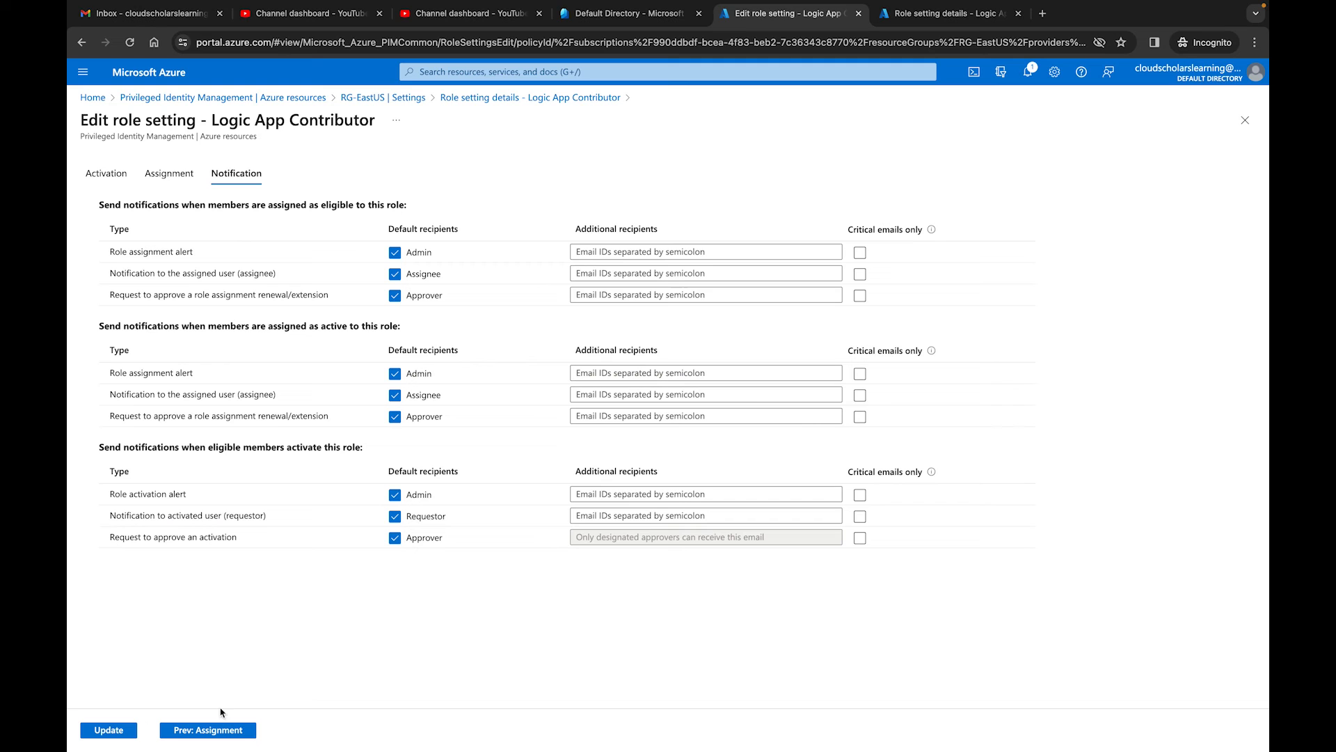
Save RG-EastUS's stricter Logic App Contributor settings with Update and confirm success
{"action": "left_click", "coordinate": [117, 730]}
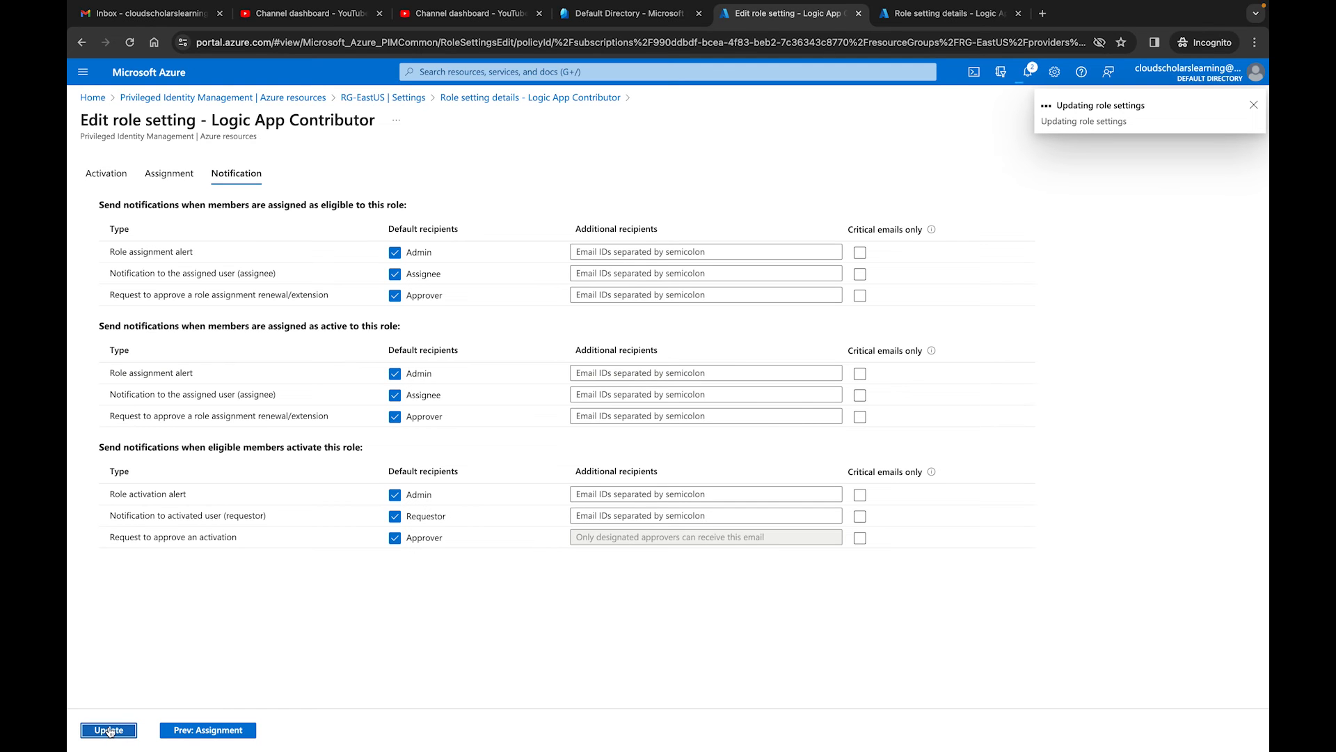
{"action": "left_click", "coordinate": [115, 730]}
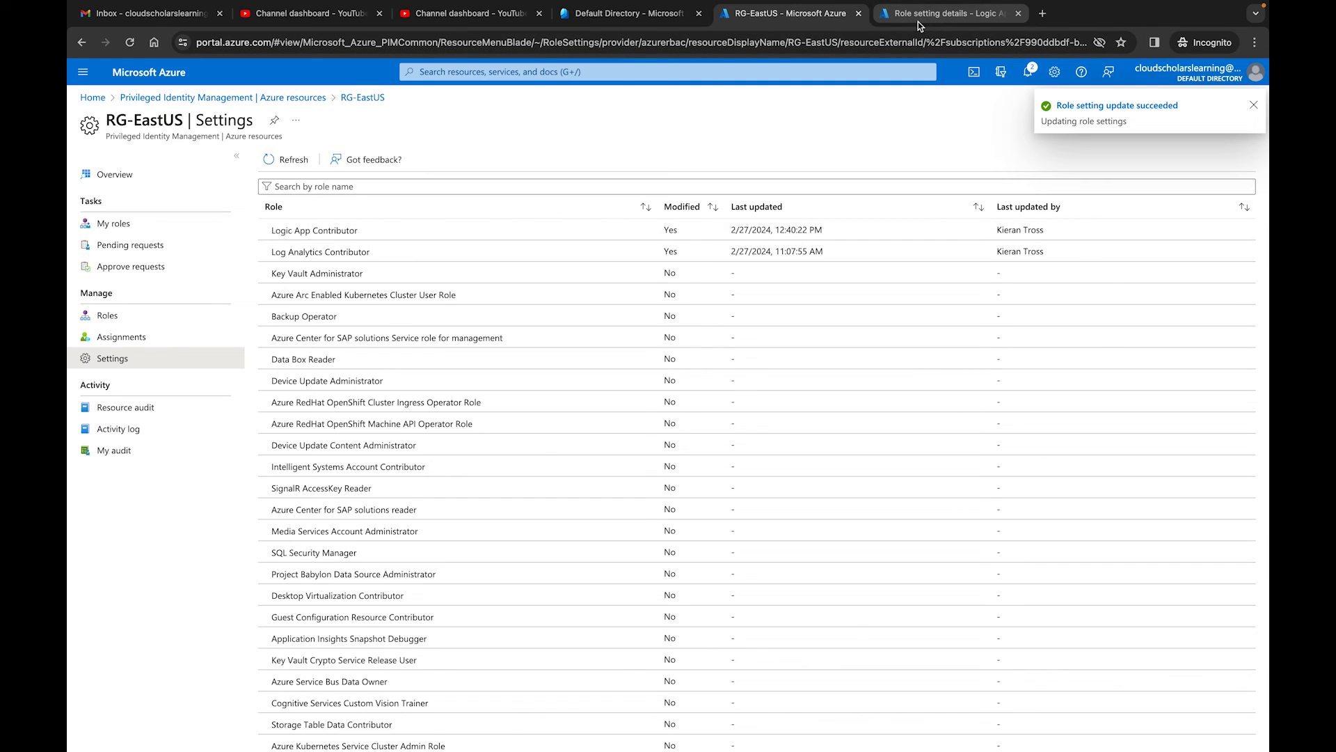
Switch to the tab with RG-WestUS's Logic App Contributor role setting details
{"action": "left_click", "coordinate": [955, 12]}
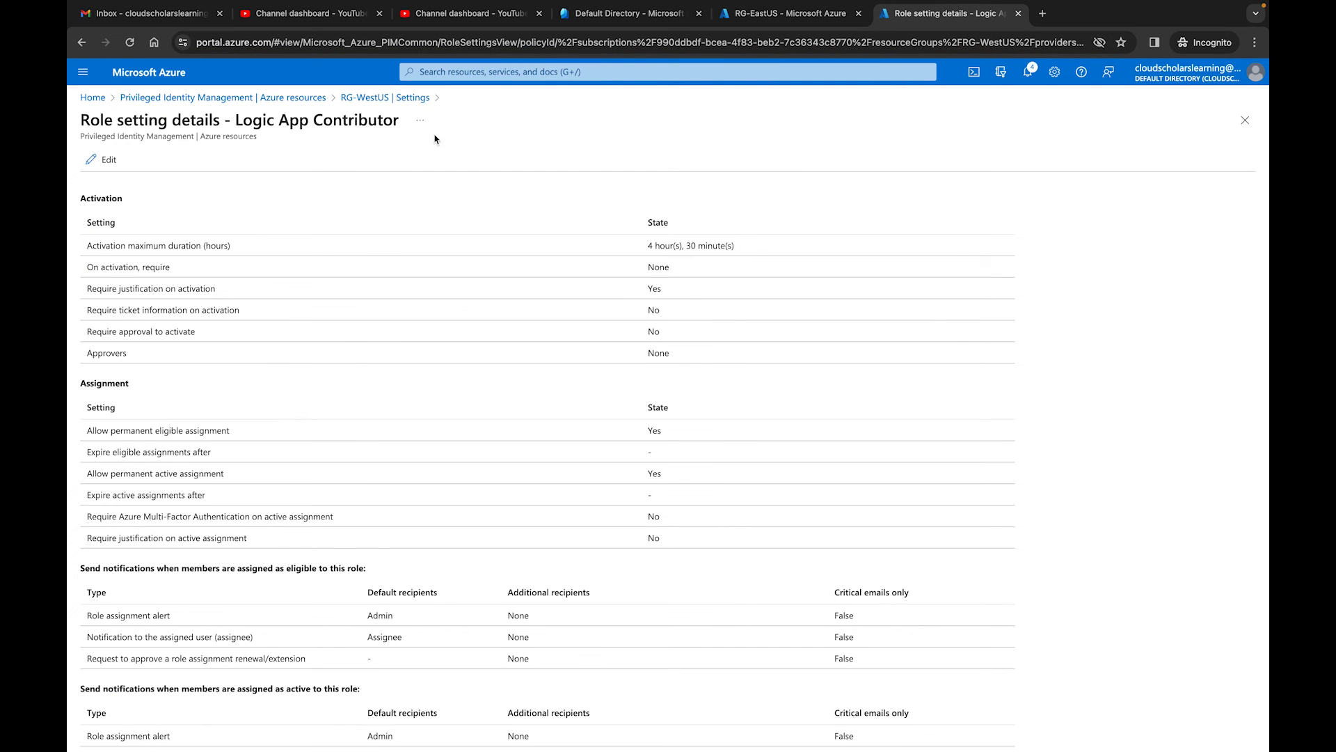
{"action": "mouse_move", "coordinate": [456, 162]}
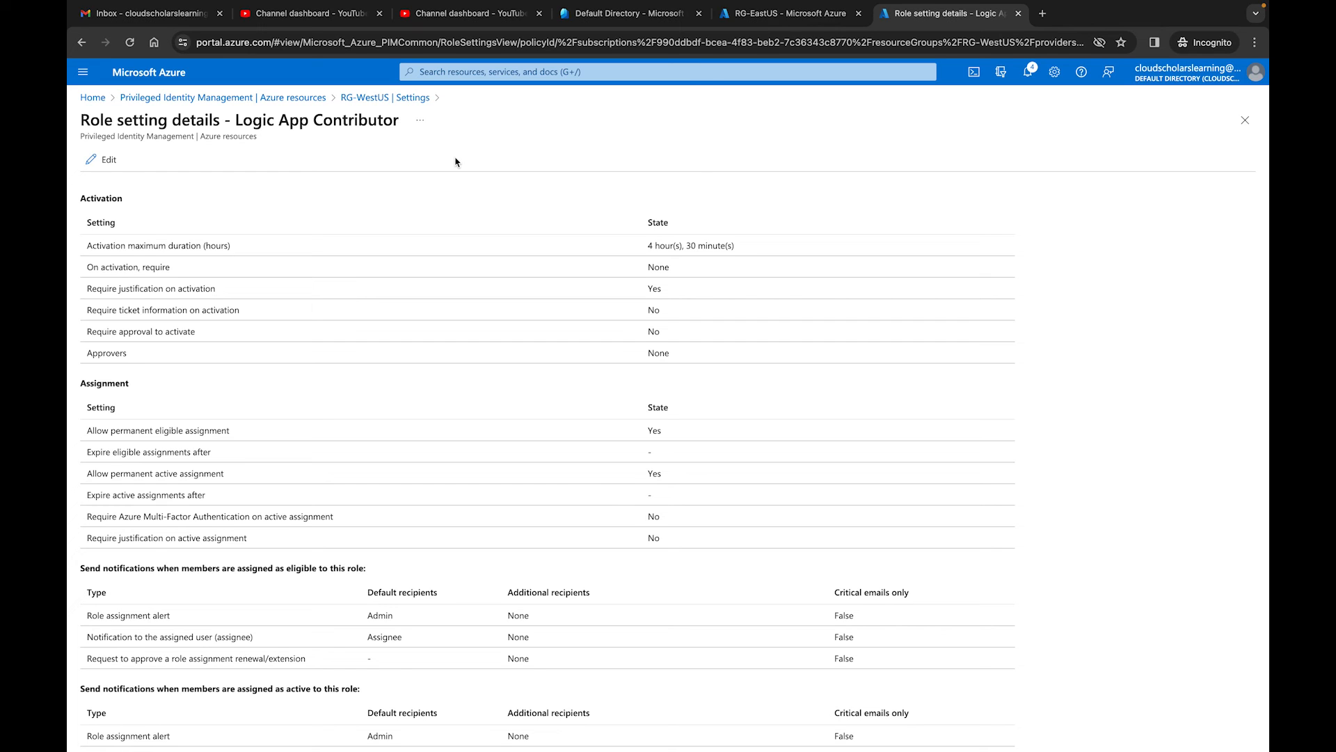
{"action": "mouse_move", "coordinate": [426, 172]}
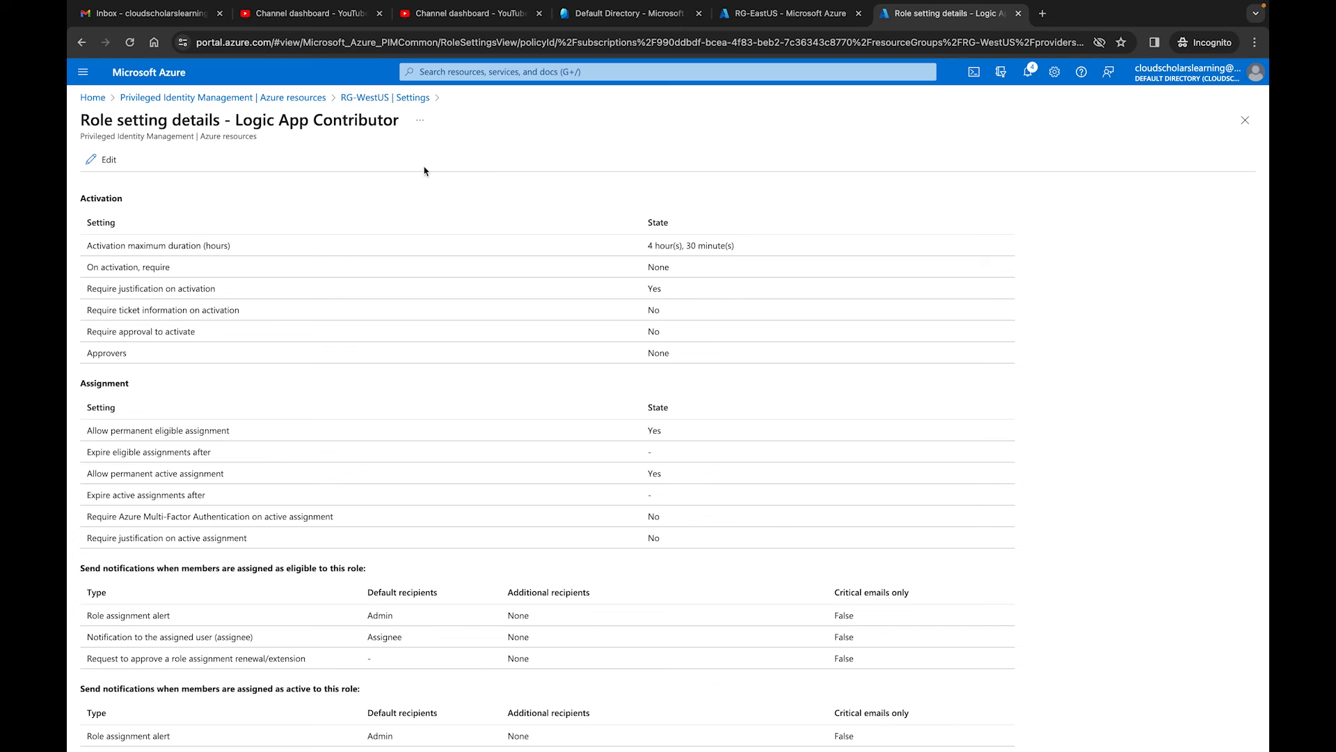
{"action": "mouse_move", "coordinate": [386, 185]}
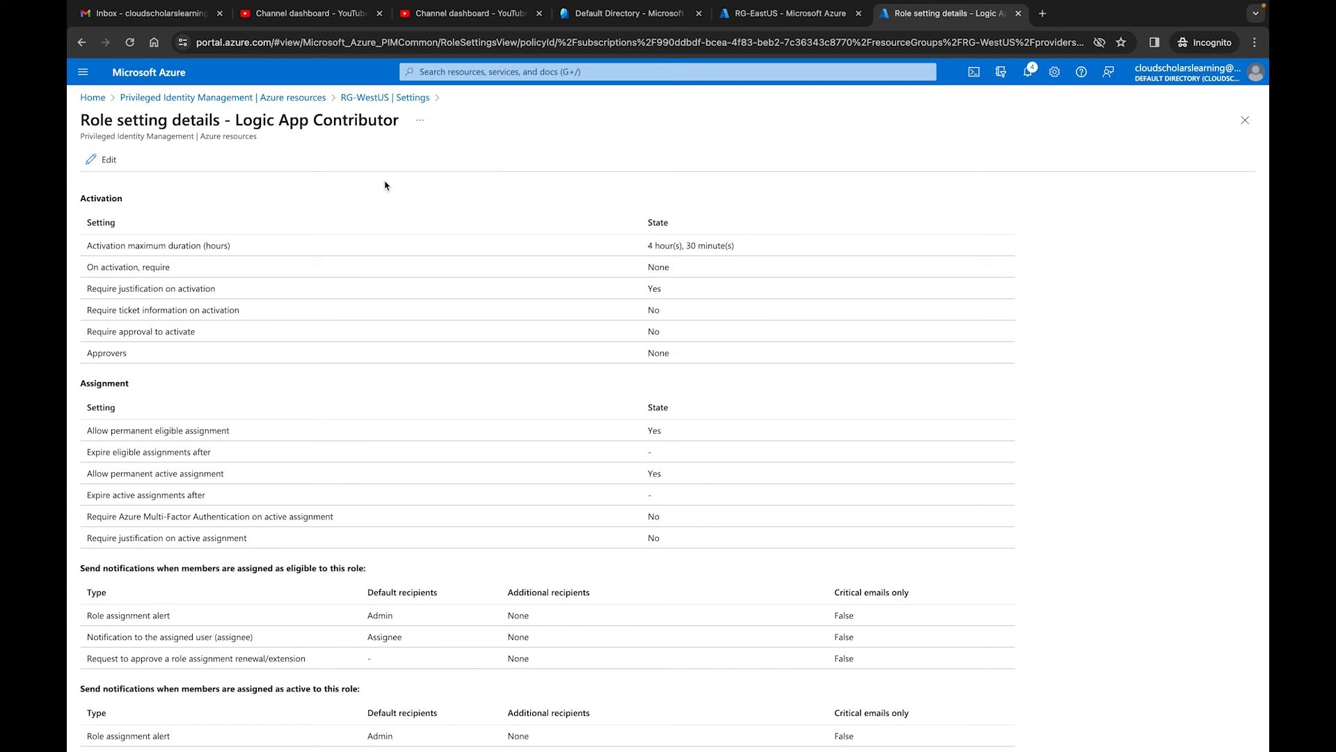
{"action": "mouse_move", "coordinate": [431, 371]}
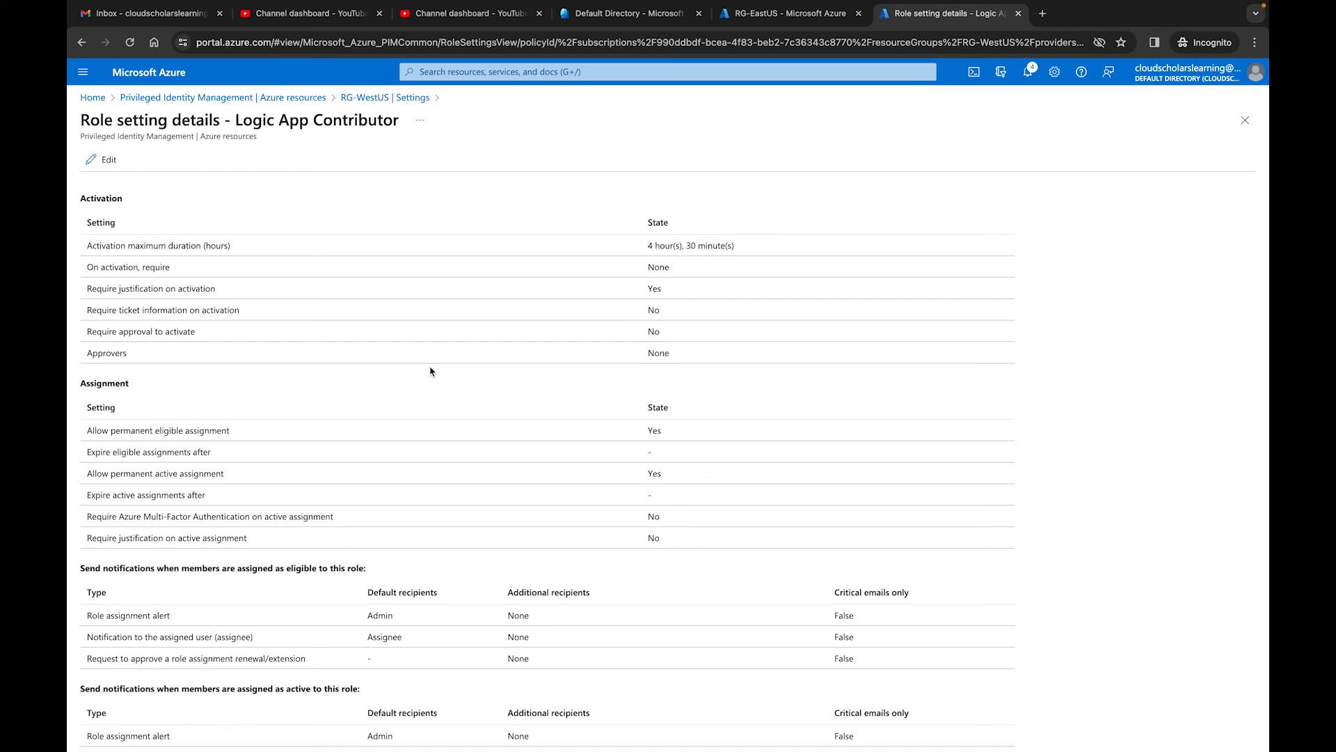